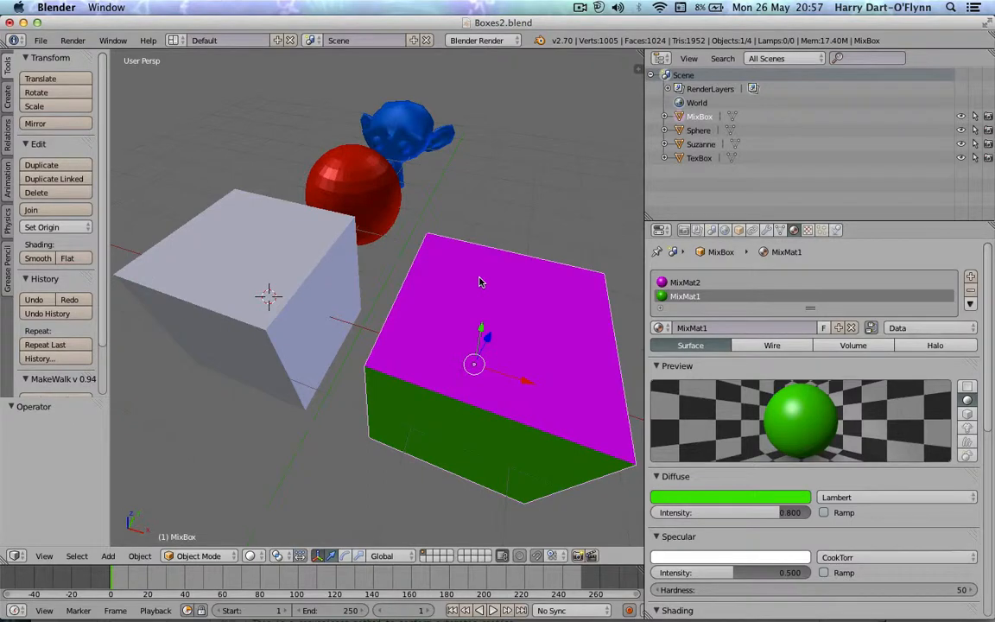
mouse_move(477, 325)
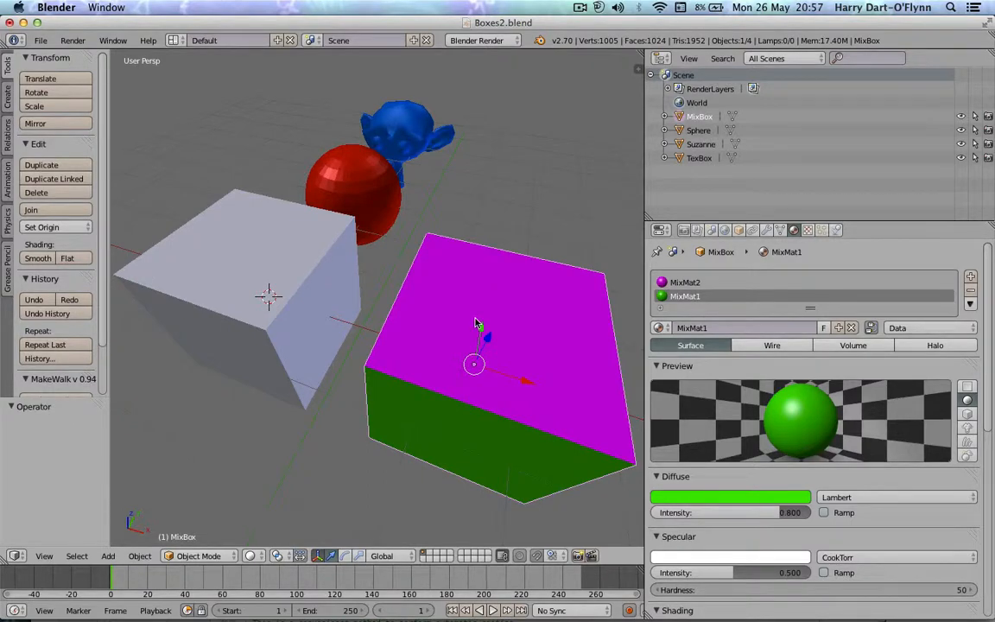
mouse_move(404, 306)
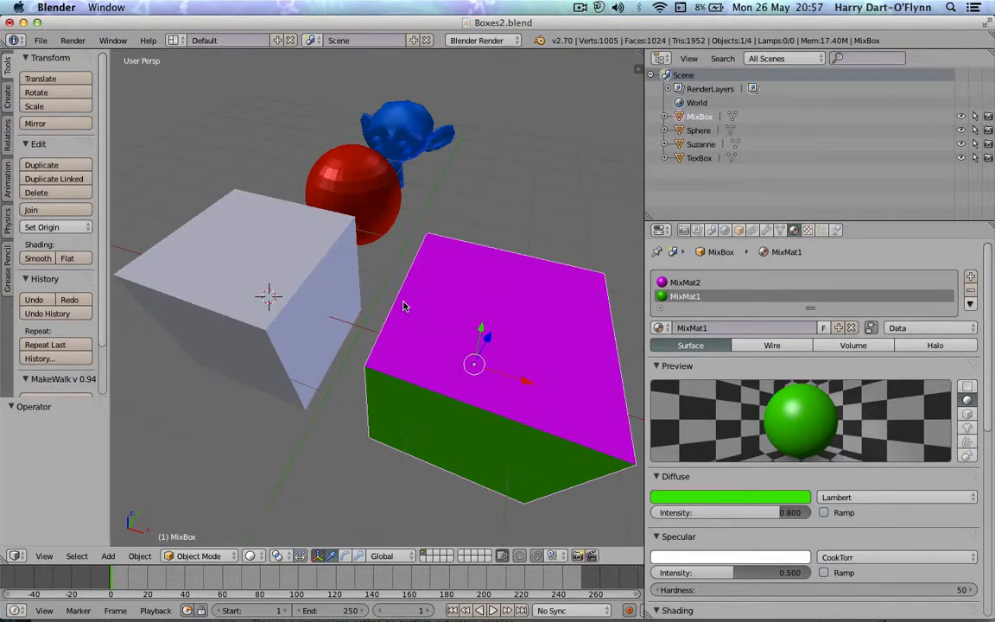
mouse_move(401, 135)
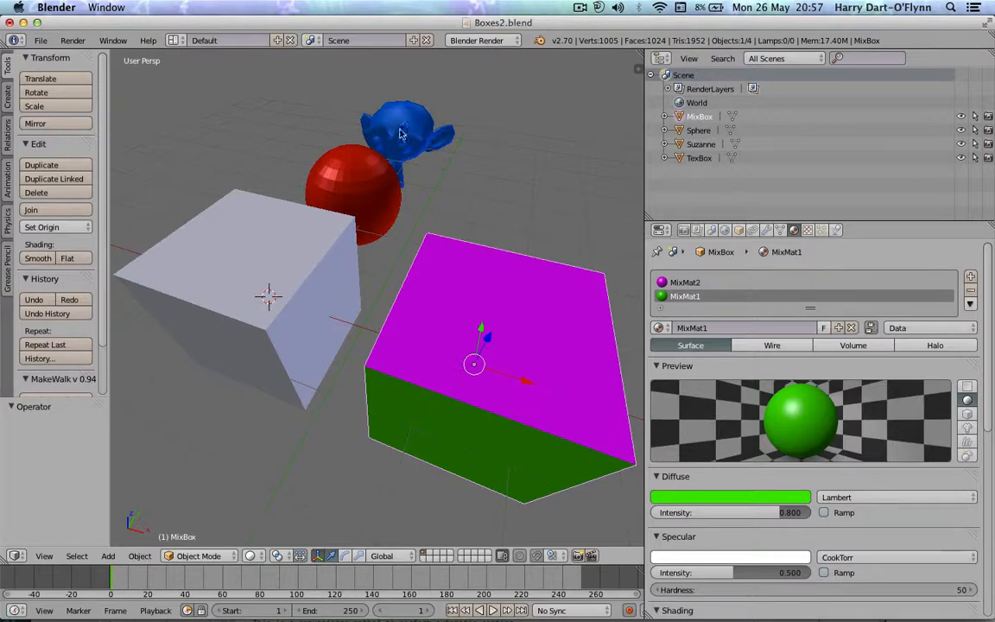
mouse_move(362, 188)
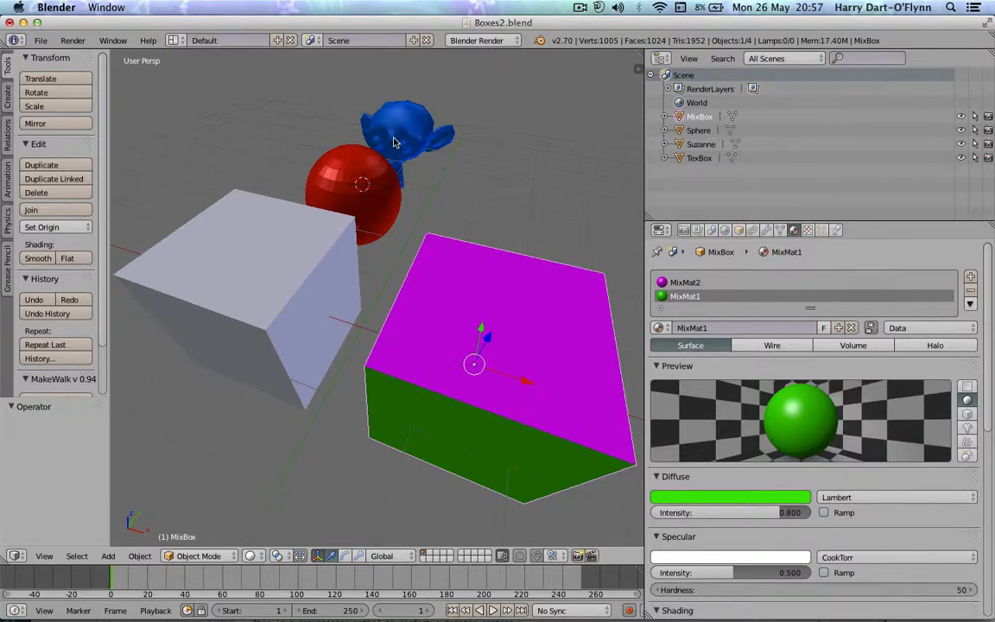
Step: Build and run TouchingStuff on the iPad simulator so its Touching Cocos3d menu appears
left_click(401, 130)
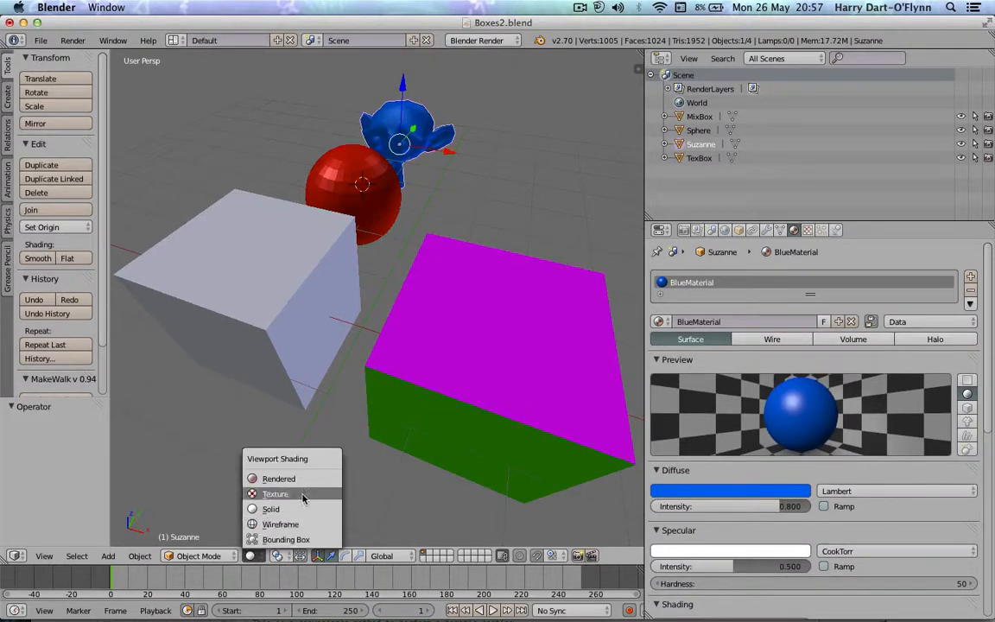
left_click(275, 494)
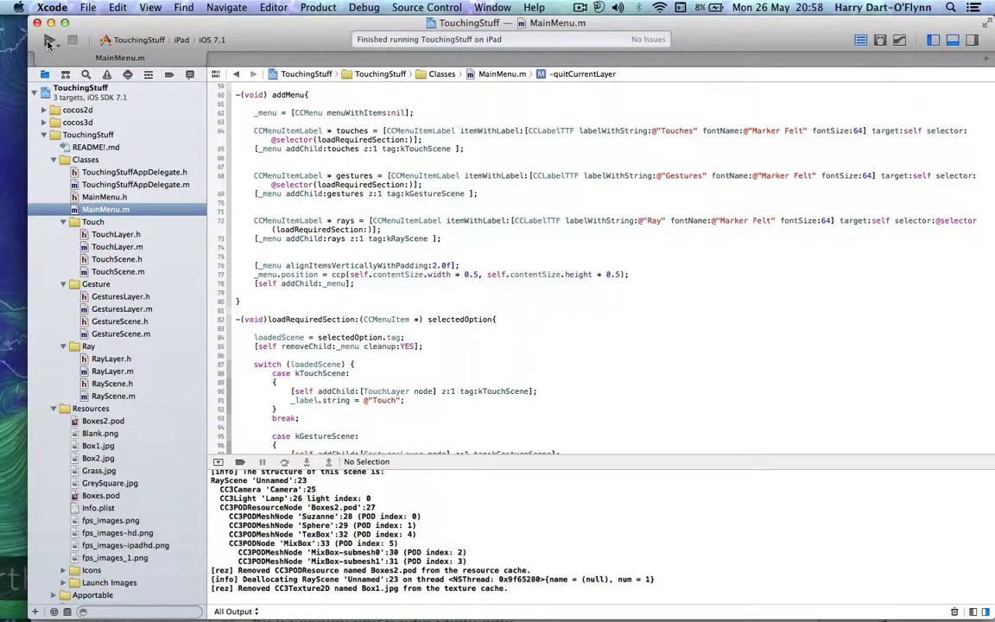
left_click(48, 39)
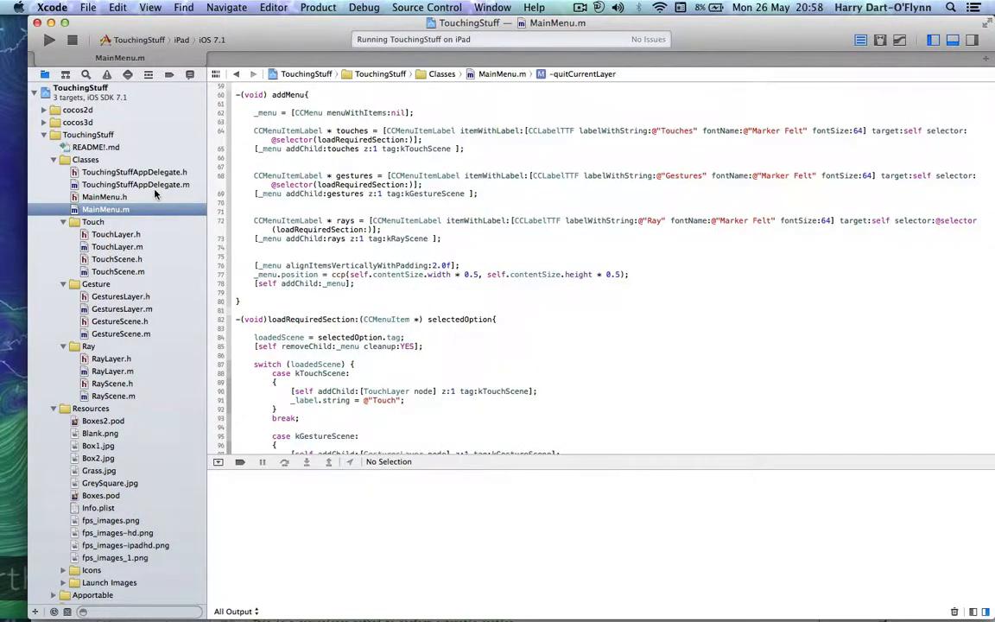
left_click(48, 40)
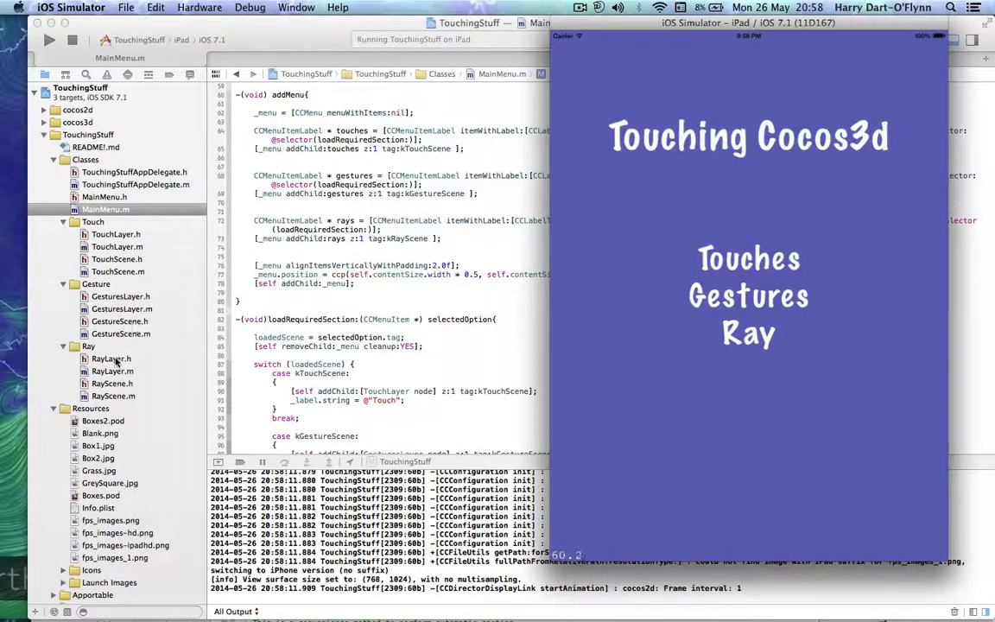
mouse_move(665, 255)
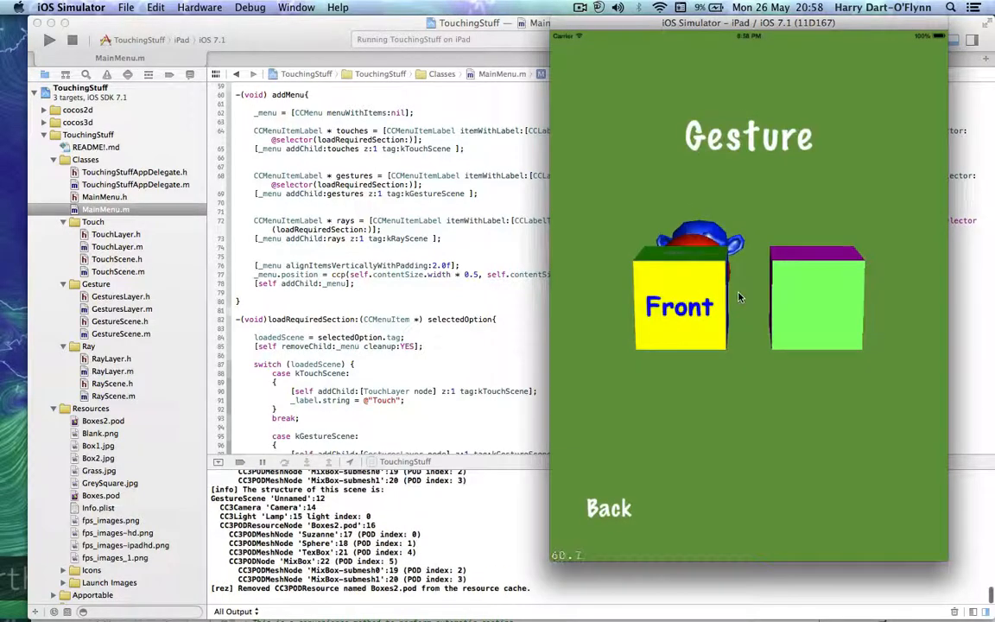
Step: Leave the Gesture scene back to the menu and bring up MainMenu.h in Xcode
left_click(608, 508)
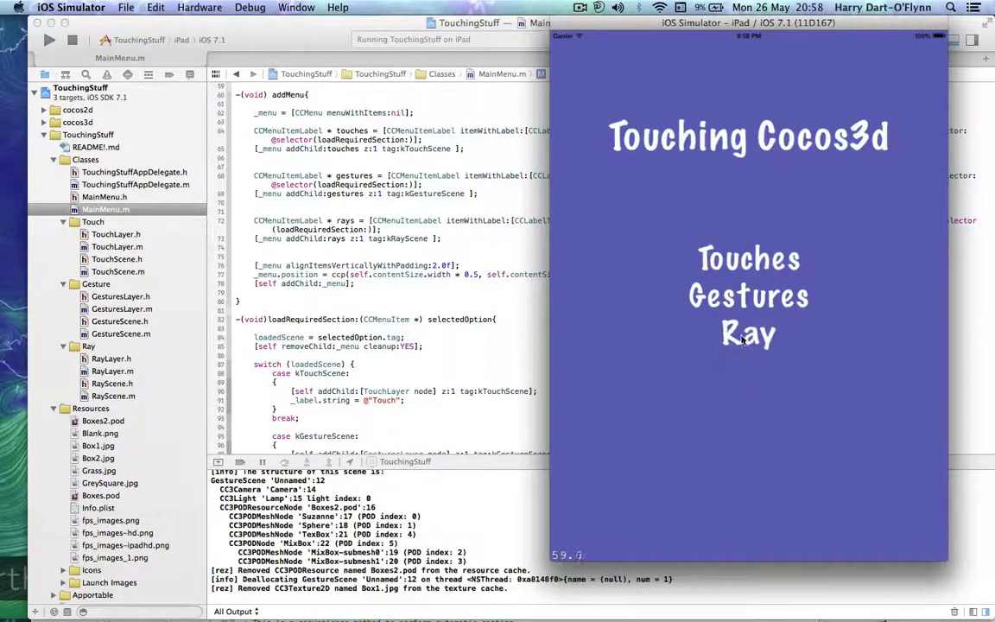
left_click(748, 335)
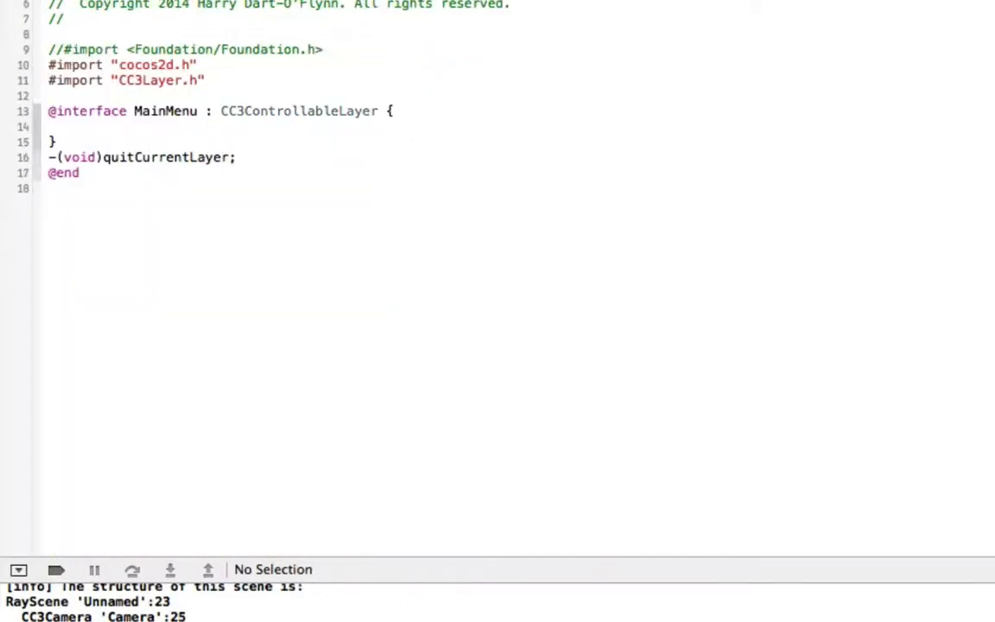
scroll("down", 3)
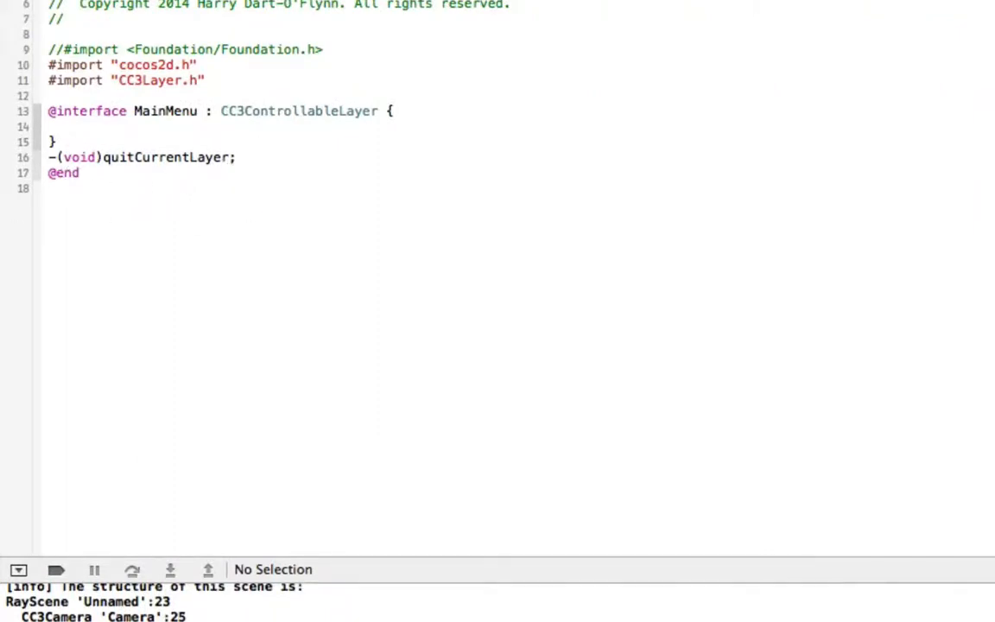
scroll("down", 3)
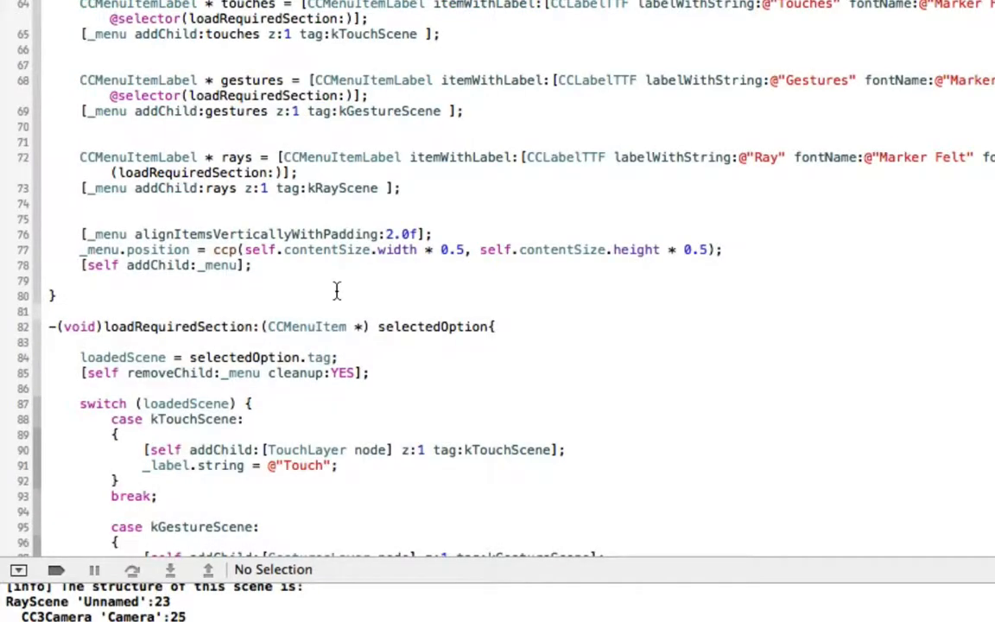
scroll("up", 3)
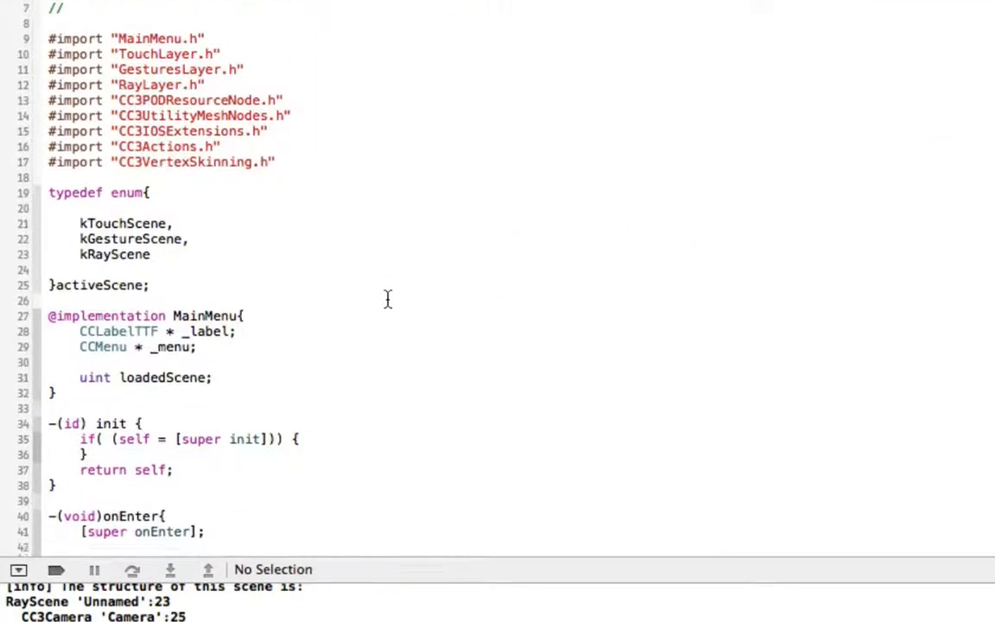
scroll("down", 3)
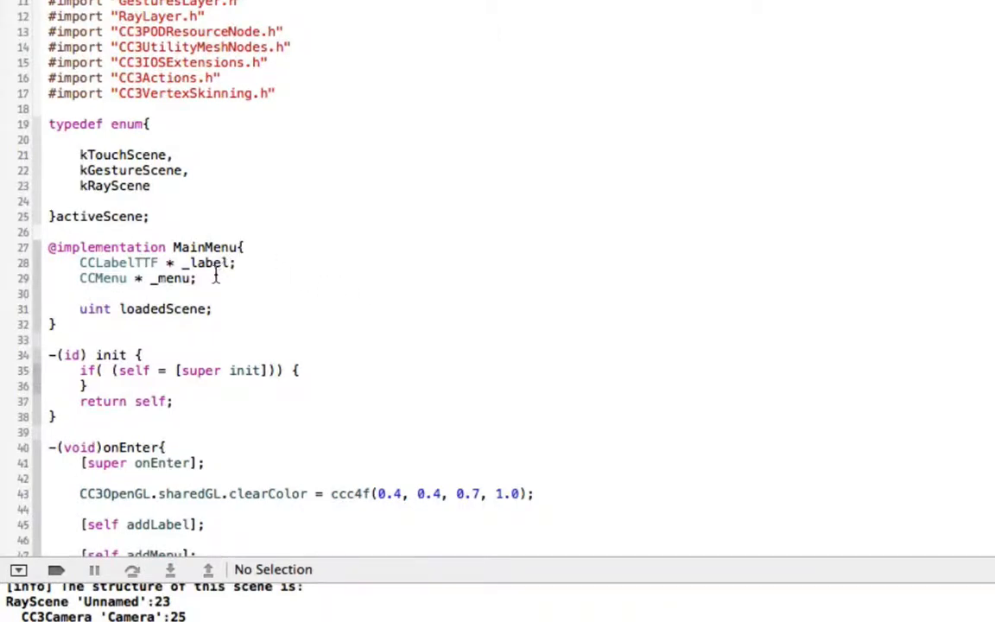
scroll("down", 3)
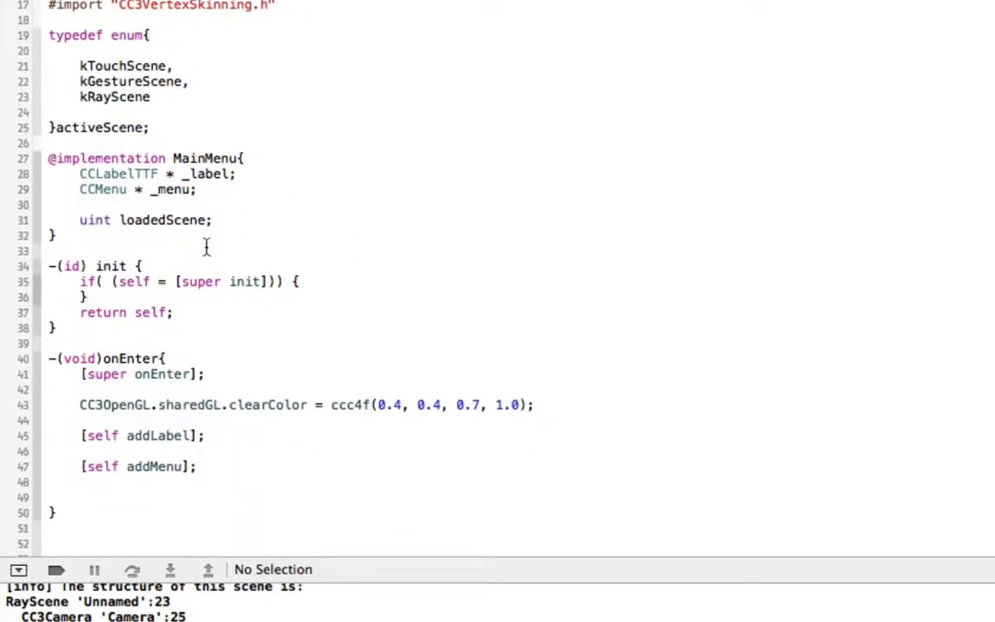
mouse_move(315, 382)
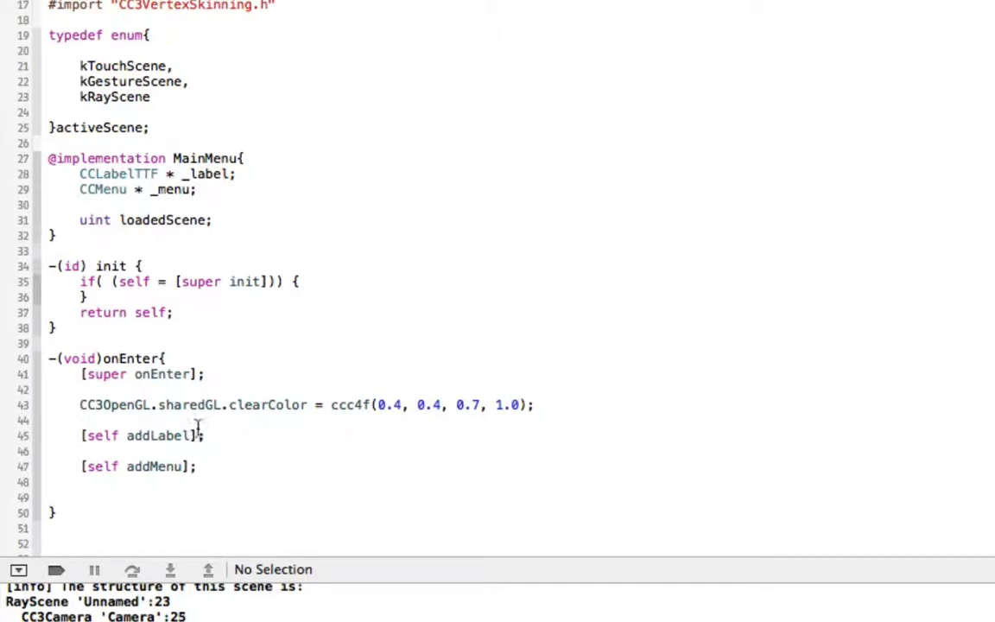
scroll("down", 3)
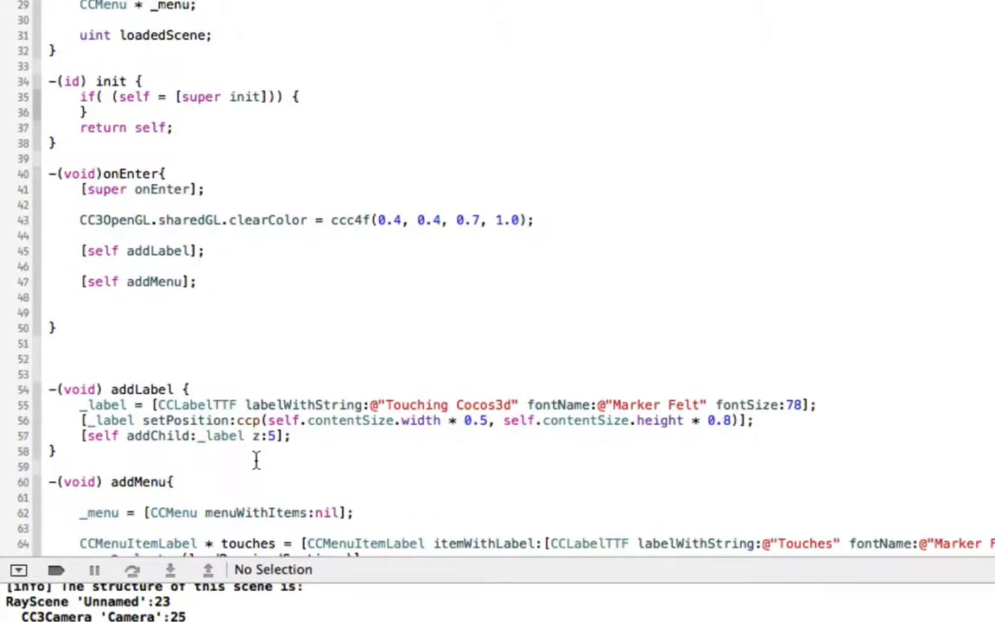
scroll("down", 3)
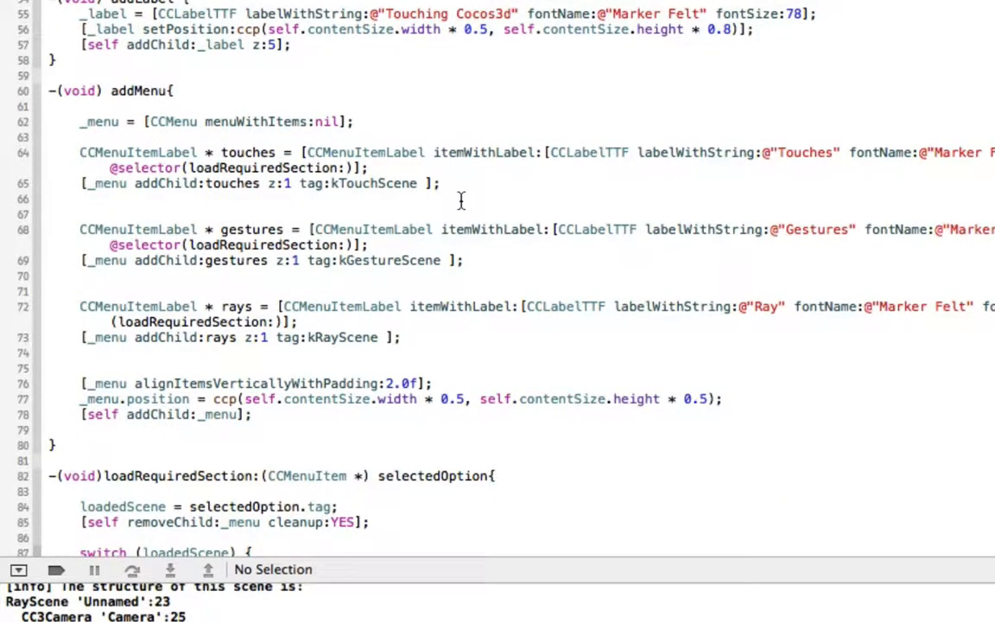
mouse_move(551, 335)
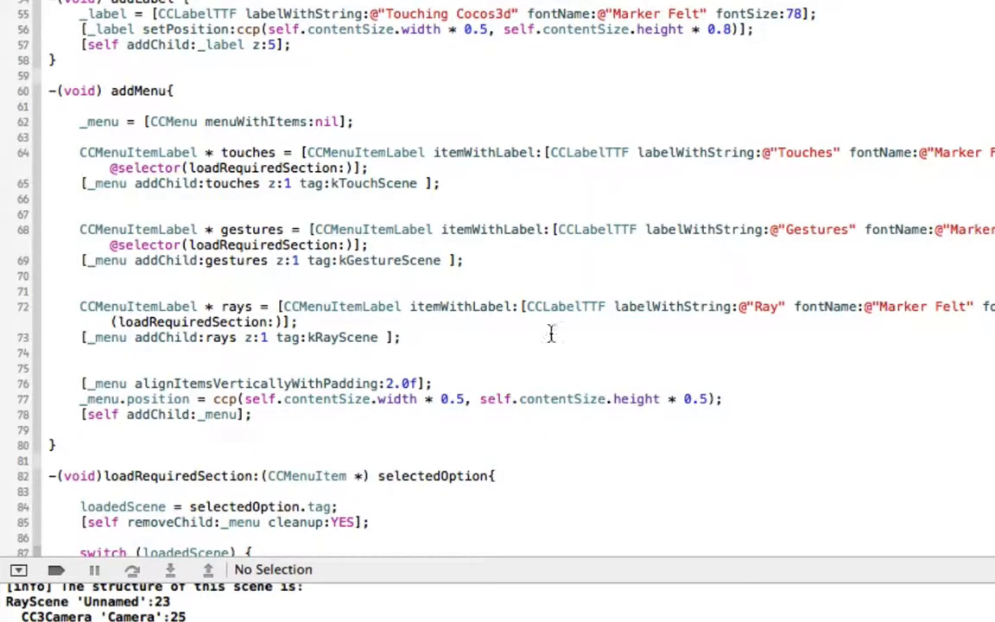
scroll("down", 3)
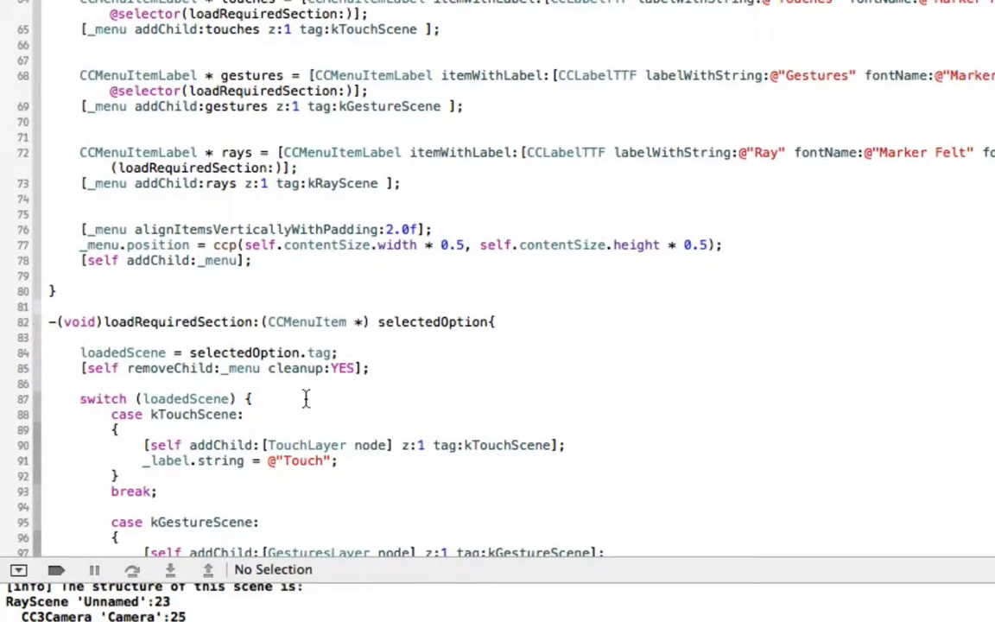
mouse_move(118, 376)
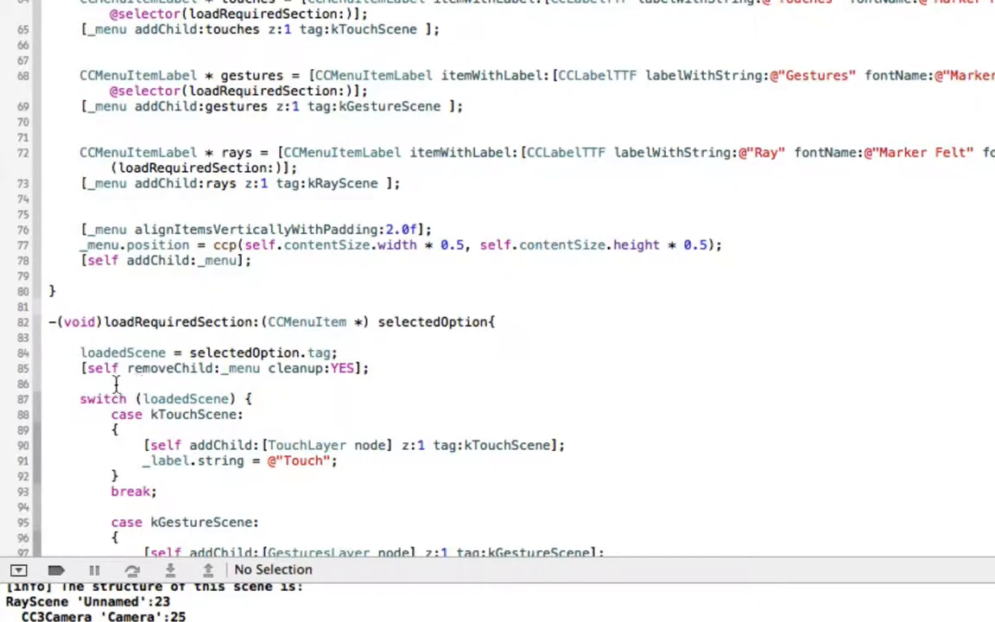
mouse_move(373, 378)
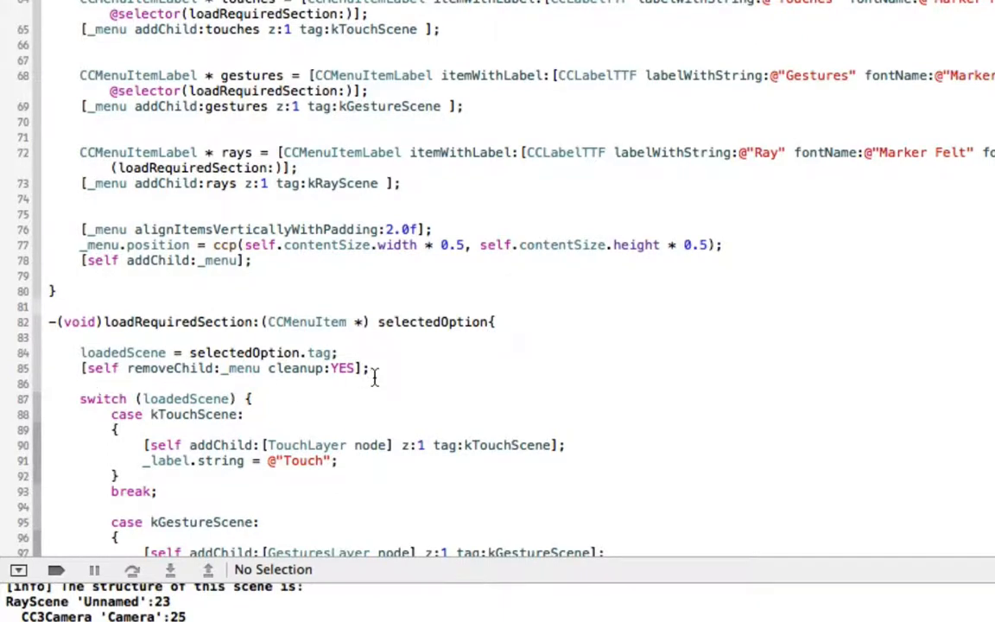
scroll("down", 3)
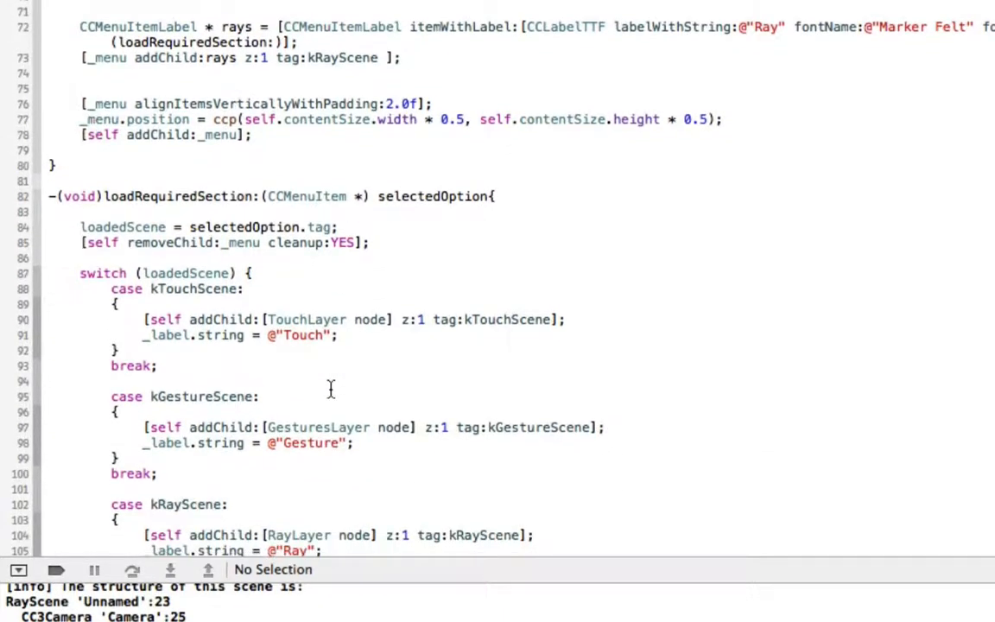
scroll("down", 3)
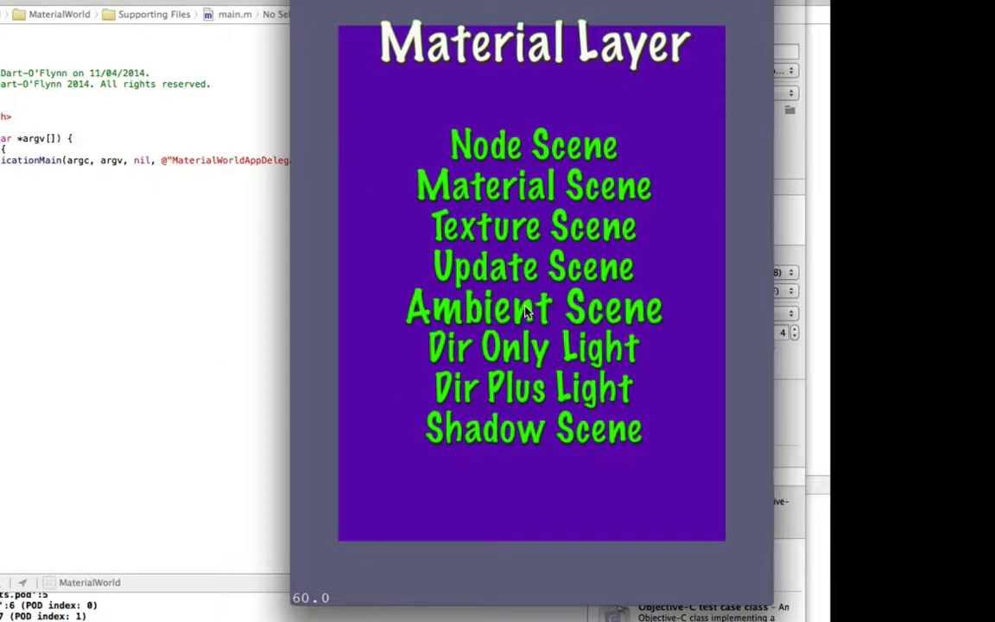
Step: Visit the Ambient, Shadows and Update scenes, returning to the MaterialWorld menu after each
left_click(533, 308)
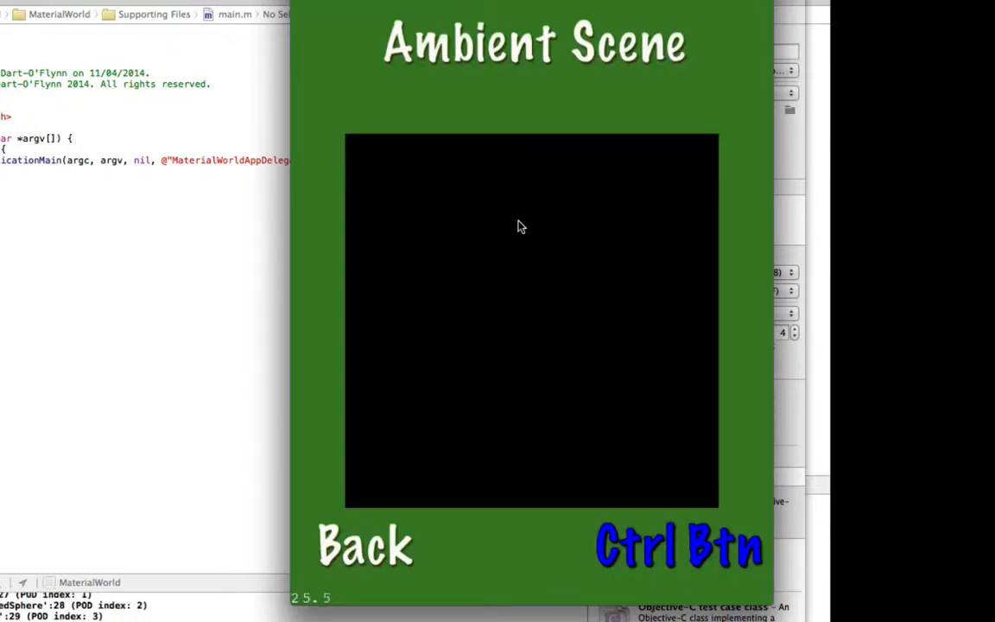
left_click(678, 544)
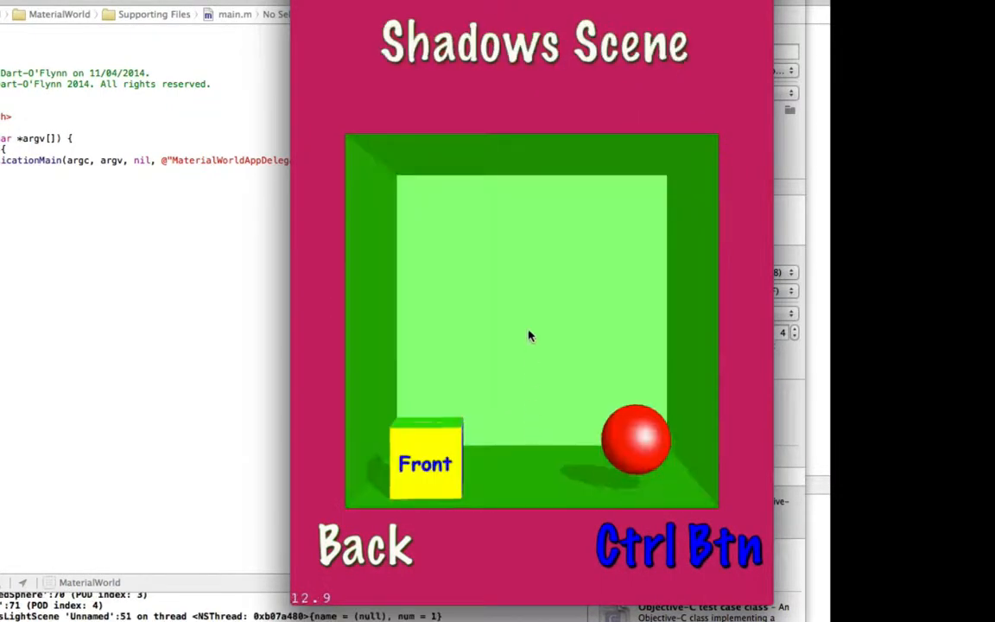
left_click(679, 542)
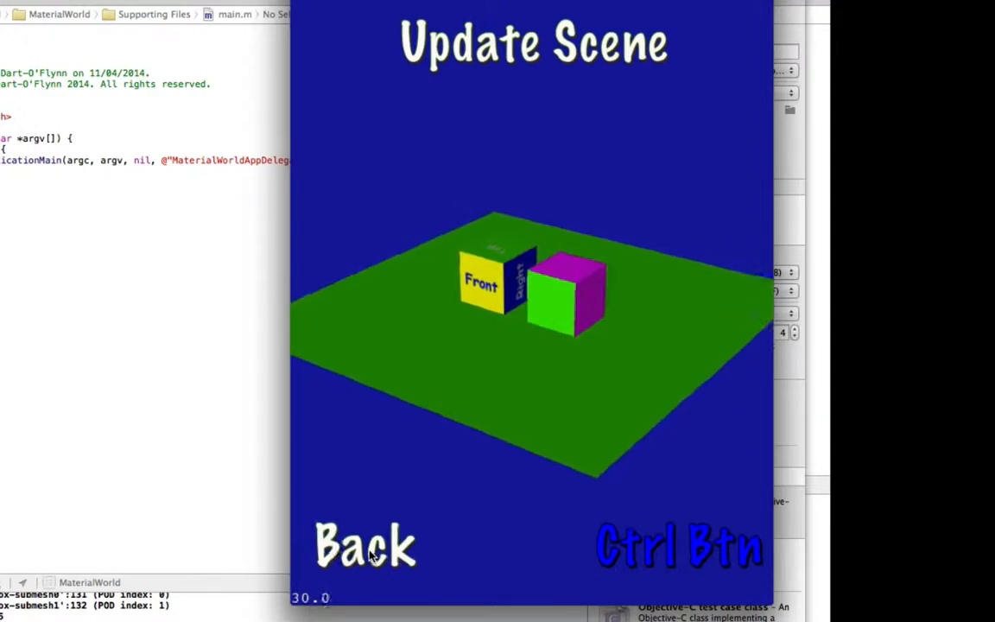
left_click(366, 544)
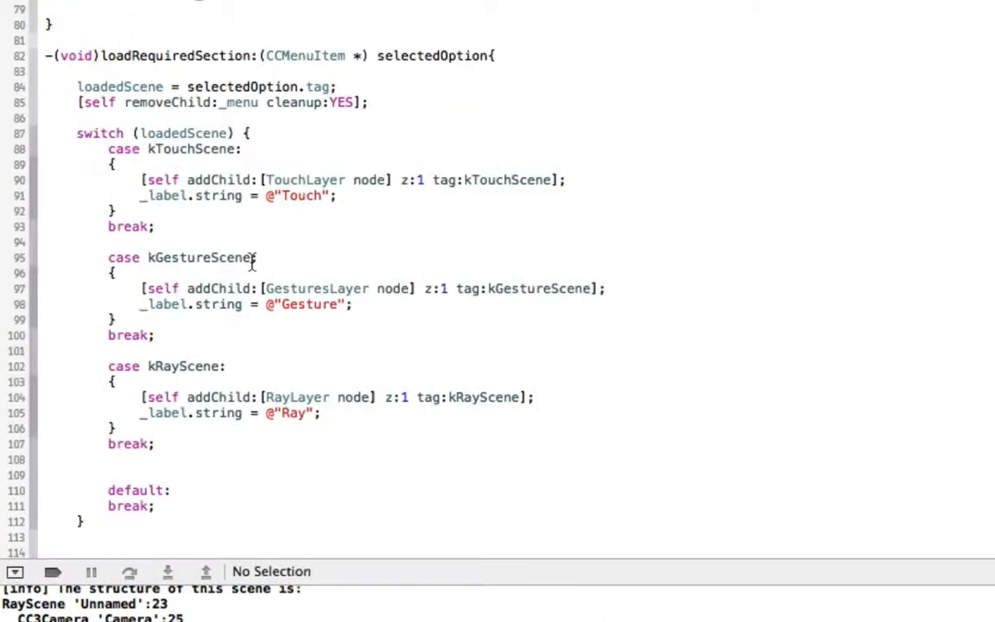
mouse_move(269, 106)
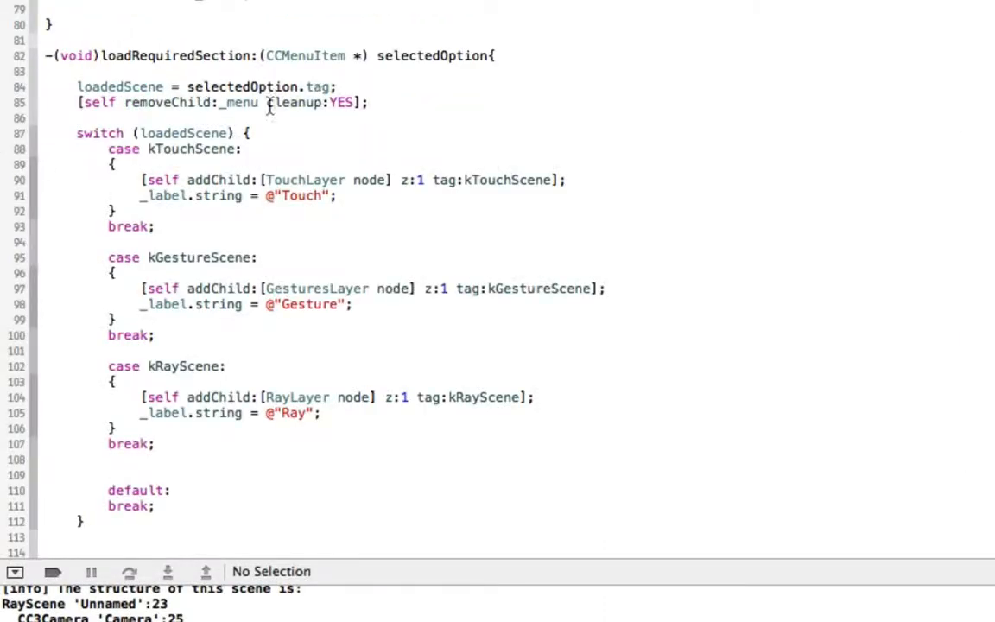
scroll("down", 3)
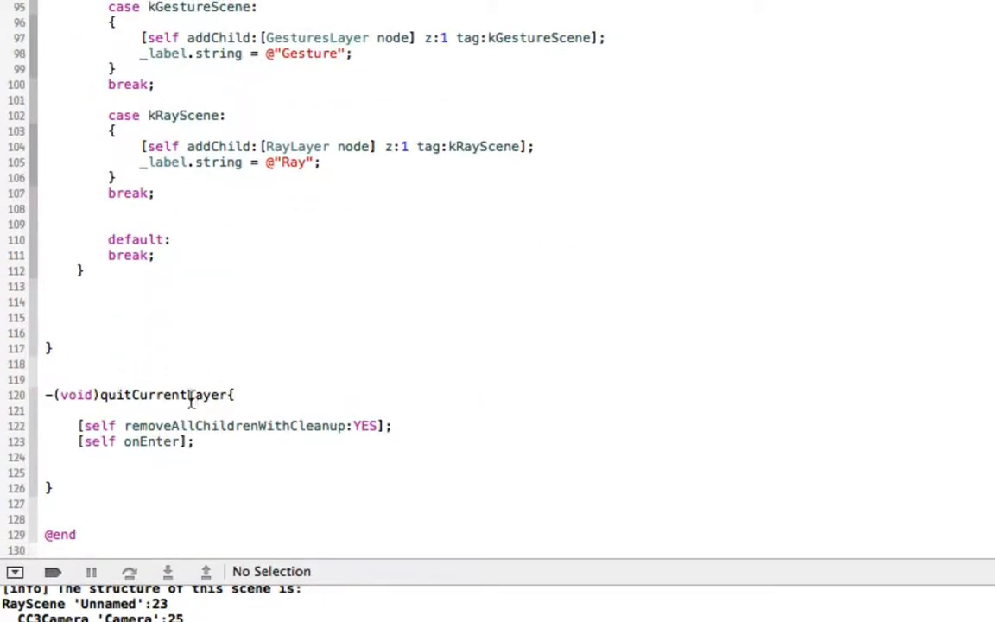
mouse_move(308, 388)
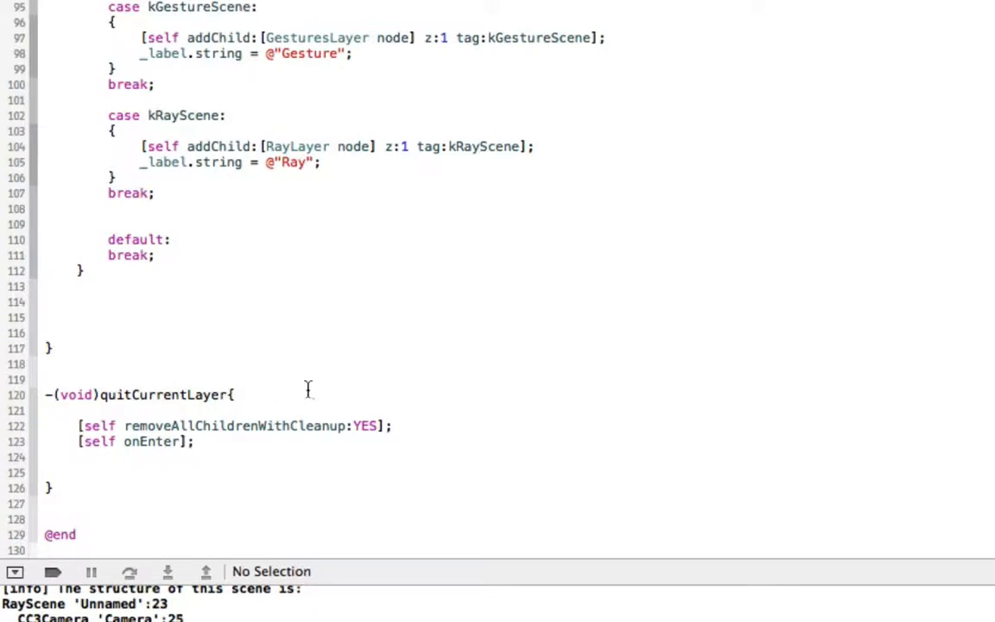
mouse_move(252, 434)
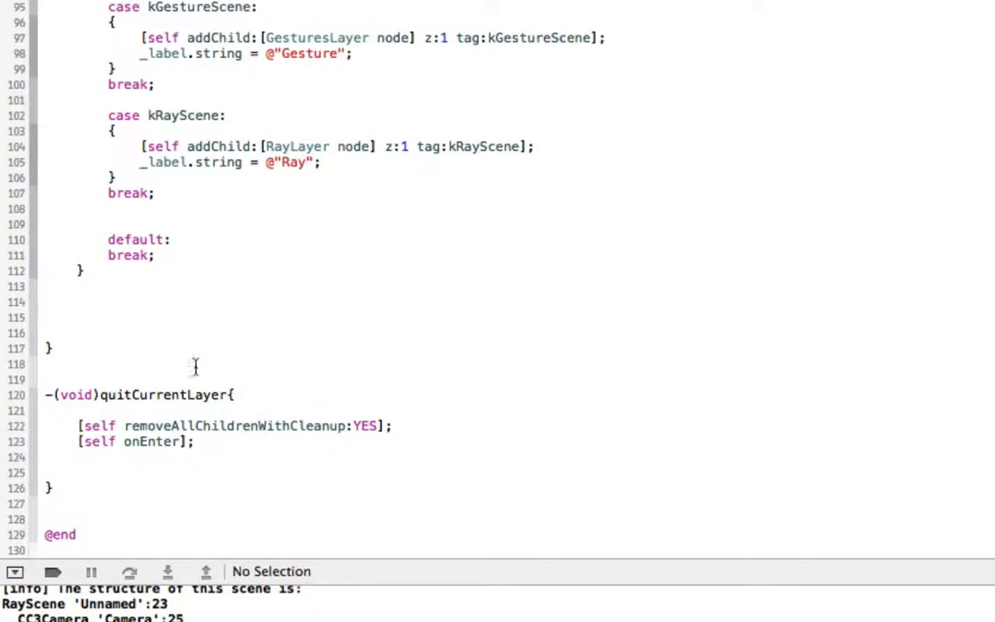
scroll("up", 3)
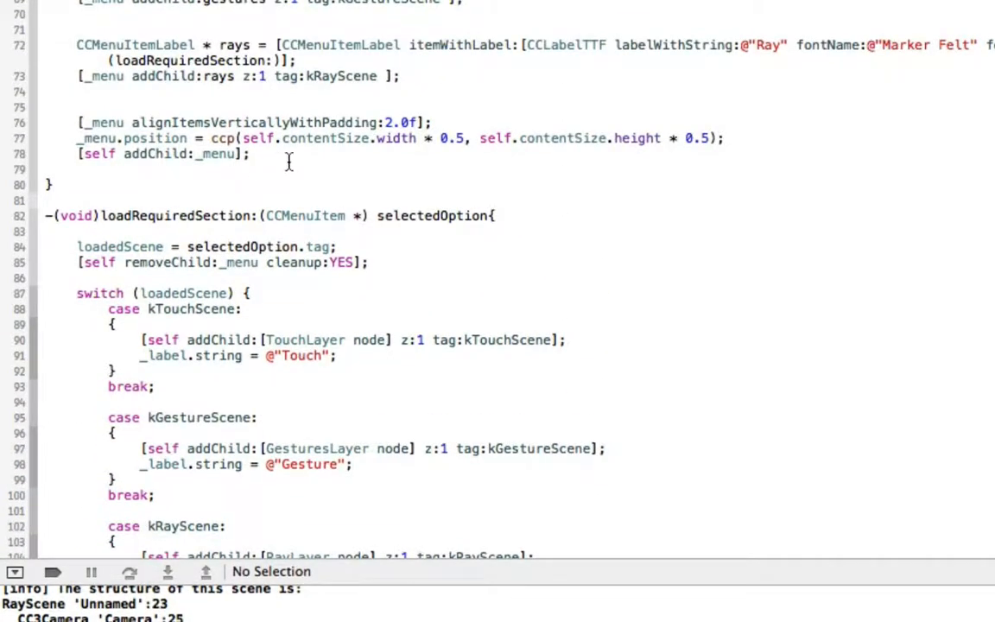
scroll("up", 3)
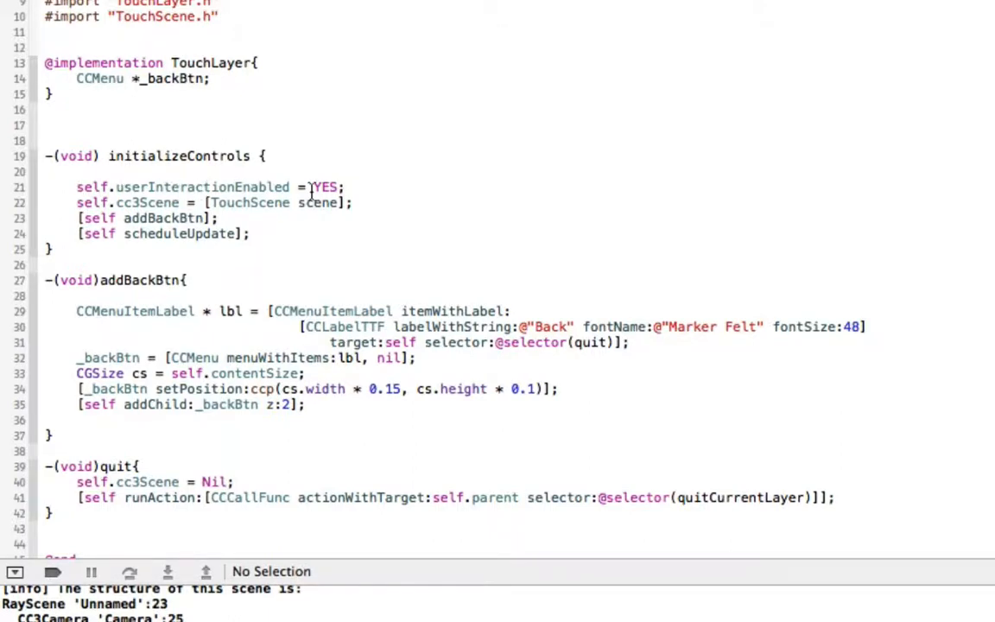
mouse_move(381, 186)
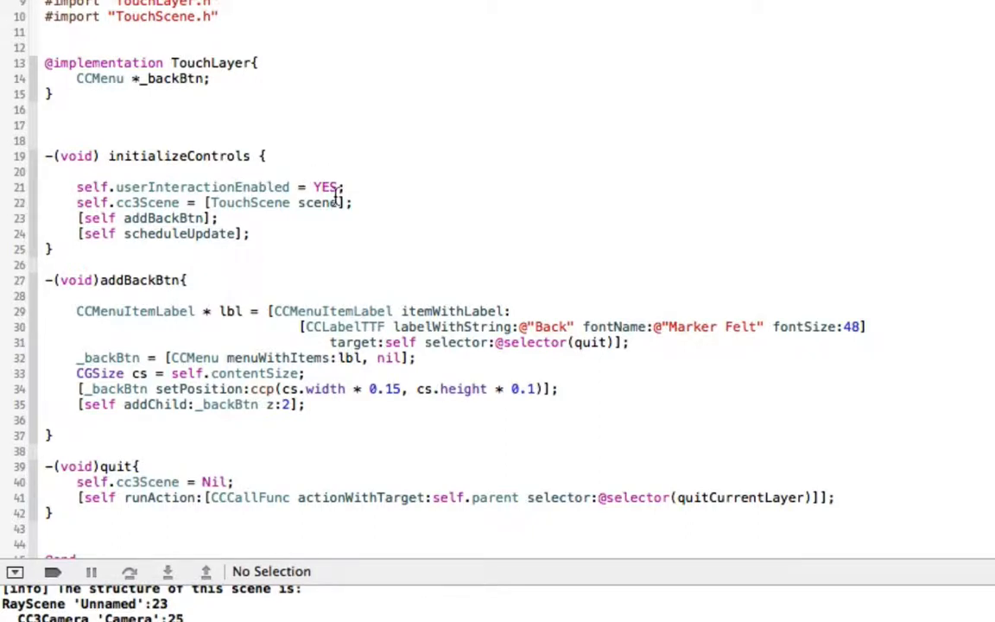
mouse_move(370, 245)
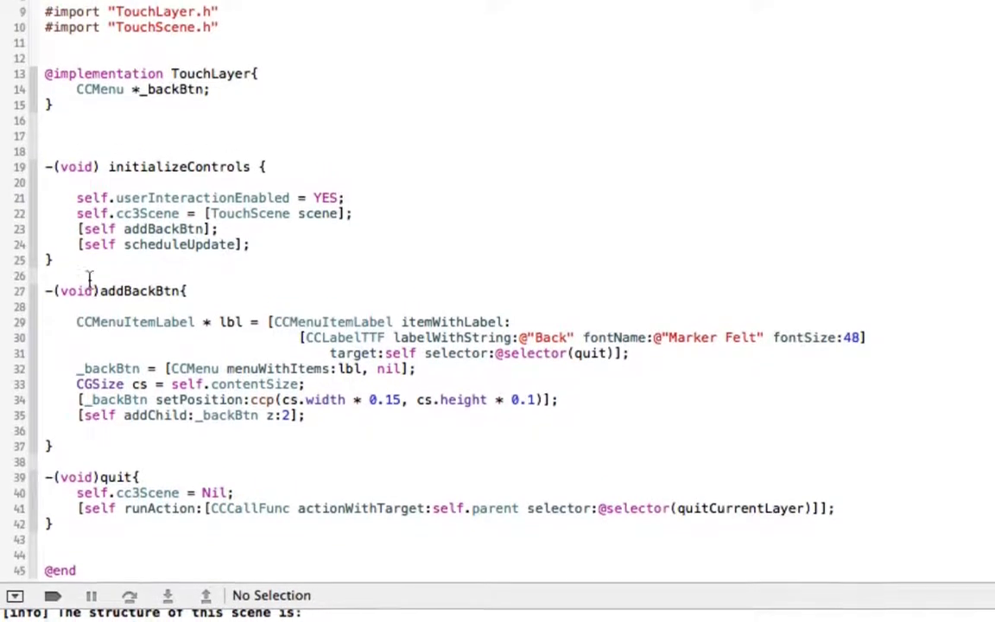
Step: Scroll through TouchLayer.m's initializeControls, addBackBtn and quit methods
scroll("up", 3)
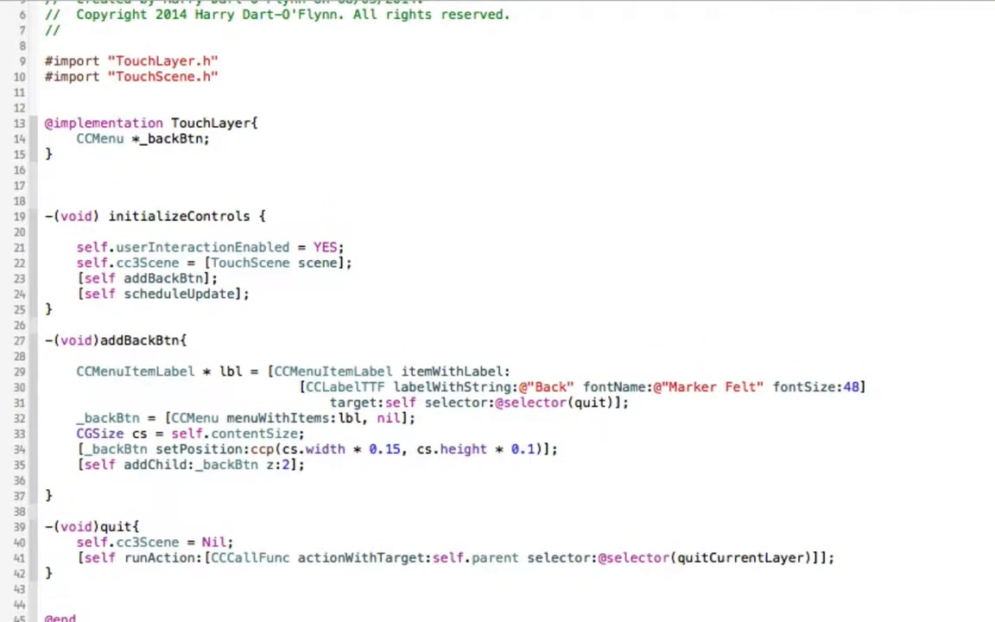
scroll("down", 3)
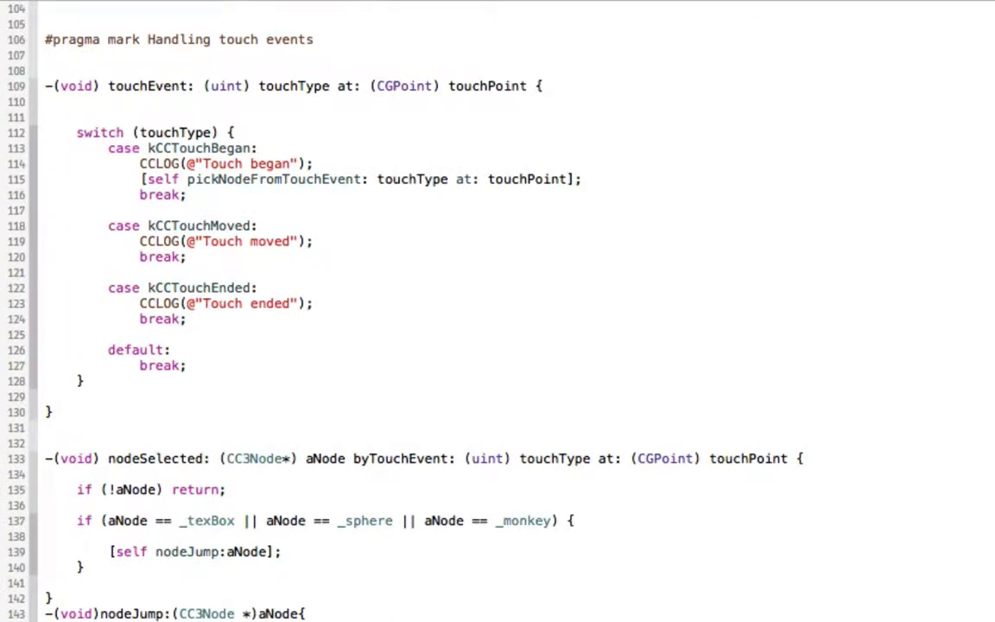
scroll("up", 3)
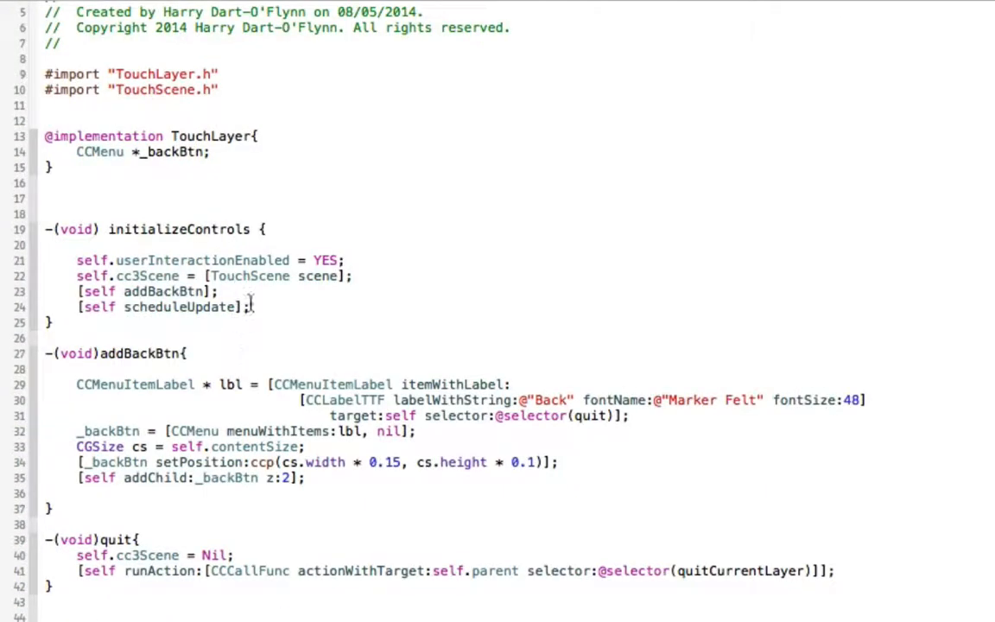
mouse_move(344, 353)
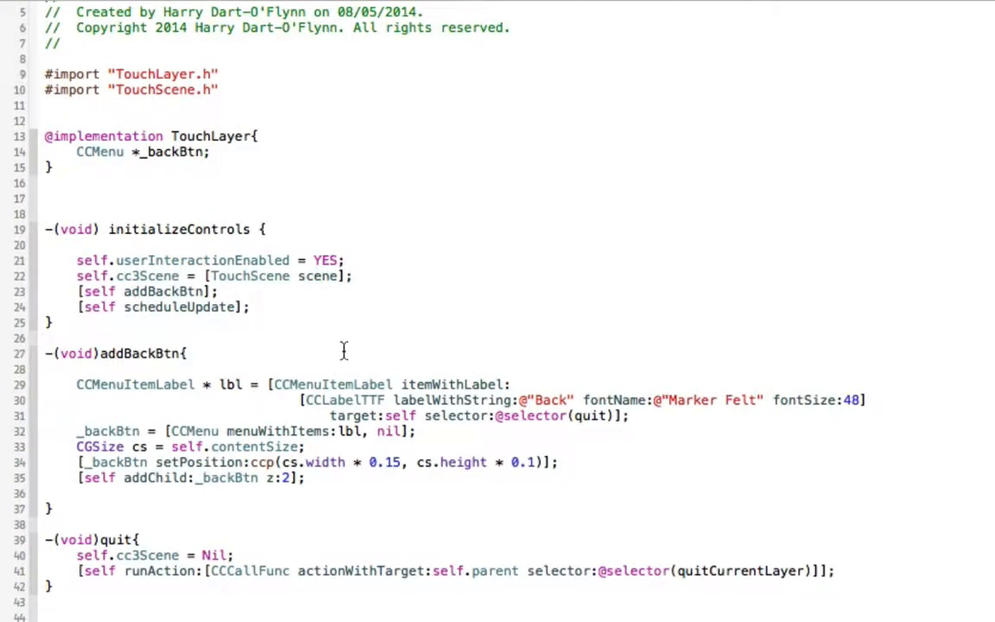
mouse_move(257, 515)
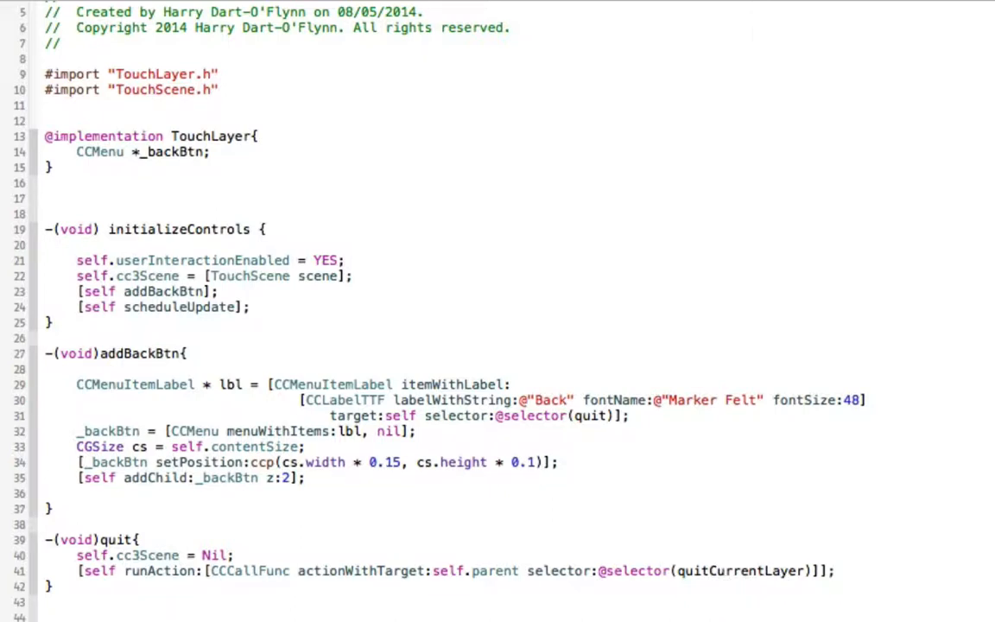
Step: Scroll TouchScene.m from initializeScene down to touchEvent, nodeSelected and nodeJump
scroll("down", 3)
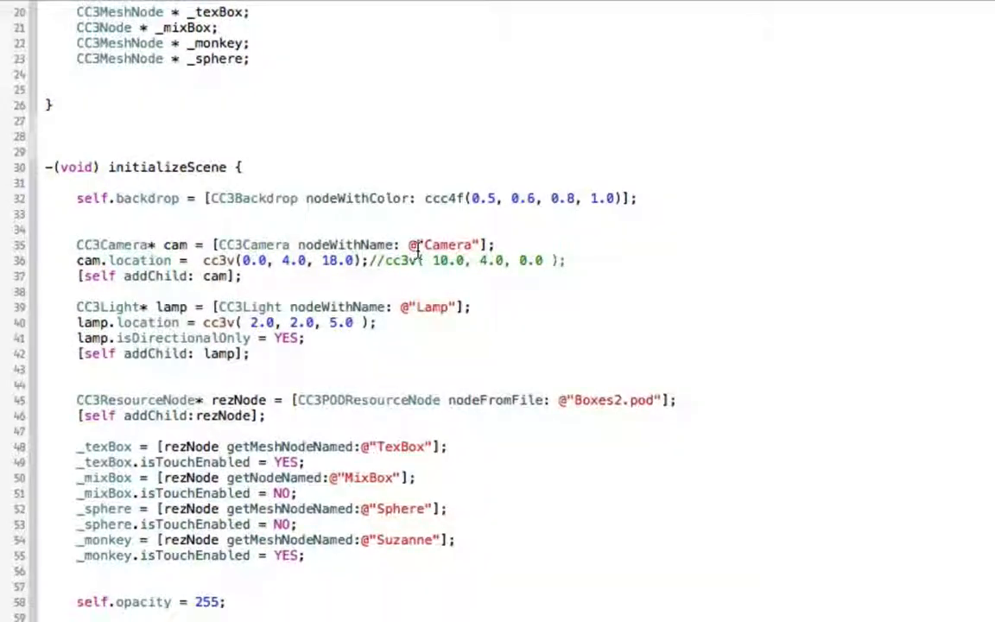
scroll("down", 3)
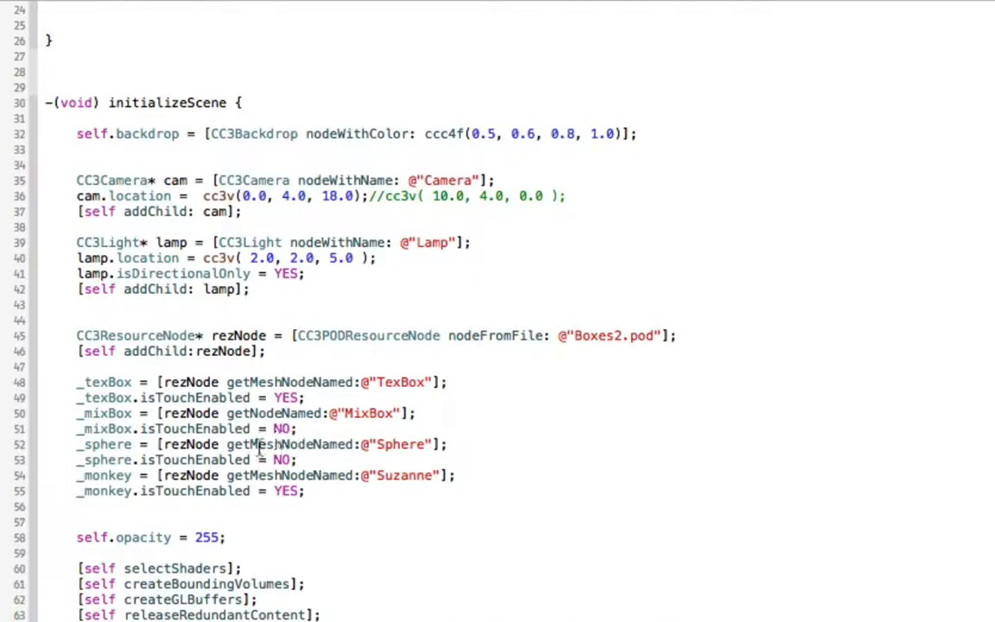
scroll("down", 3)
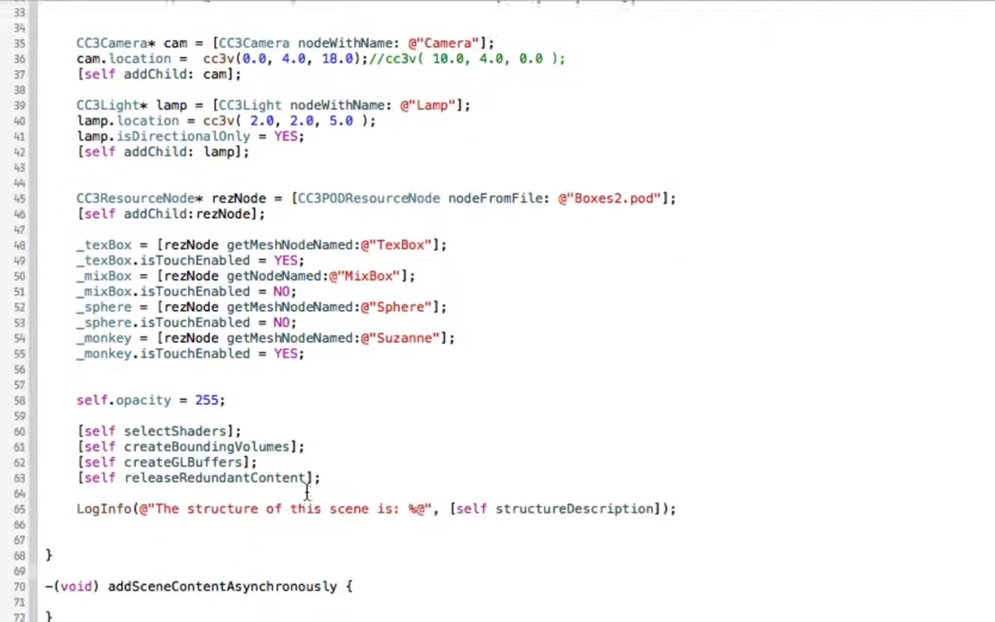
scroll("down", 3)
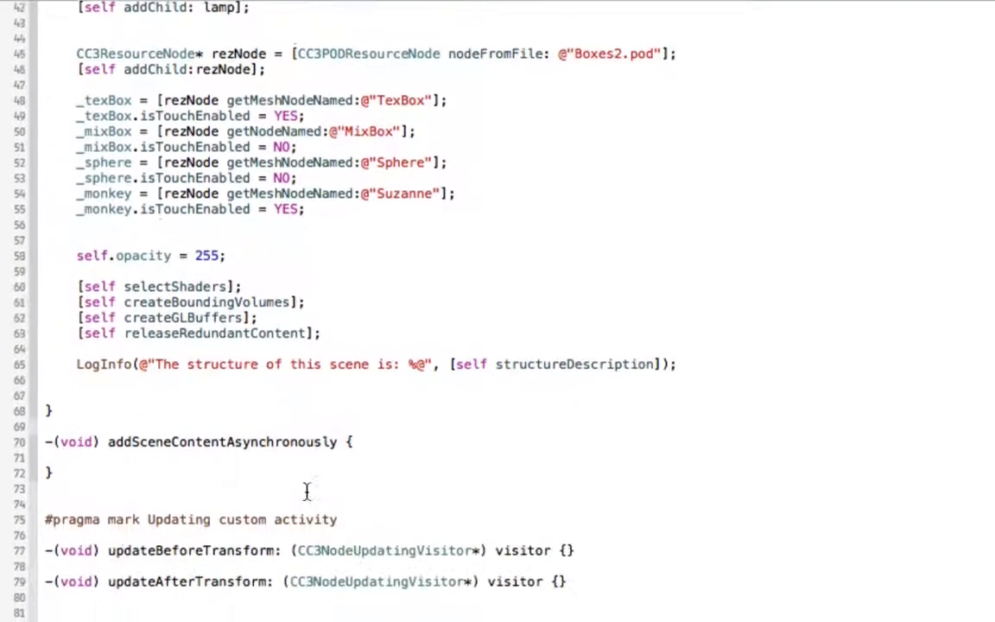
scroll("down", 3)
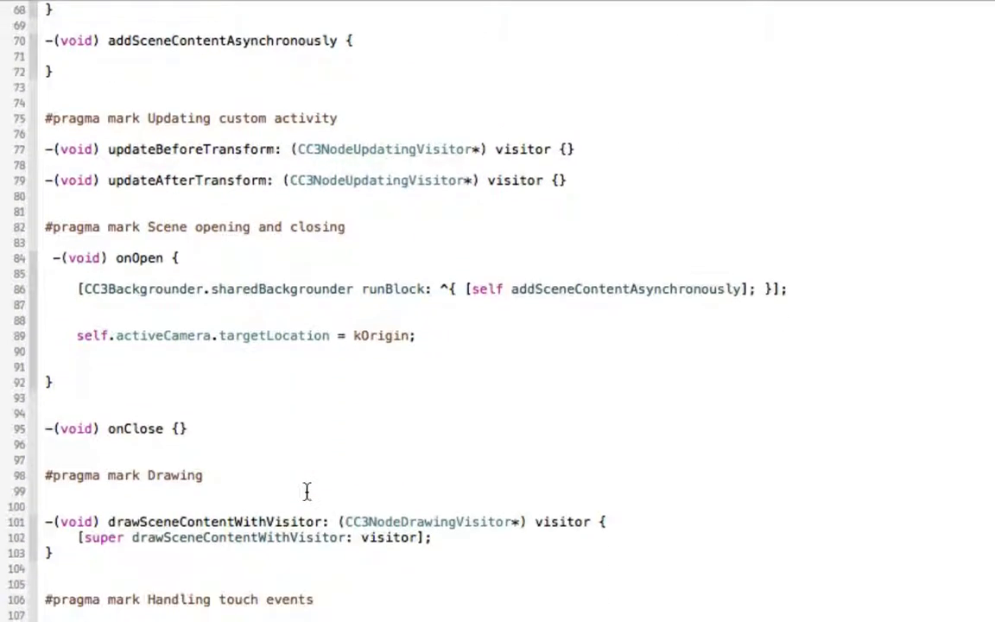
scroll("down", 3)
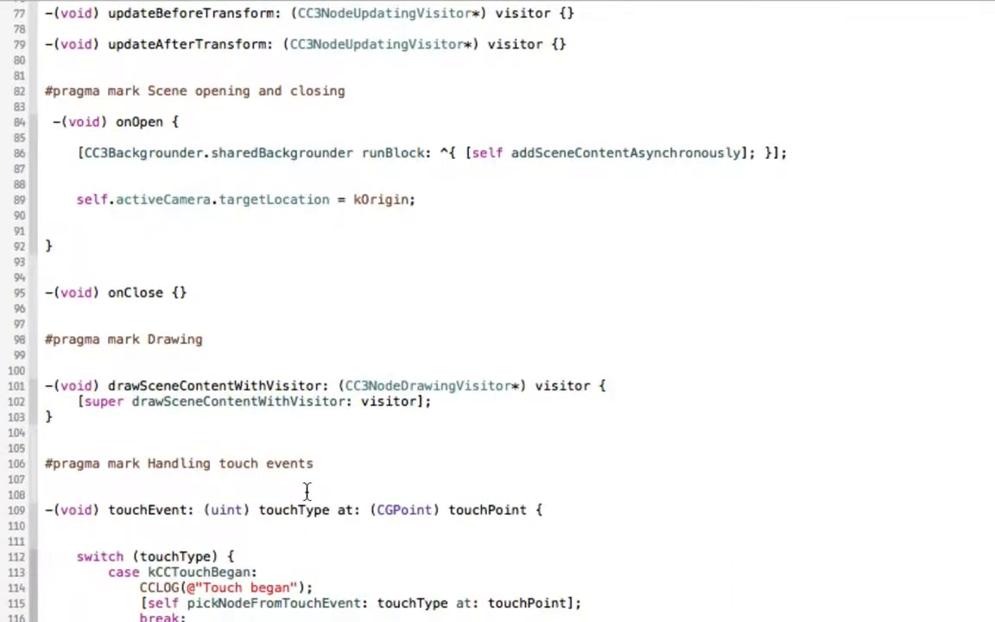
scroll("down", 3)
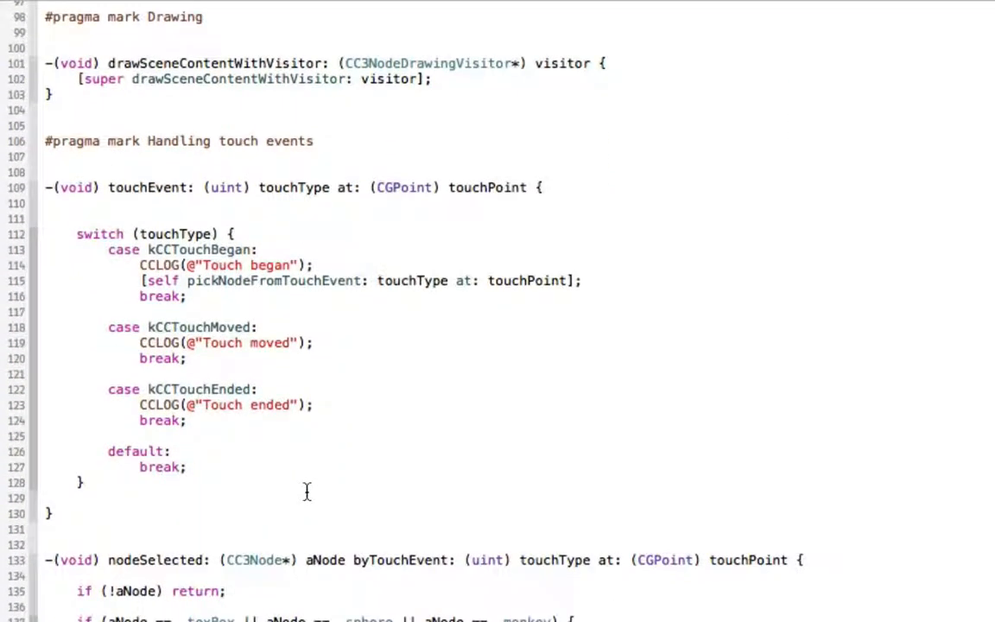
mouse_move(337, 308)
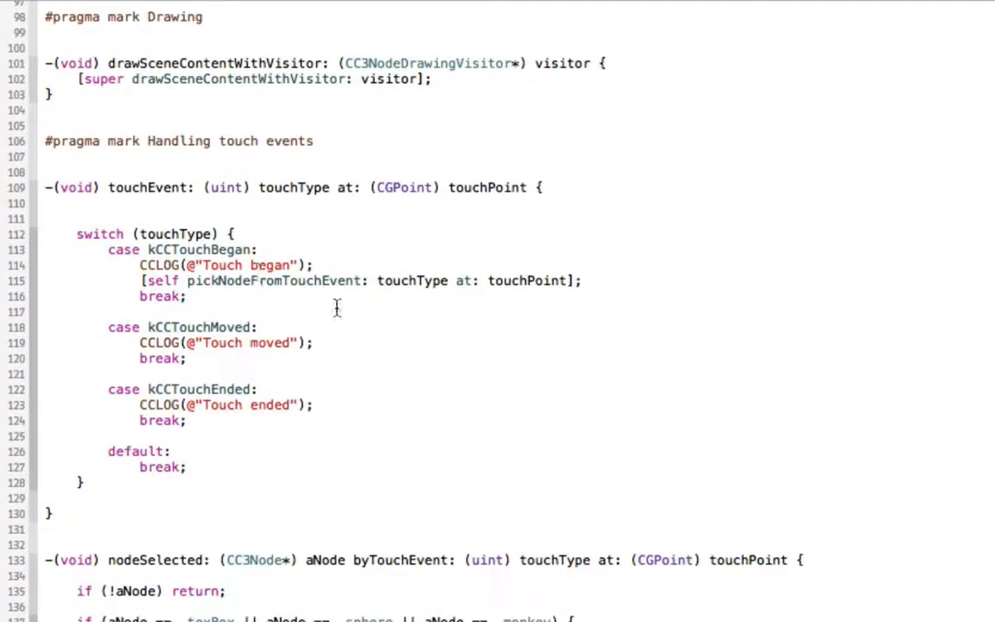
mouse_move(278, 297)
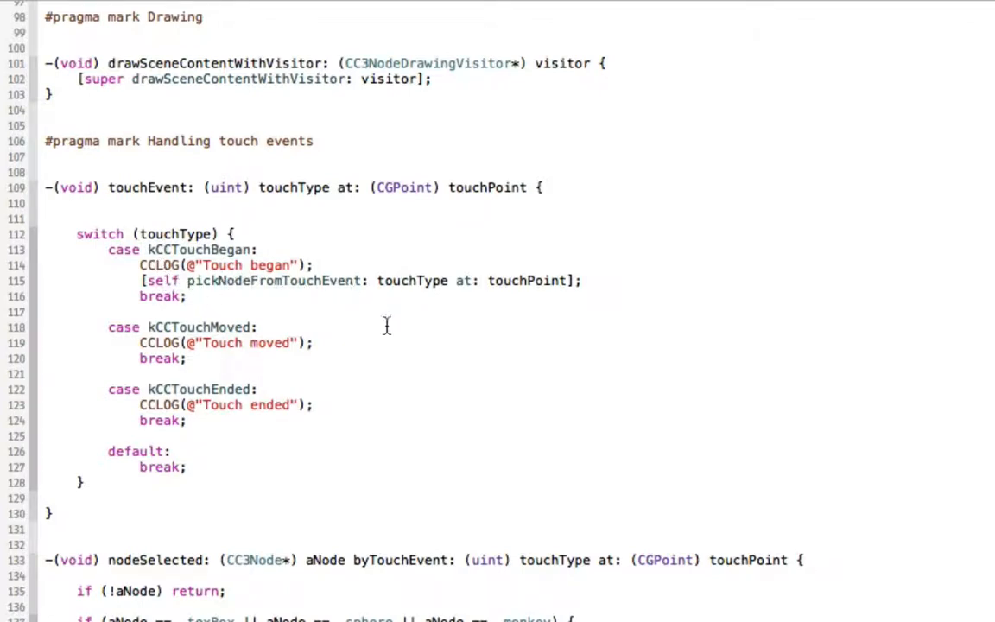
scroll("down", 3)
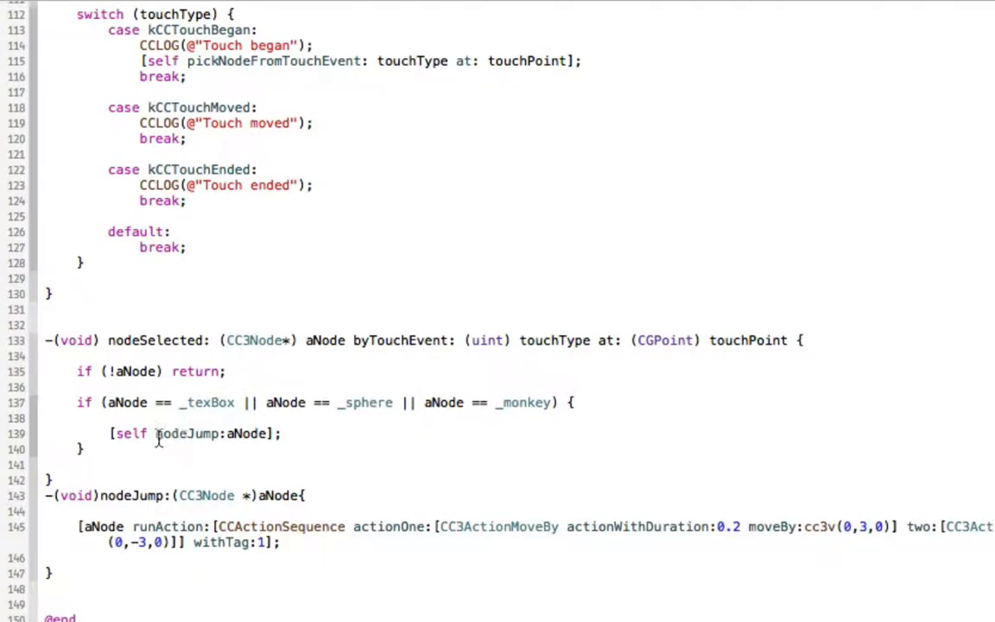
mouse_move(333, 484)
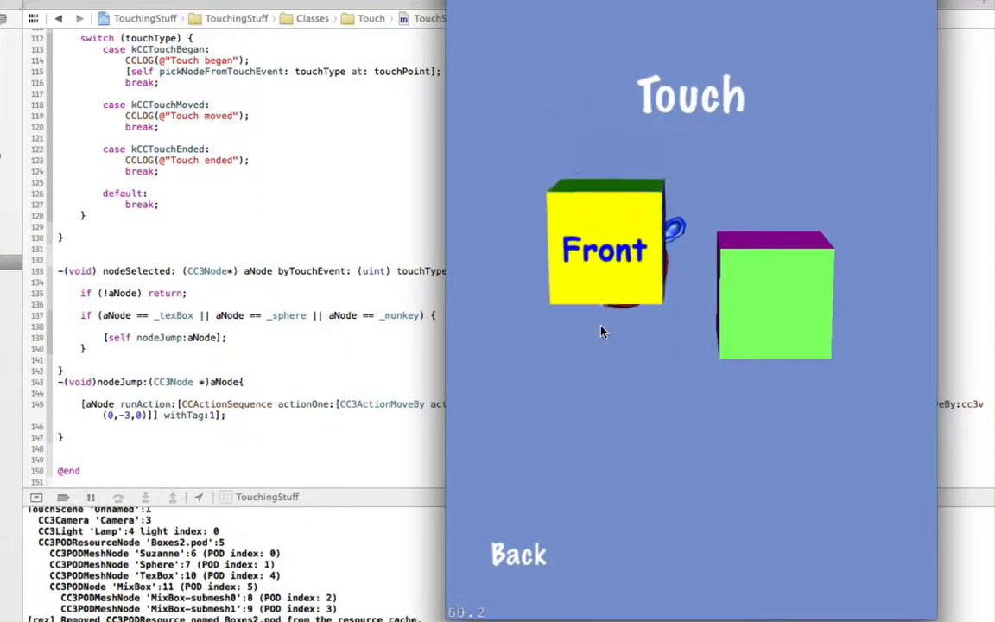
Step: Tap the Front box and then the monkey head so each jumps
left_click(604, 251)
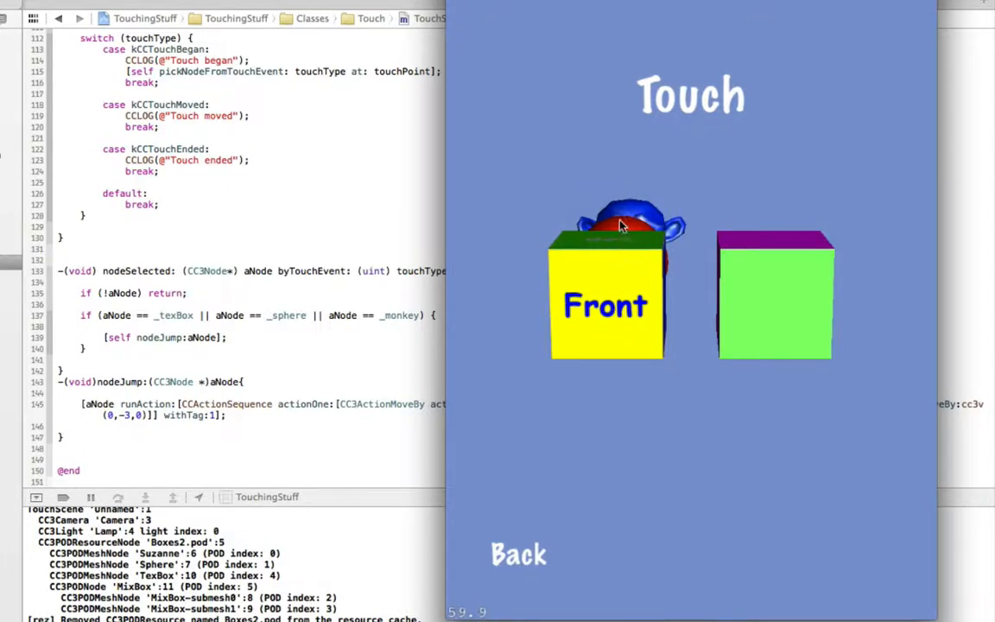
left_click(619, 226)
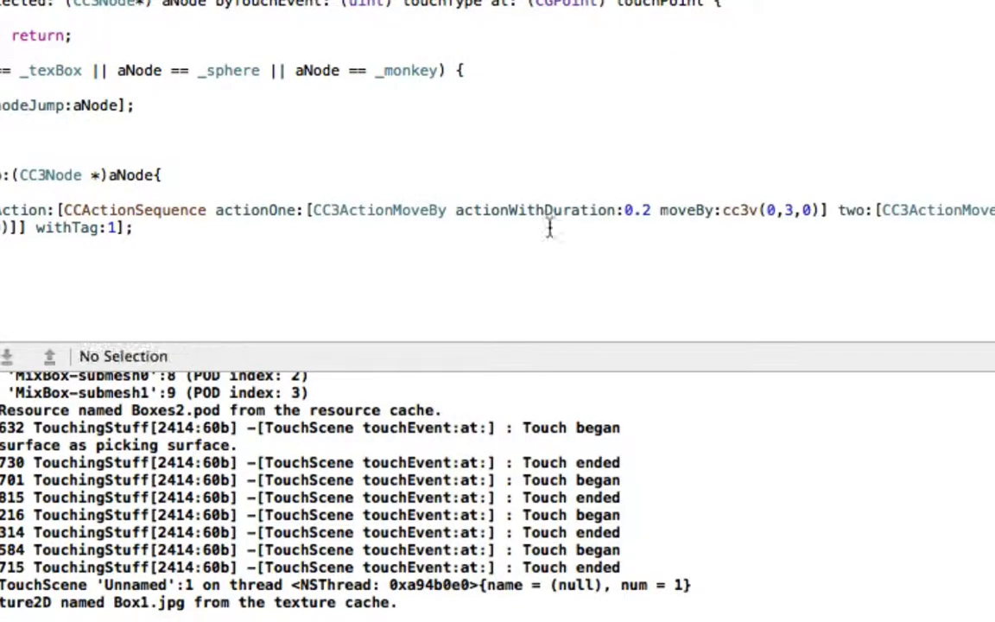
mouse_move(629, 417)
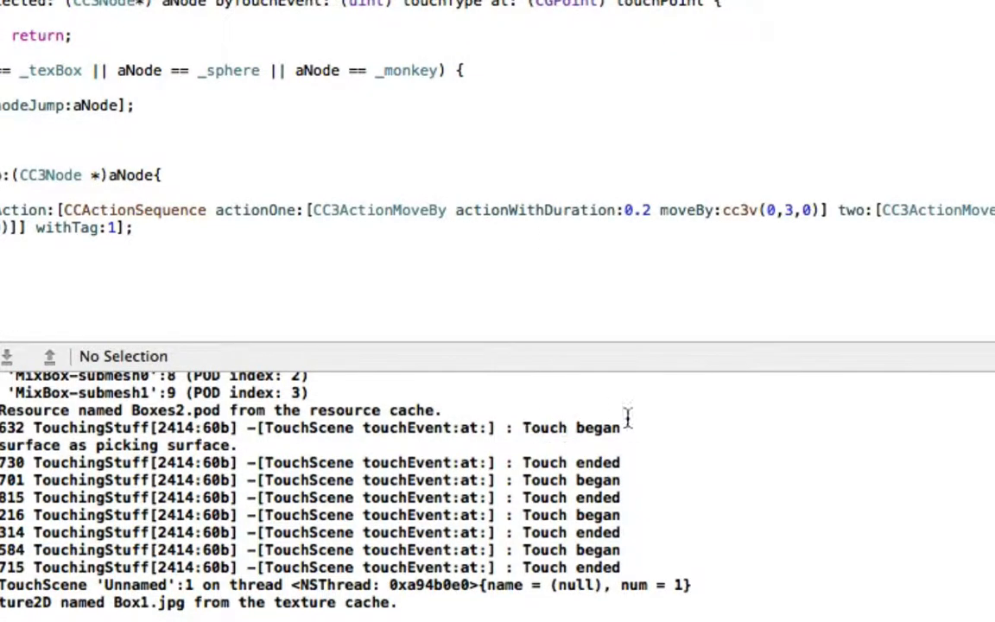
mouse_move(294, 152)
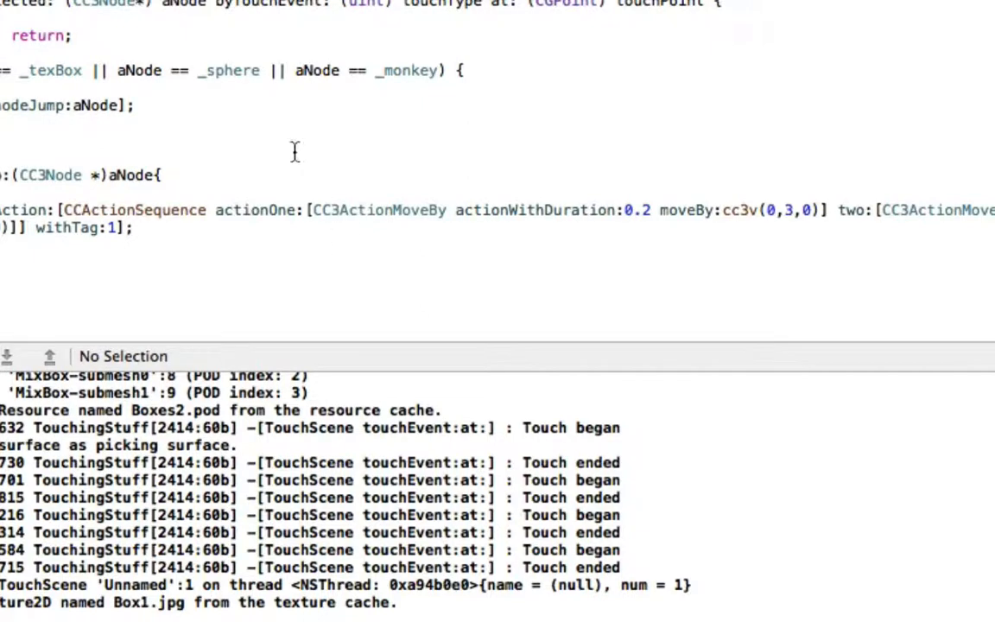
Step: Scroll the editor back up to the touchEvent switch and nodeSelected code
scroll("up", 3)
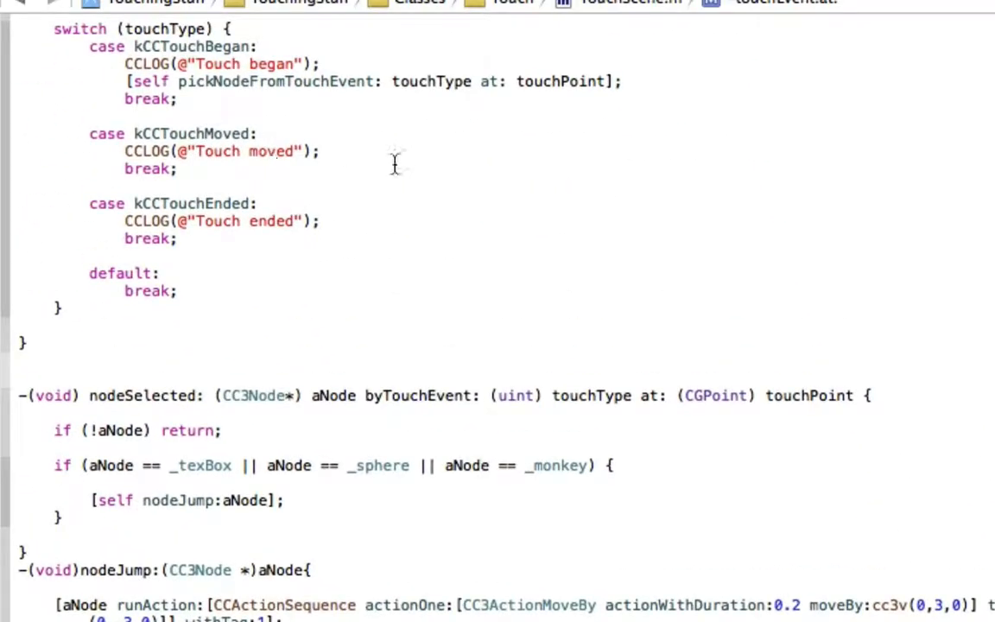
mouse_move(294, 181)
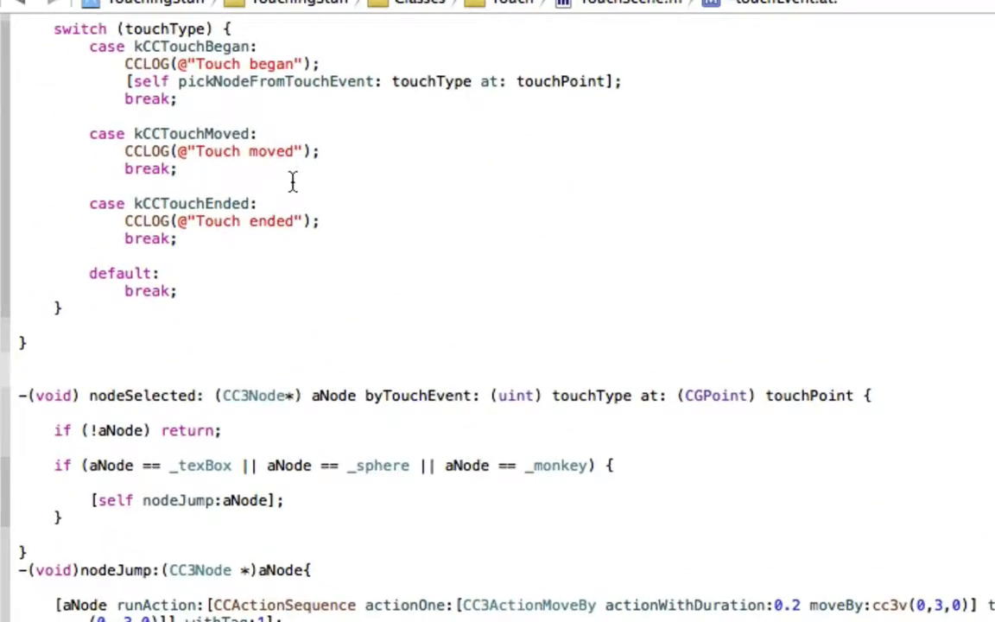
mouse_move(383, 214)
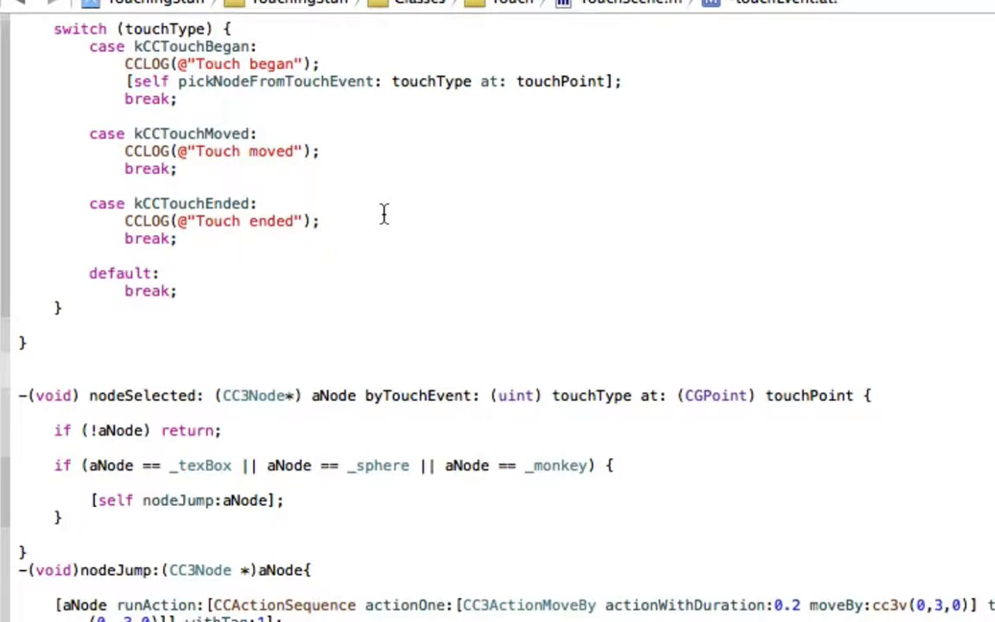
mouse_move(326, 224)
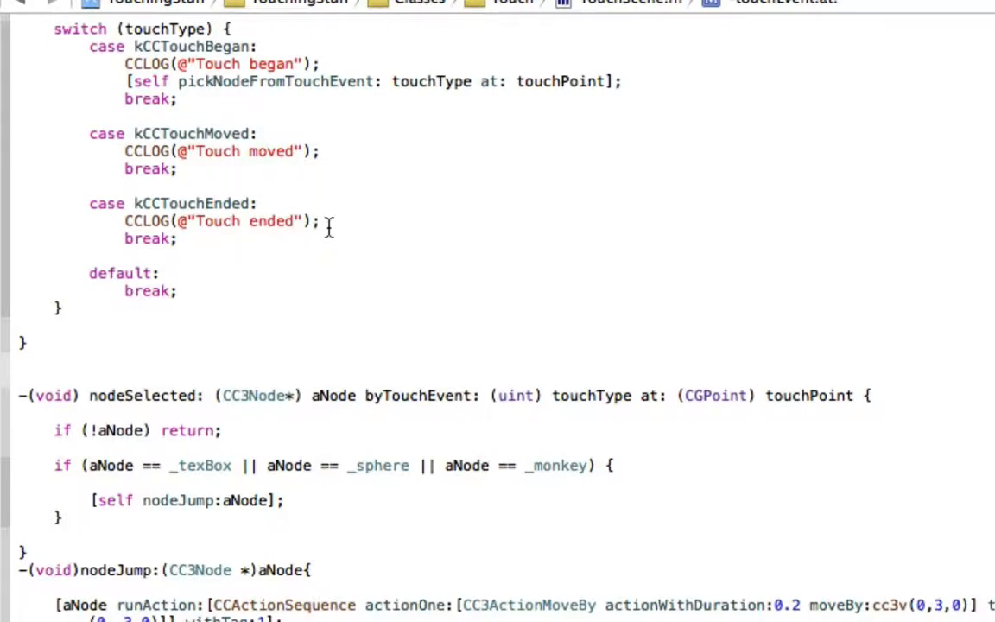
mouse_move(314, 346)
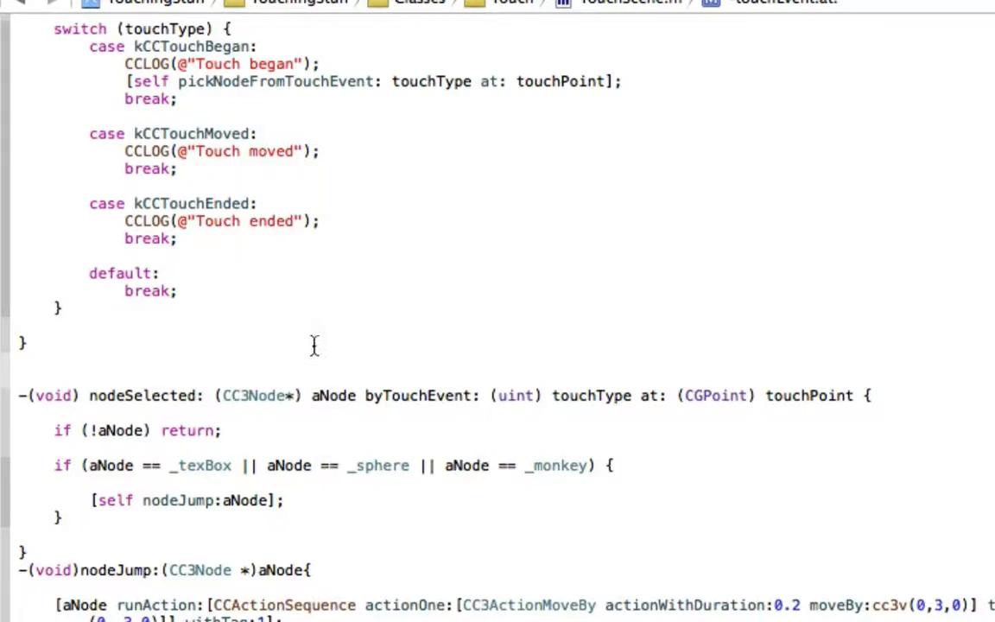
mouse_move(45, 424)
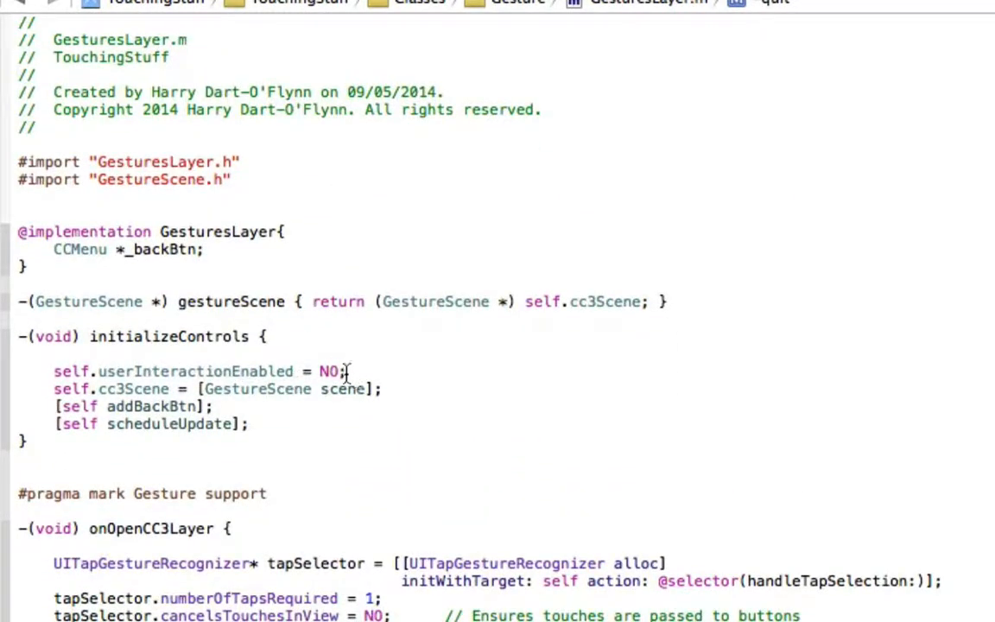
mouse_move(272, 449)
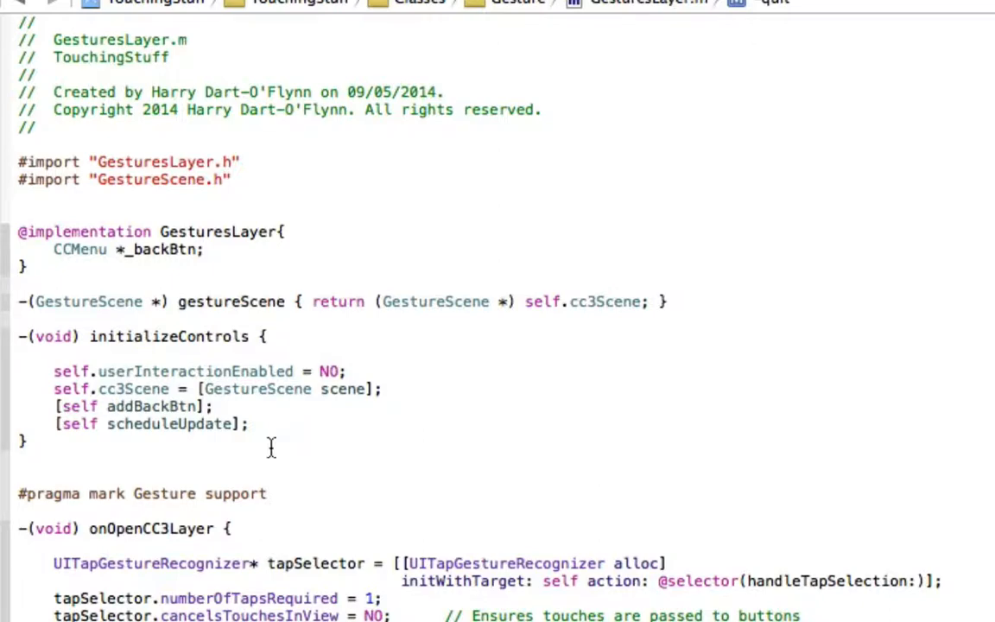
mouse_move(243, 300)
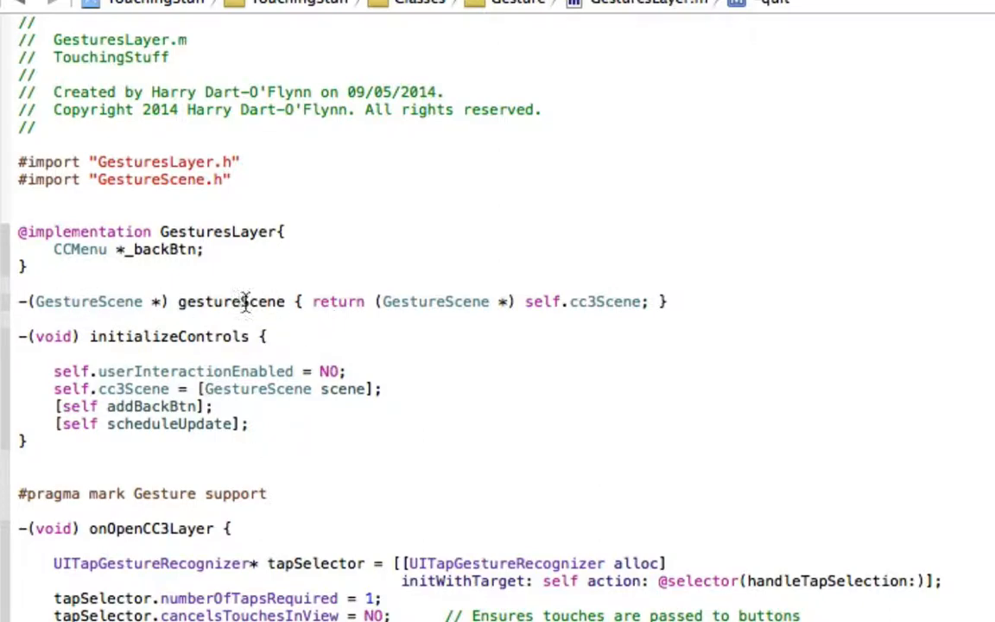
scroll("down", 3)
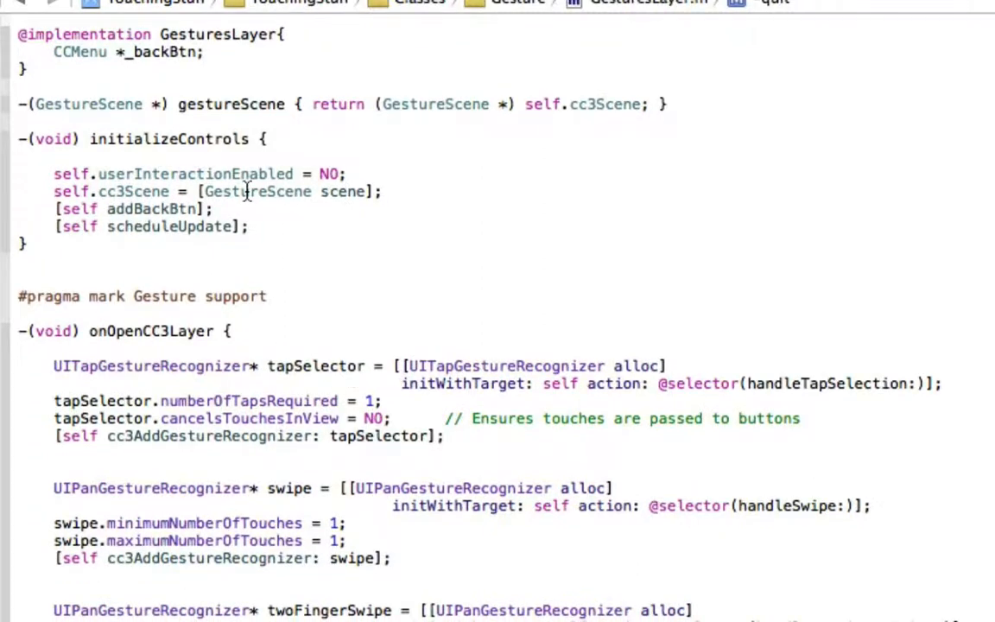
scroll("down", 3)
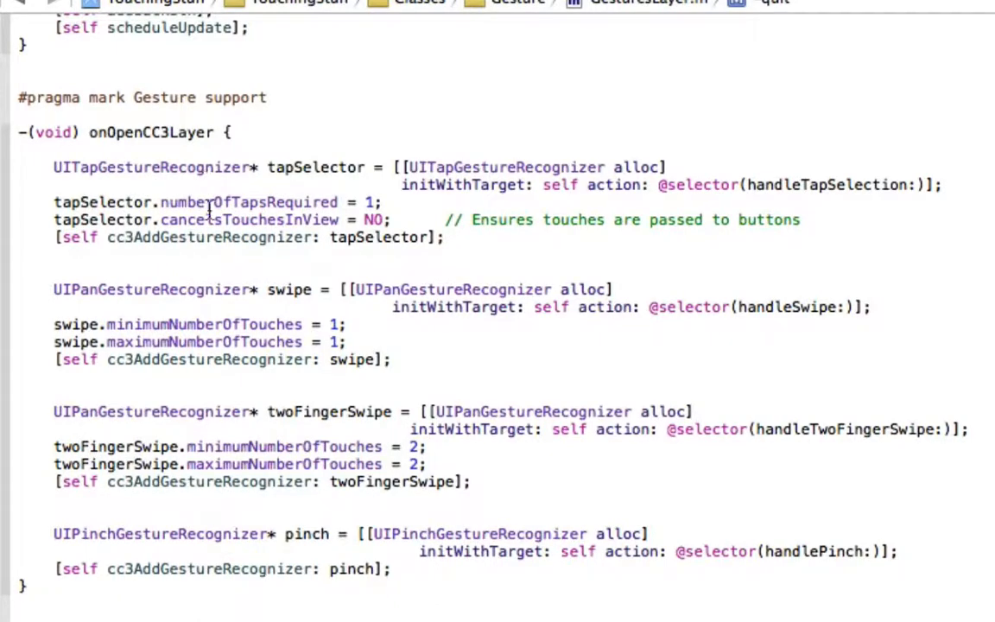
mouse_move(293, 290)
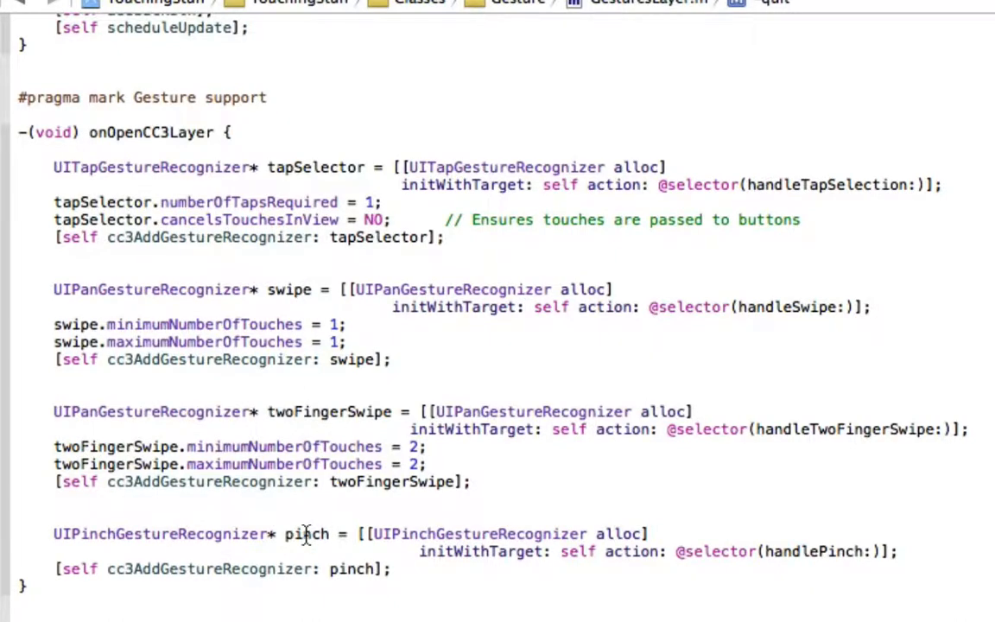
scroll("down", 3)
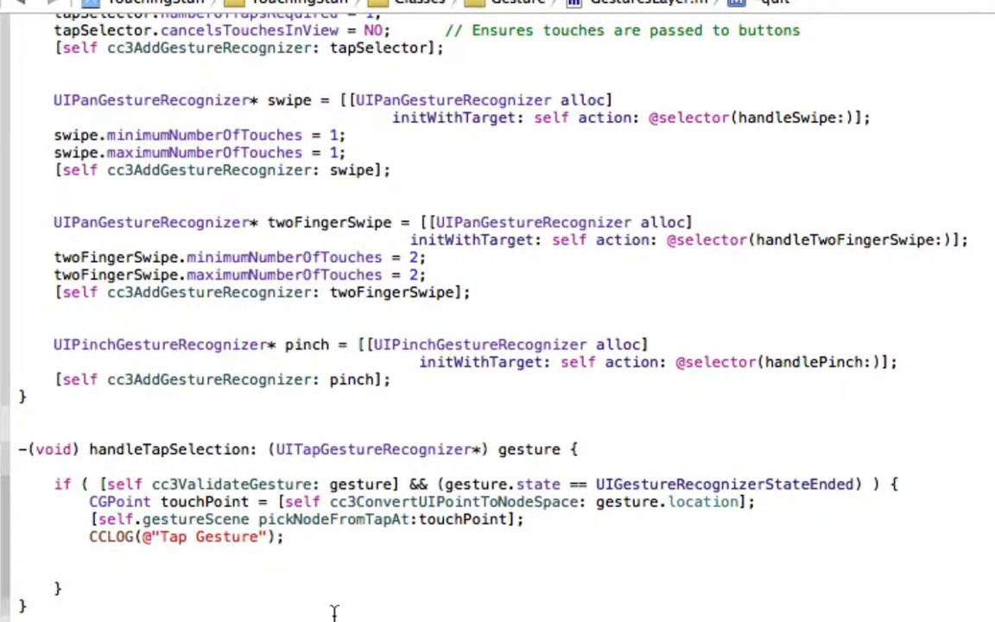
mouse_move(771, 204)
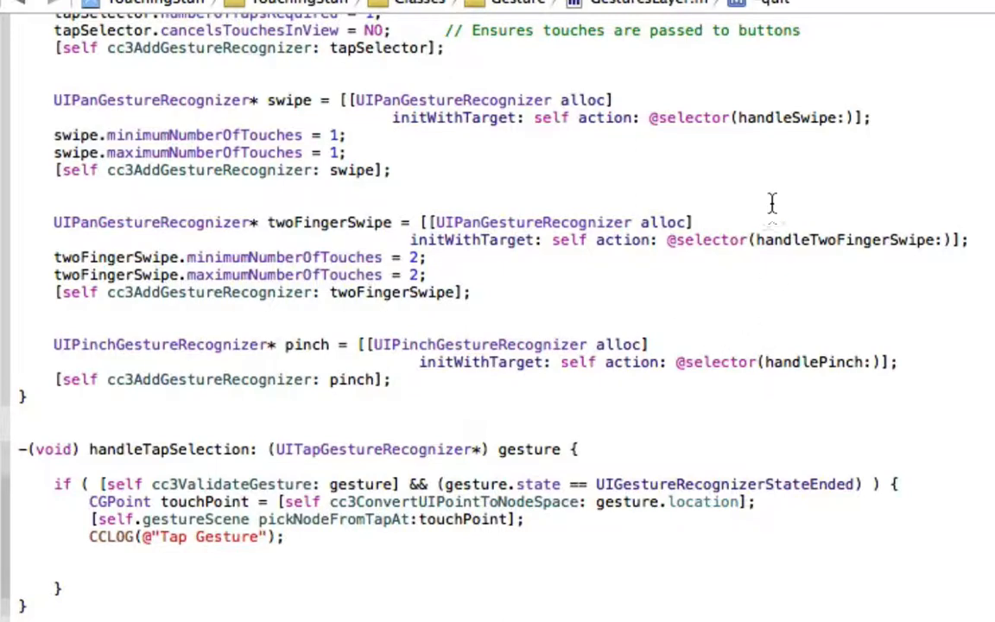
scroll("down", 3)
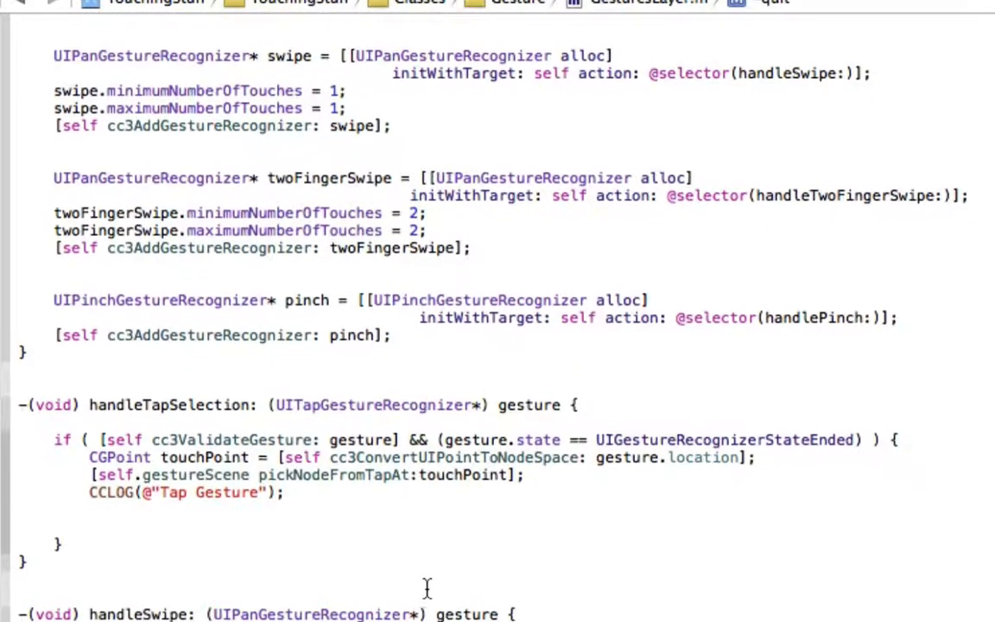
scroll("up", 3)
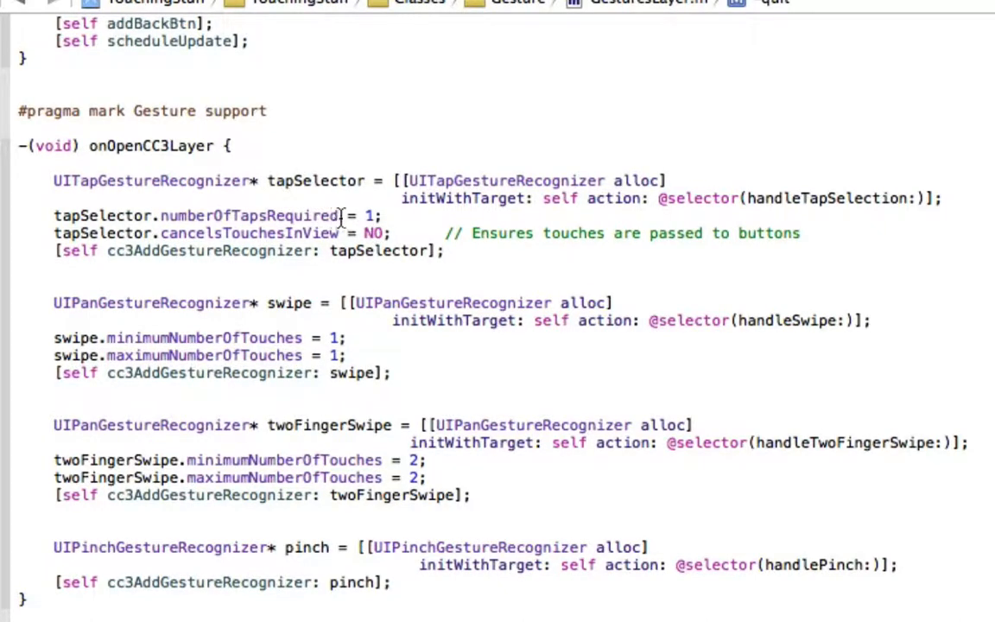
mouse_move(170, 238)
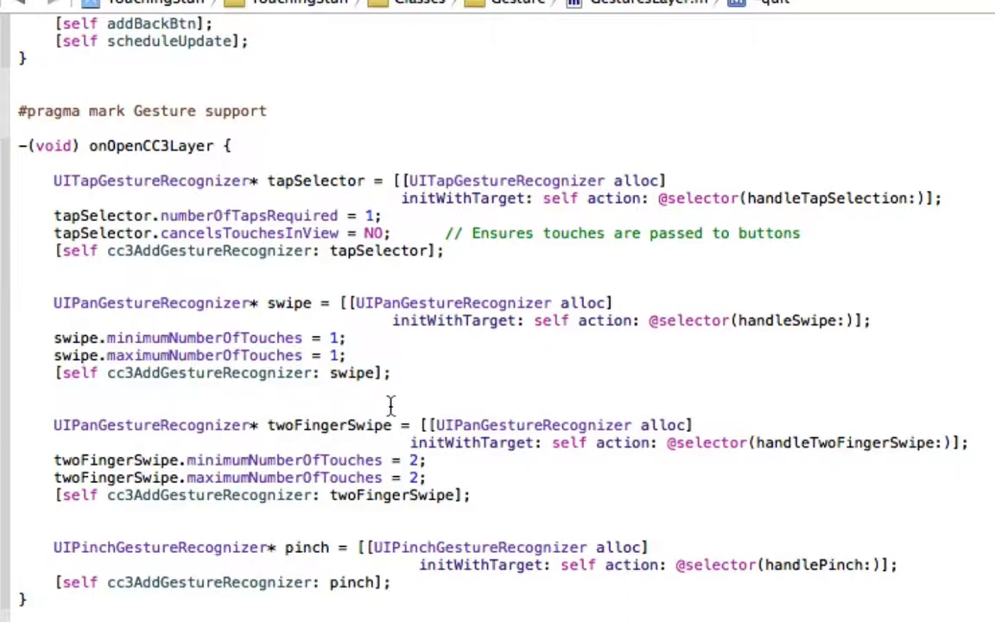
scroll("down", 3)
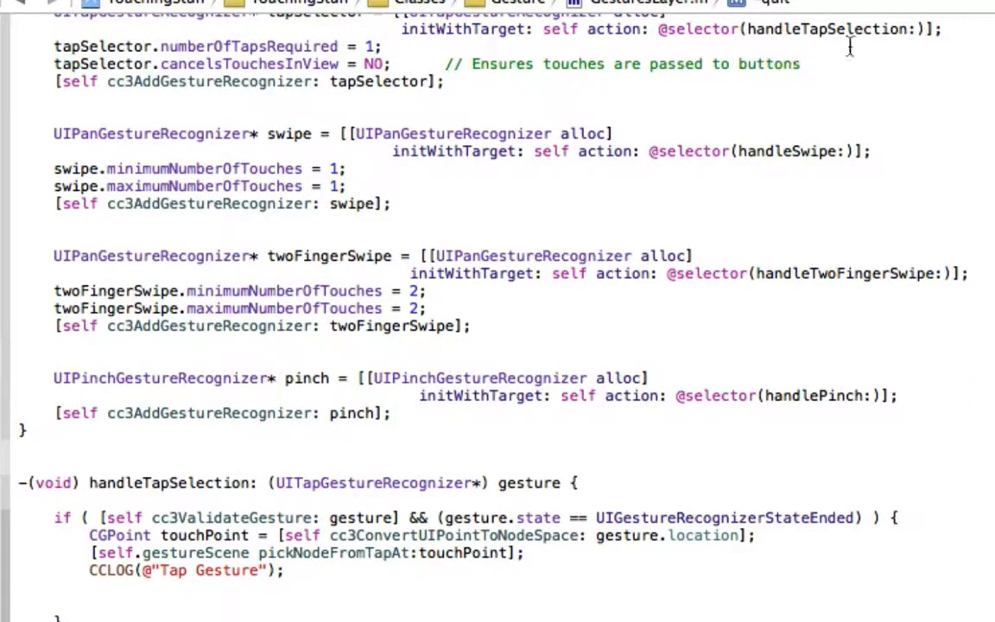
mouse_move(245, 493)
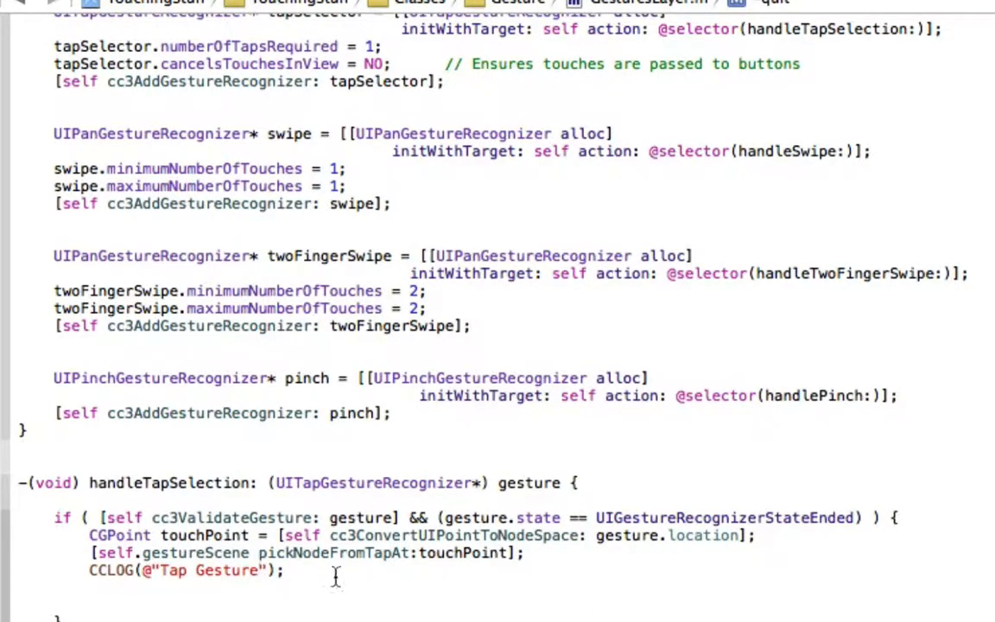
mouse_move(415, 557)
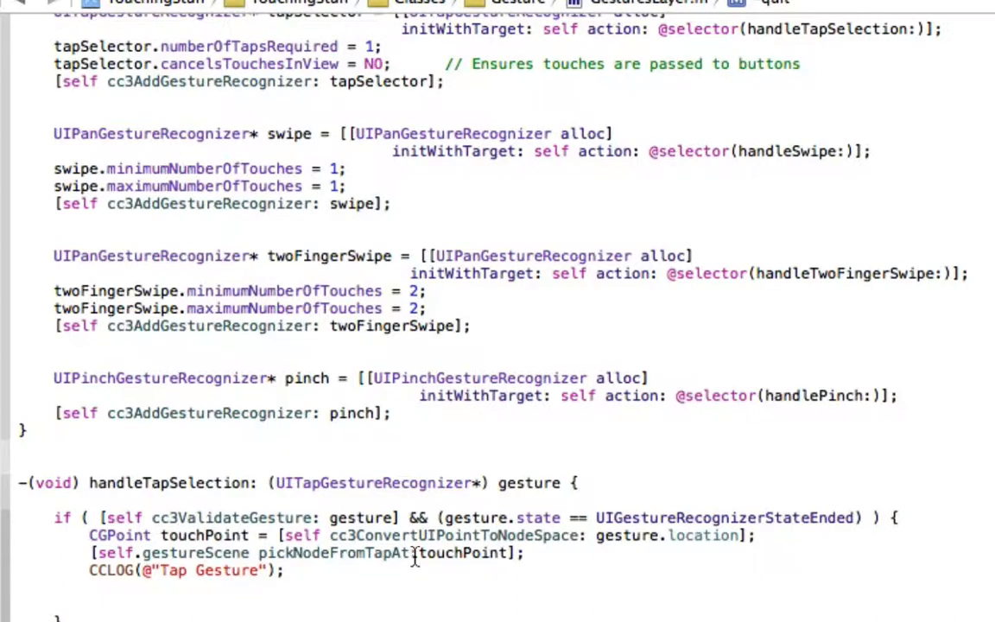
mouse_move(463, 556)
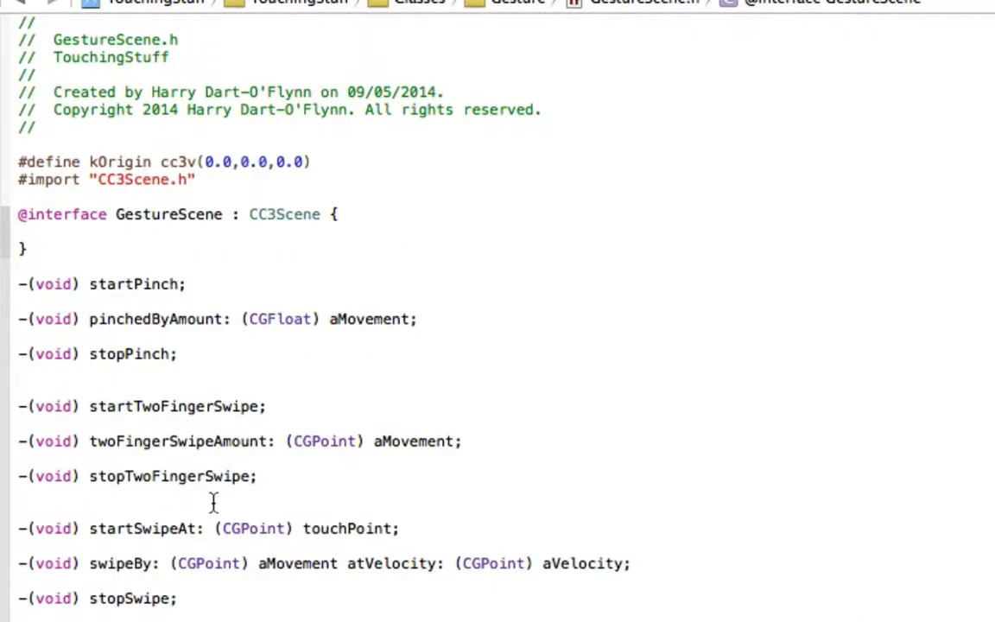
mouse_move(181, 327)
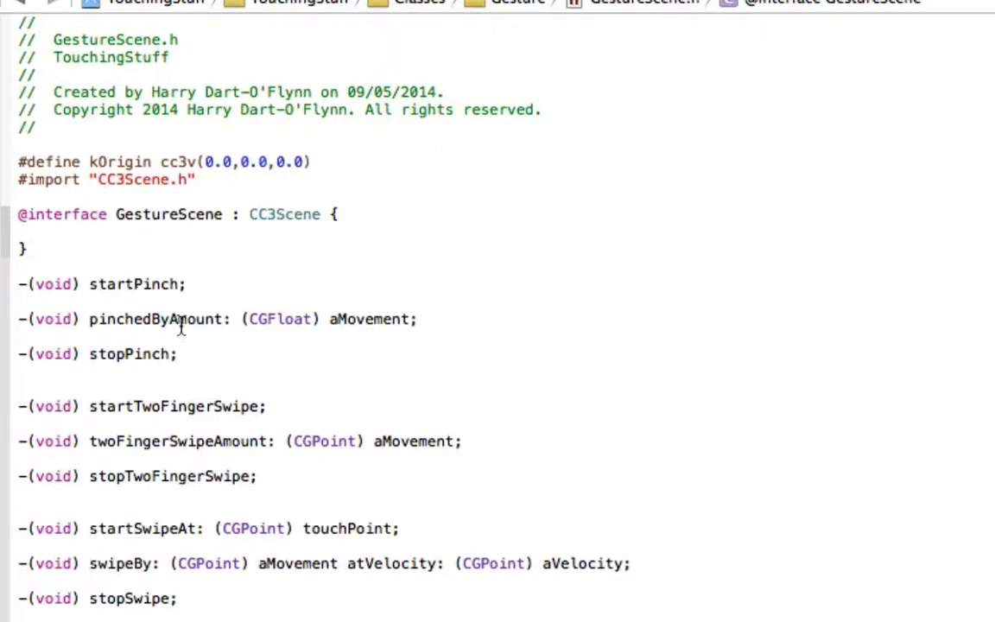
mouse_move(228, 386)
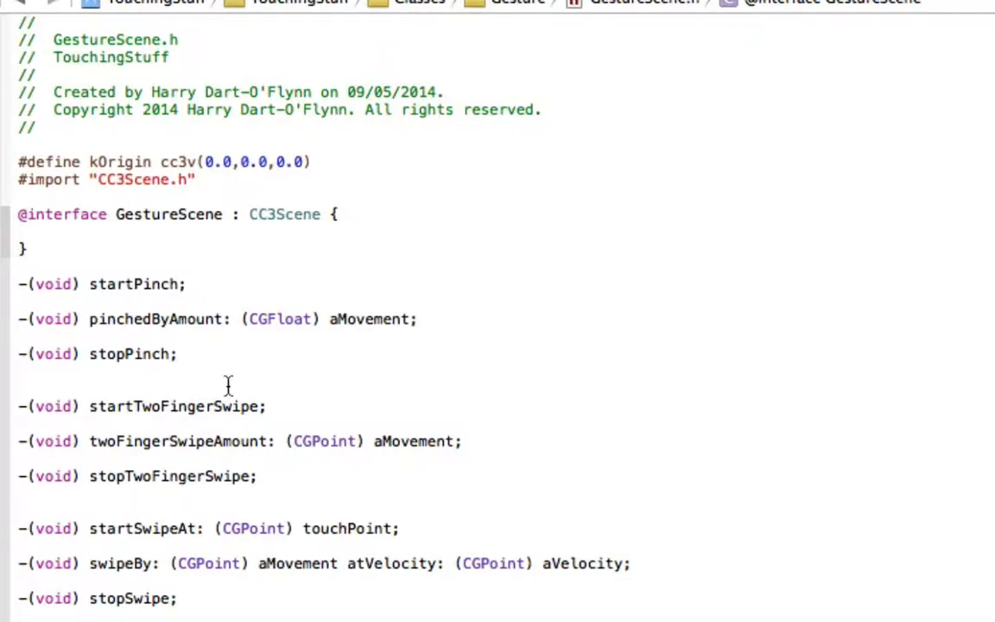
mouse_move(162, 307)
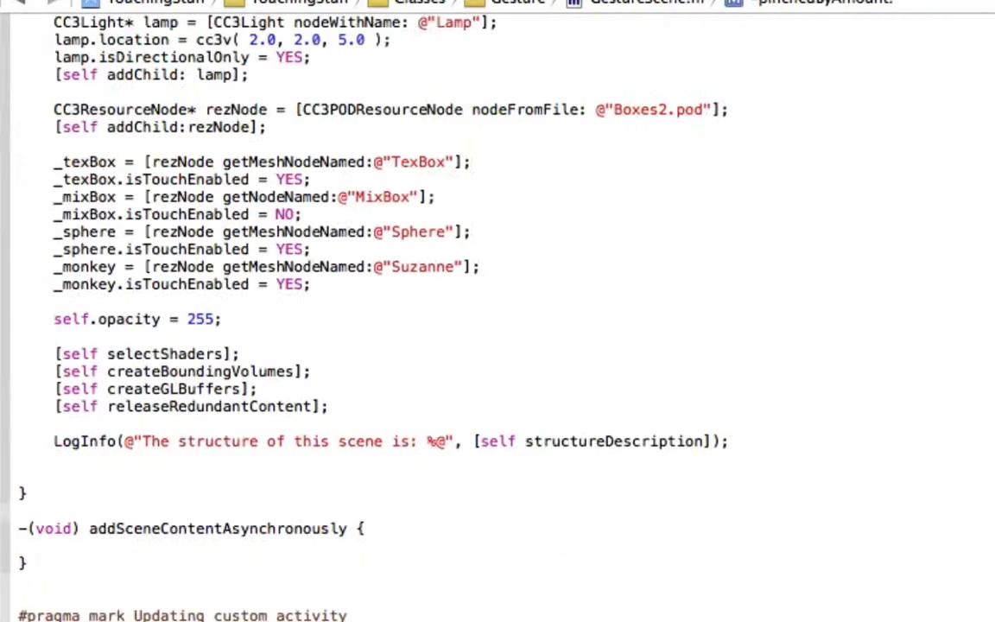
Step: Scroll GestureScene.m up through nodeJump, nodeSelected:byTouchEvent:at: and initializeScene
scroll("up", 3)
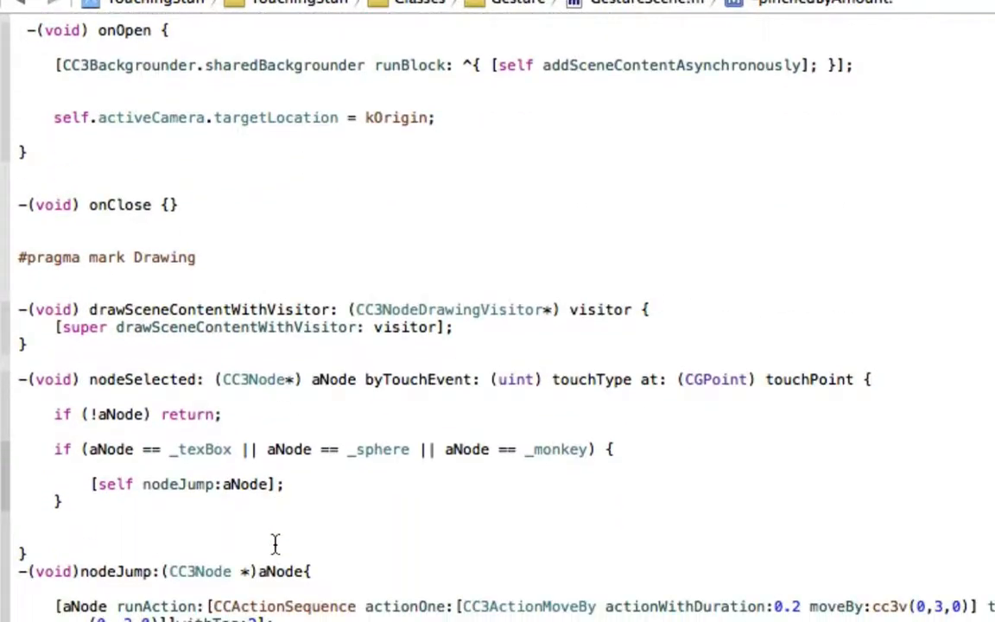
mouse_move(205, 414)
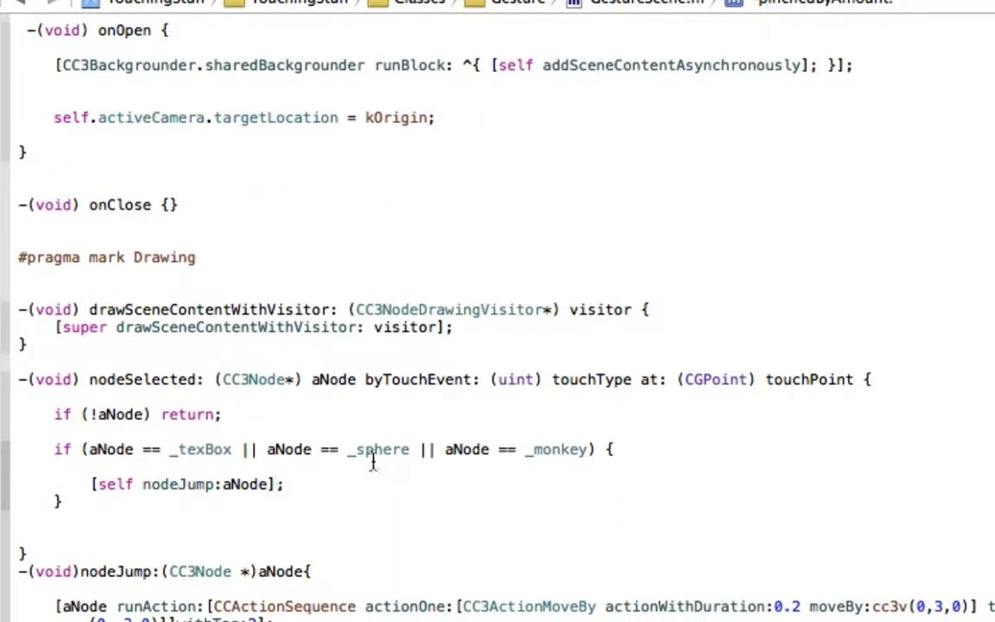
scroll("up", 3)
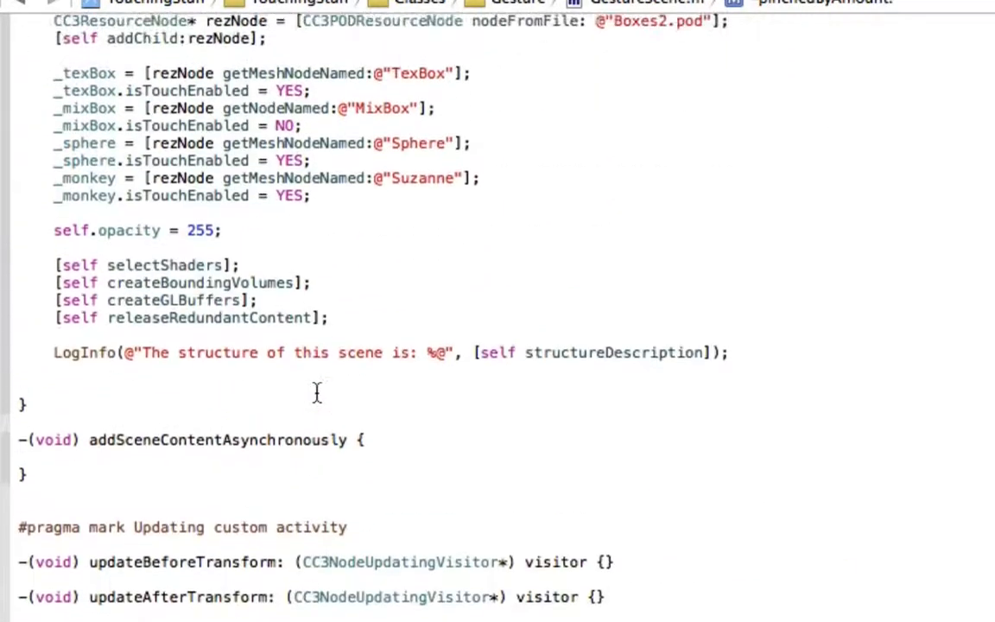
scroll("up", 3)
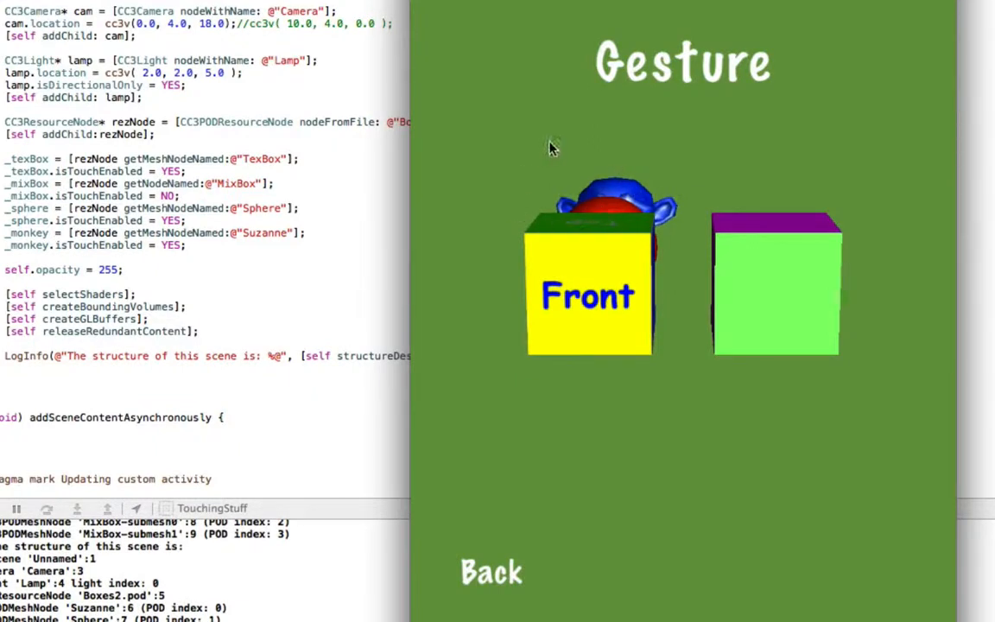
mouse_move(603, 309)
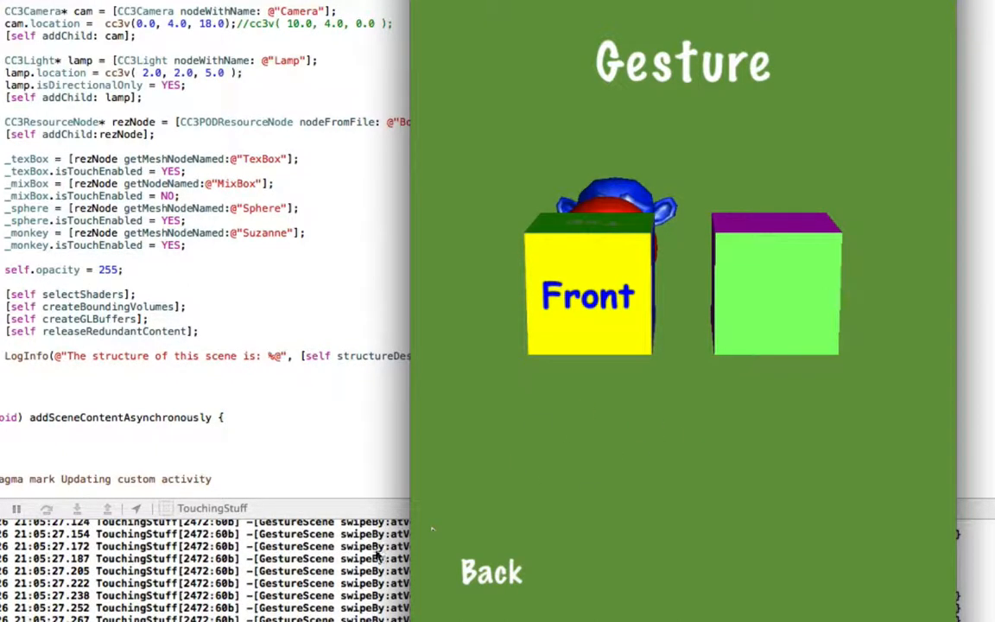
mouse_move(613, 352)
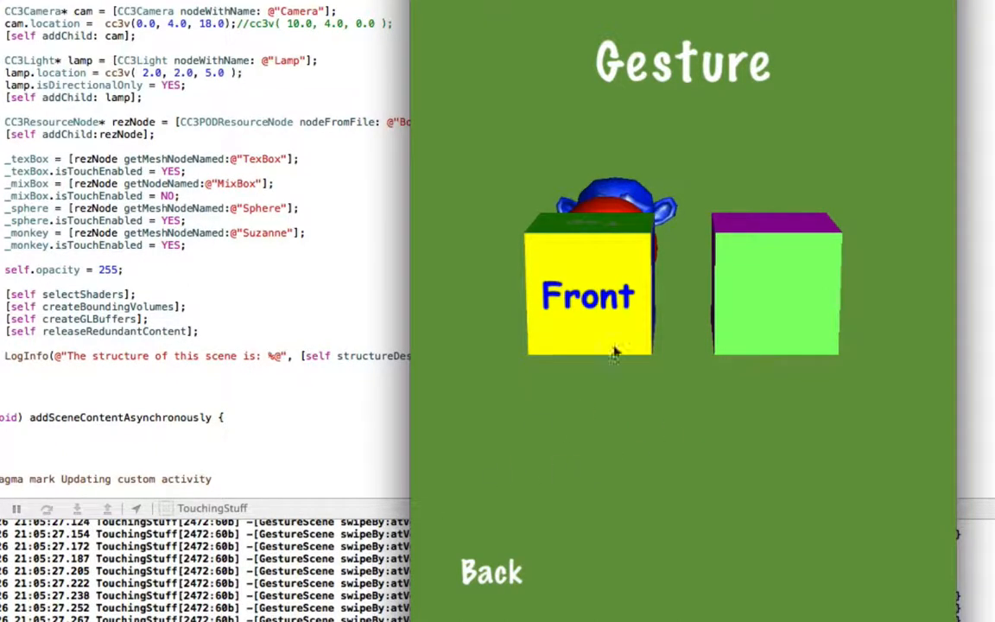
Step: Leave the Gesture scene and return to the Touching Cocos3d main menu
left_click(491, 572)
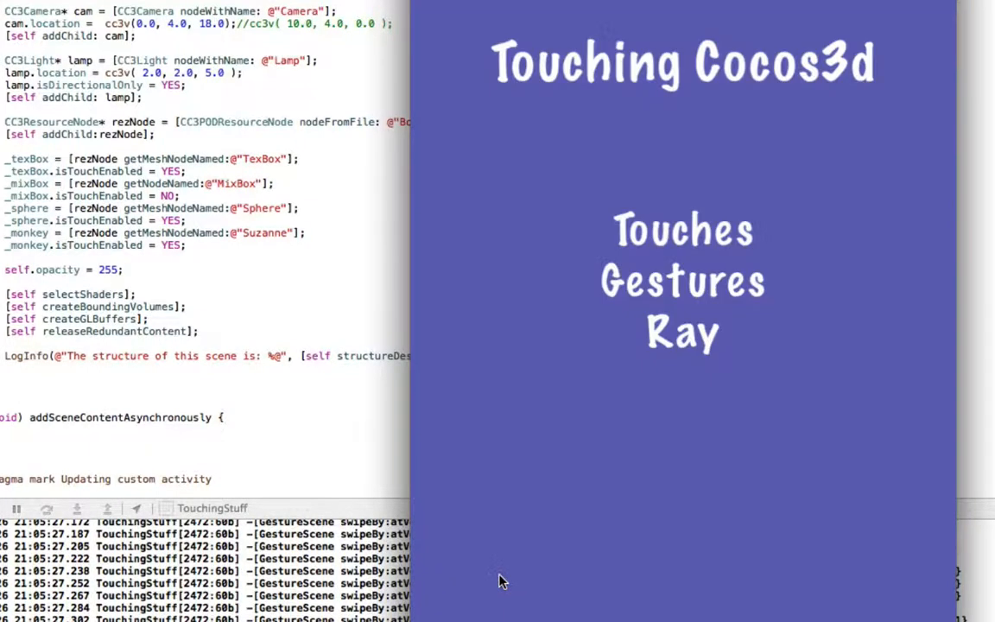
mouse_move(459, 292)
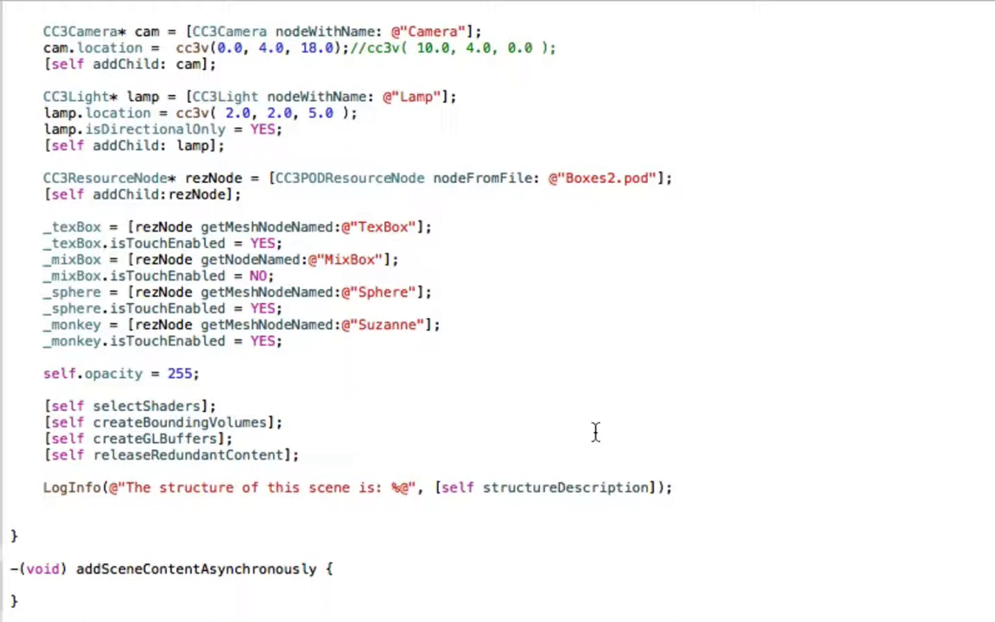
mouse_move(313, 337)
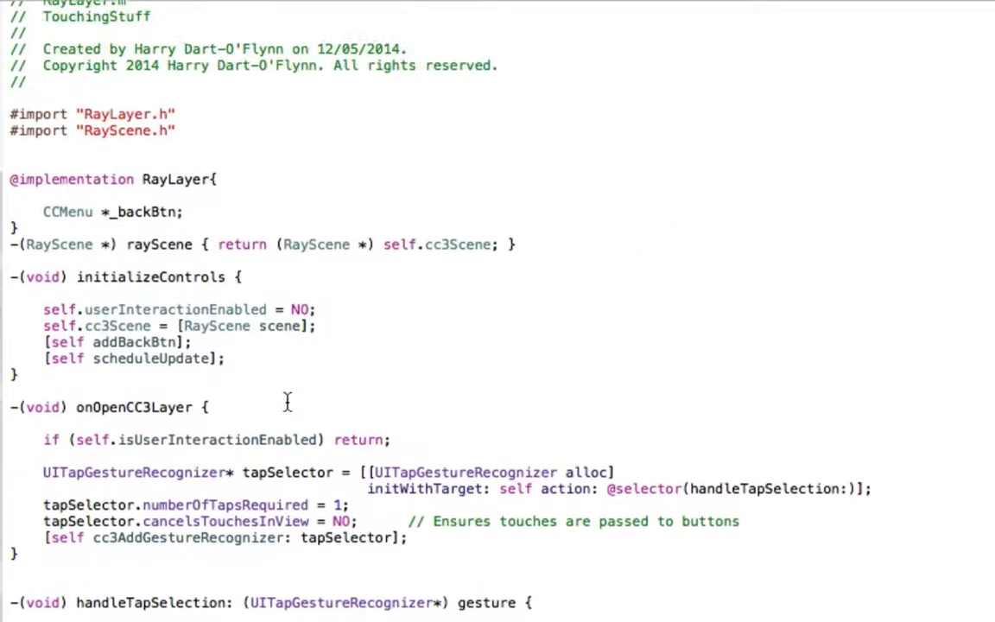
Step: Scroll RayLayer.m through initializeControls, onOpenCC3Layer and handleTapSelection to the RayScene setup
scroll("up", 3)
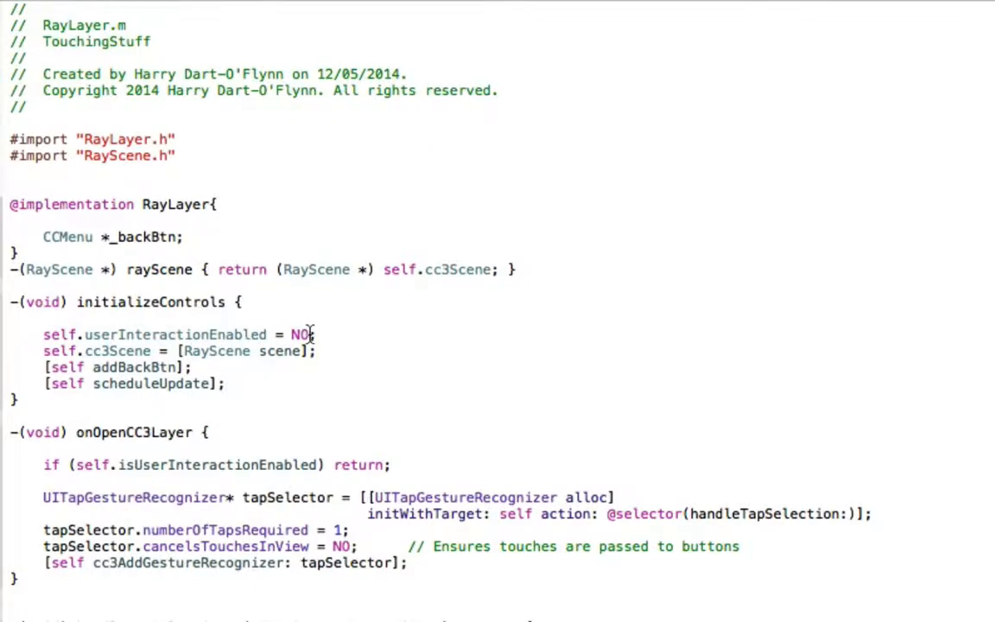
mouse_move(376, 336)
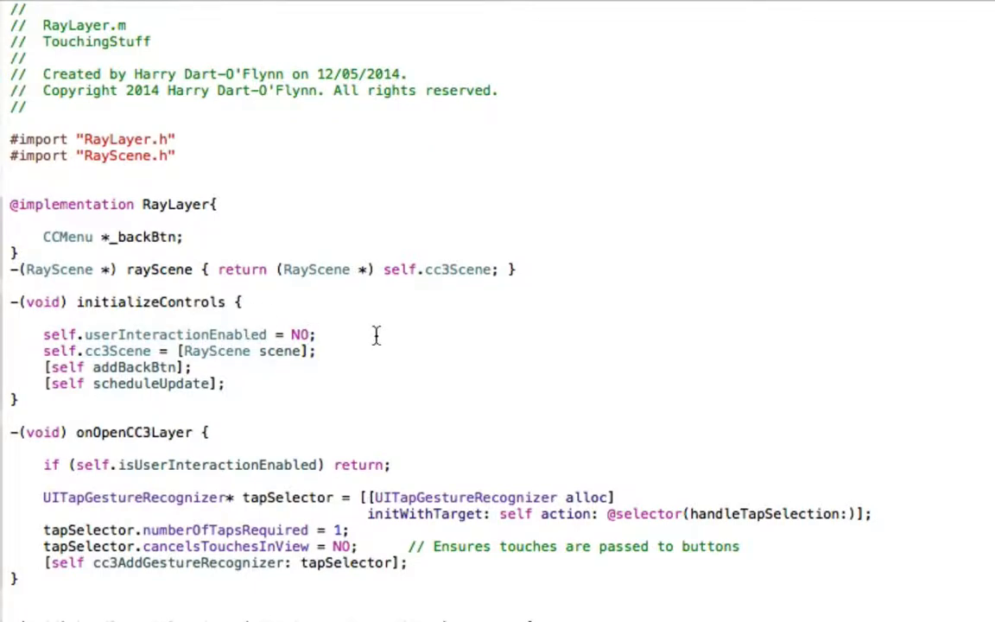
mouse_move(324, 396)
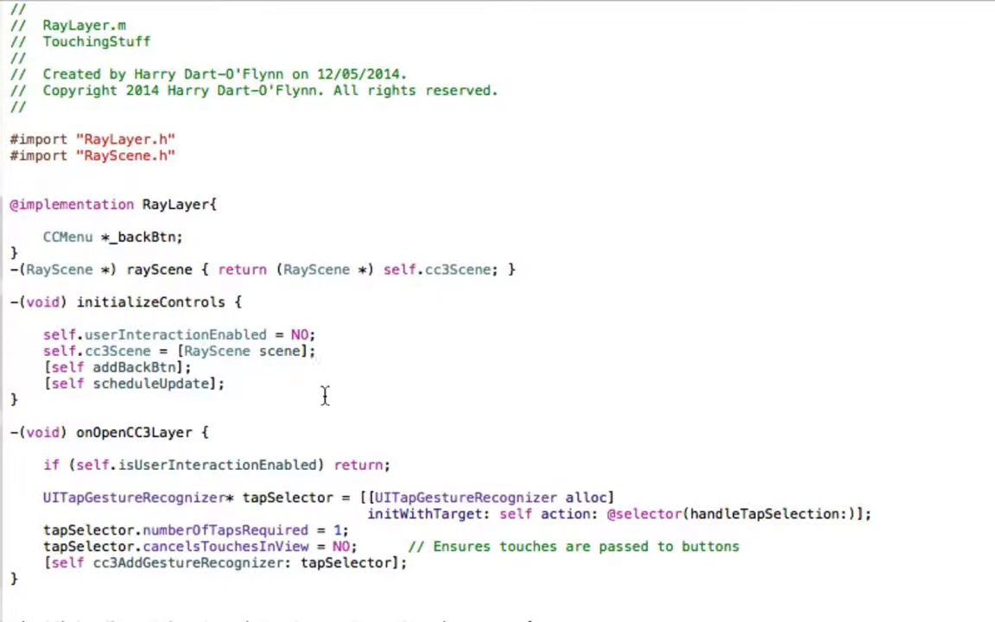
scroll("down", 3)
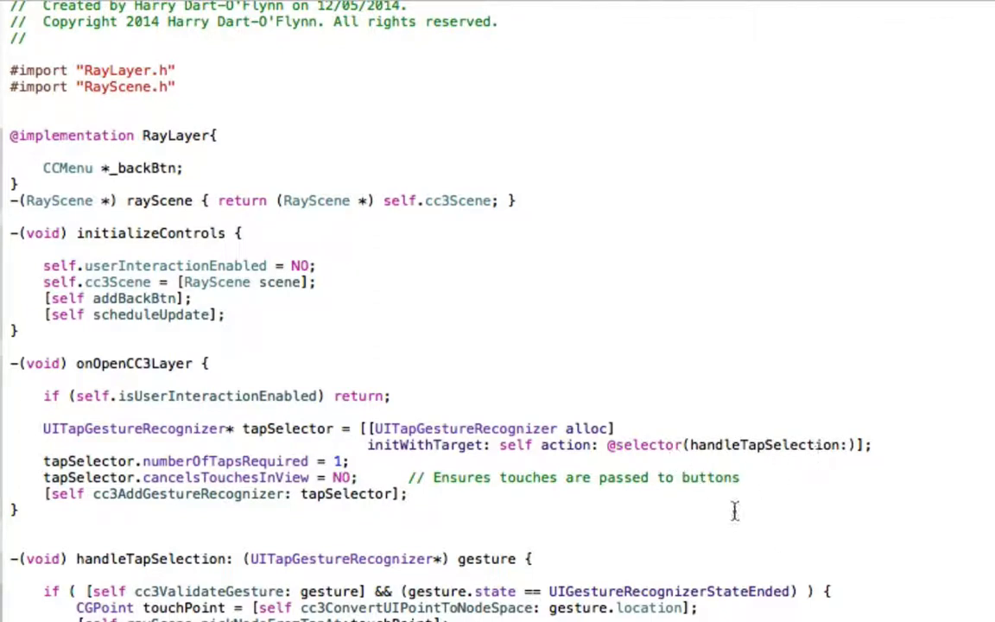
scroll("down", 3)
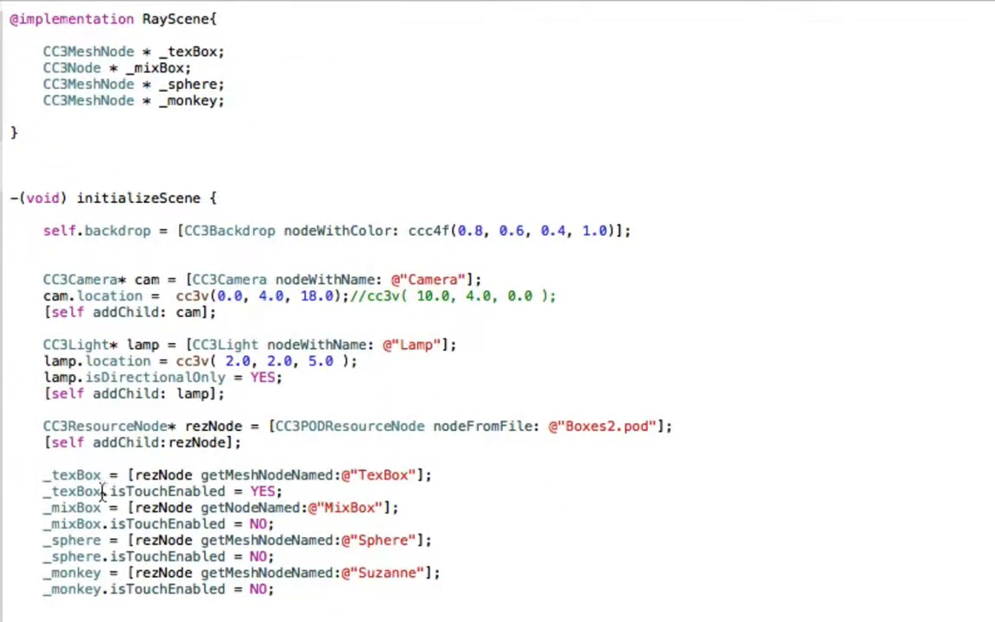
mouse_move(292, 589)
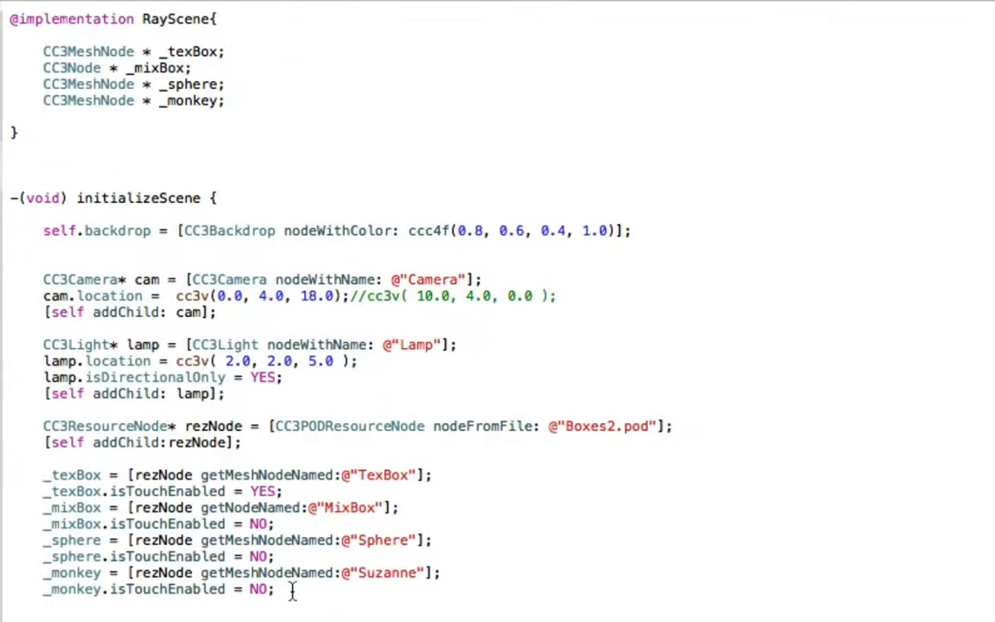
scroll("down", 3)
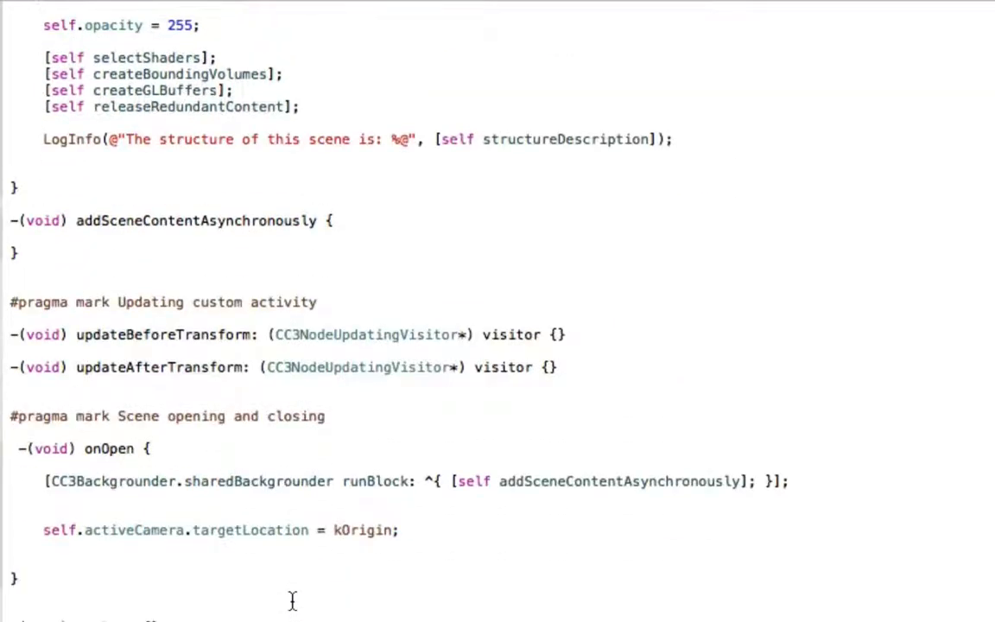
scroll("down", 3)
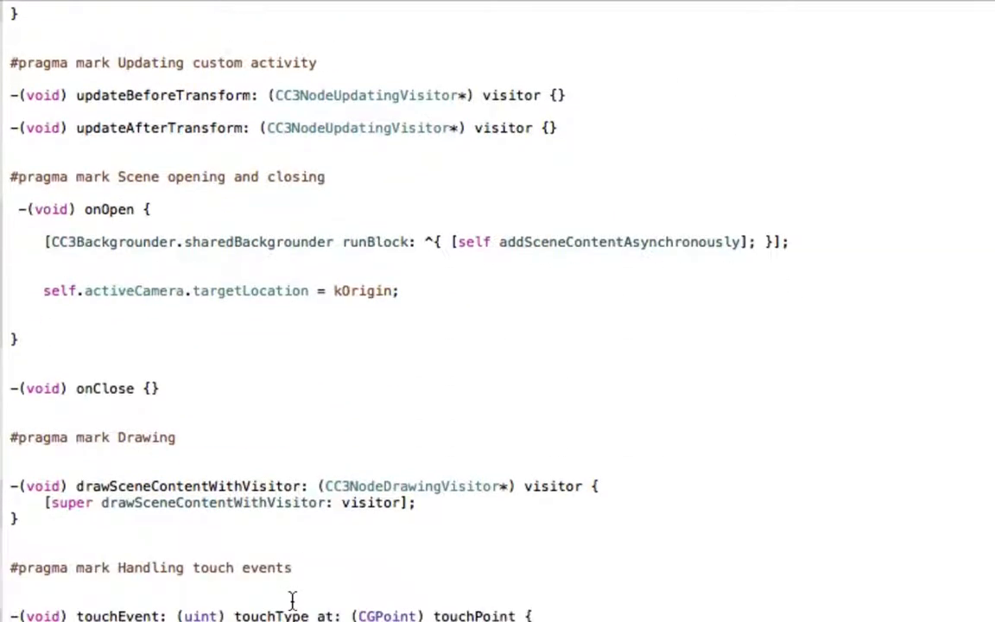
scroll("down", 3)
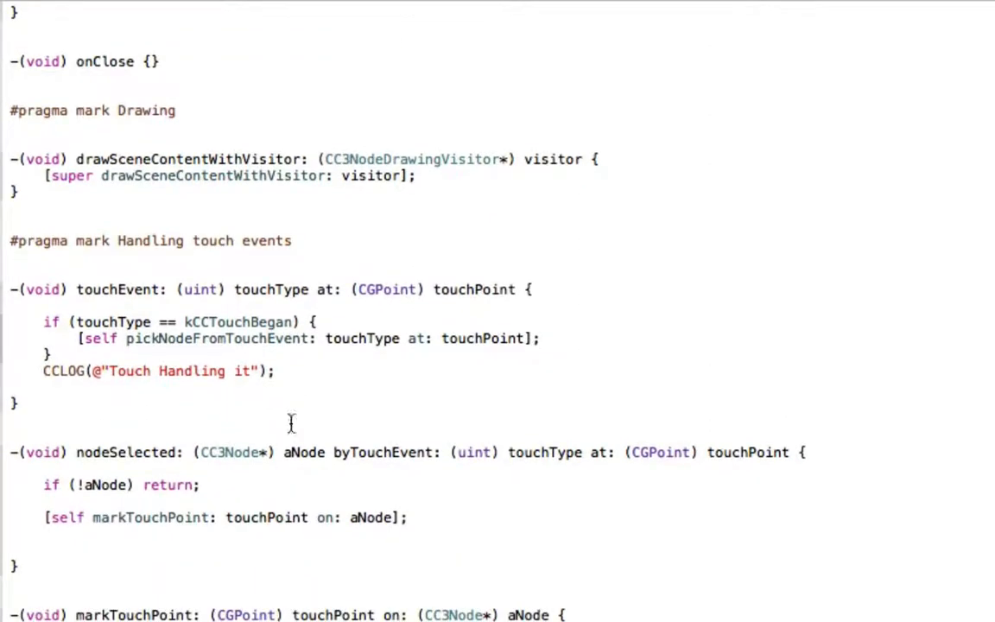
mouse_move(52, 304)
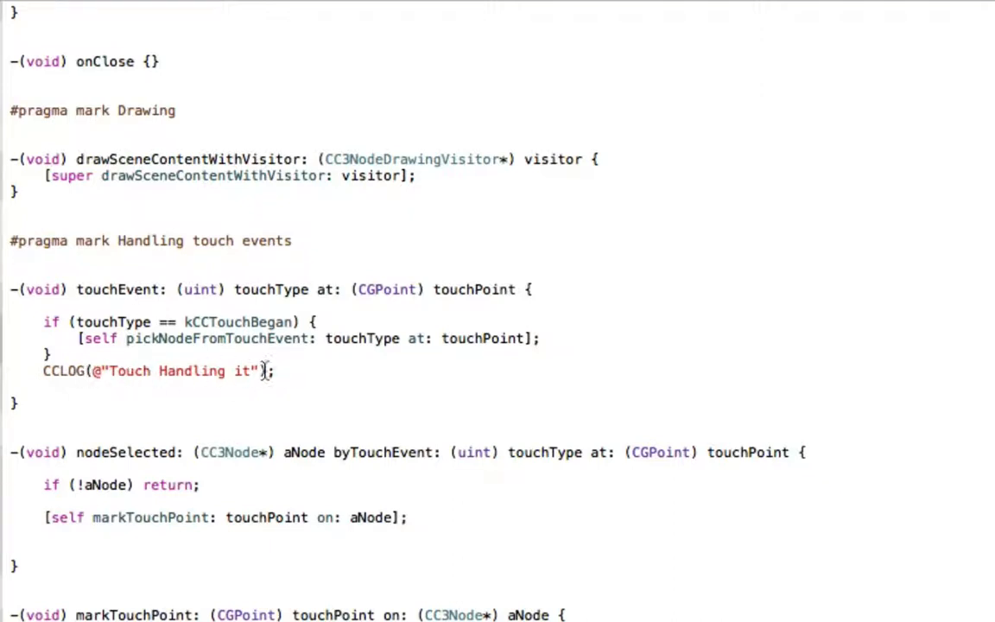
scroll("down", 3)
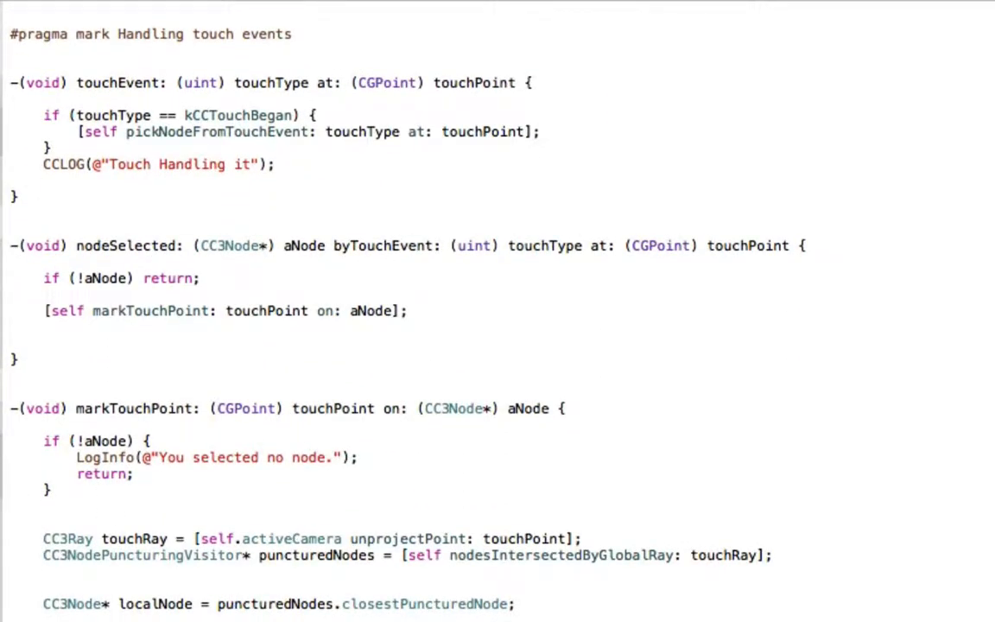
scroll("up", 3)
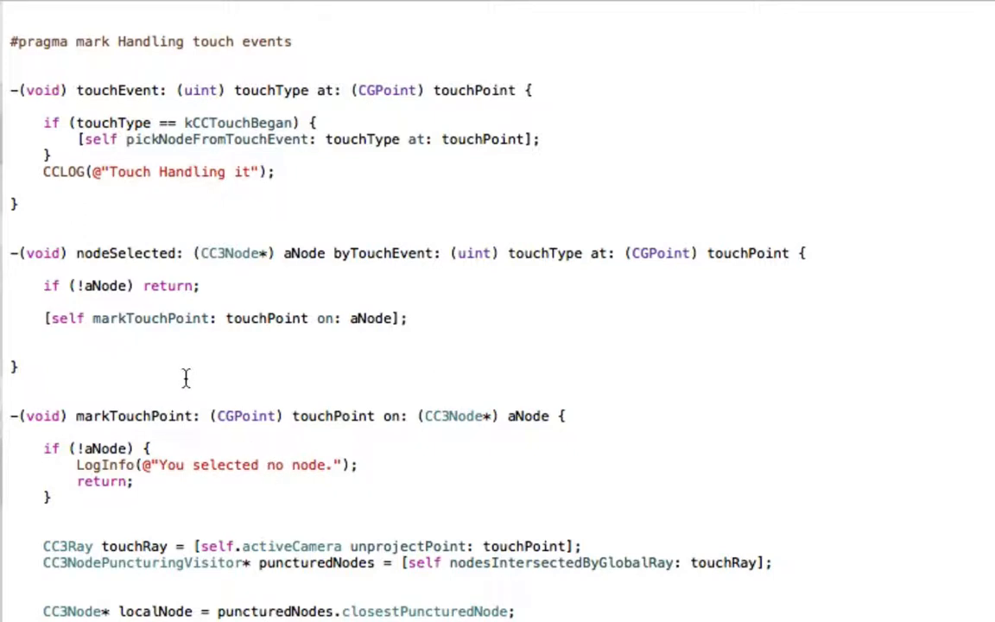
mouse_move(69, 261)
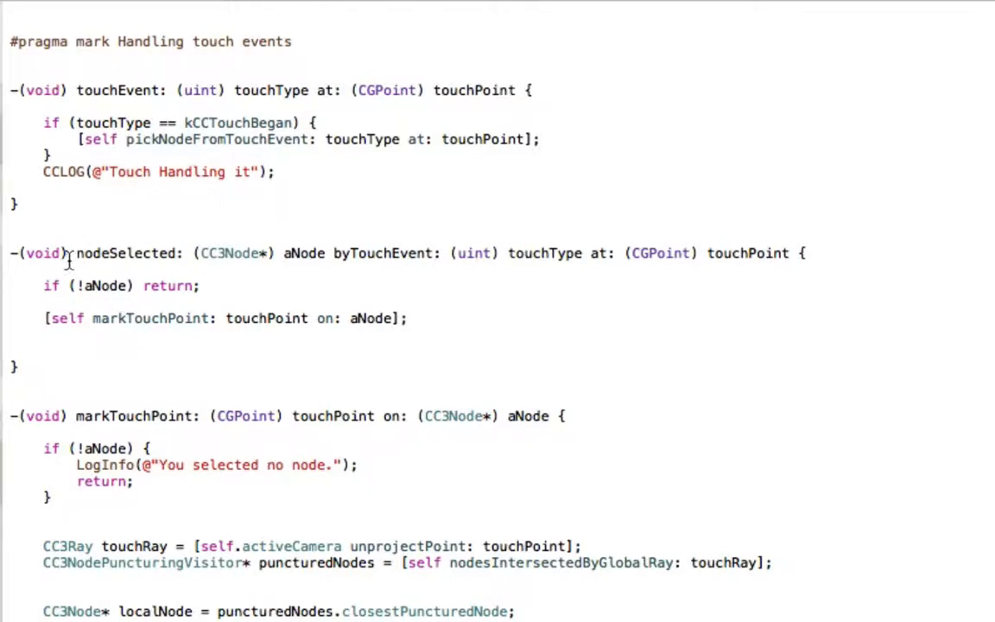
mouse_move(223, 255)
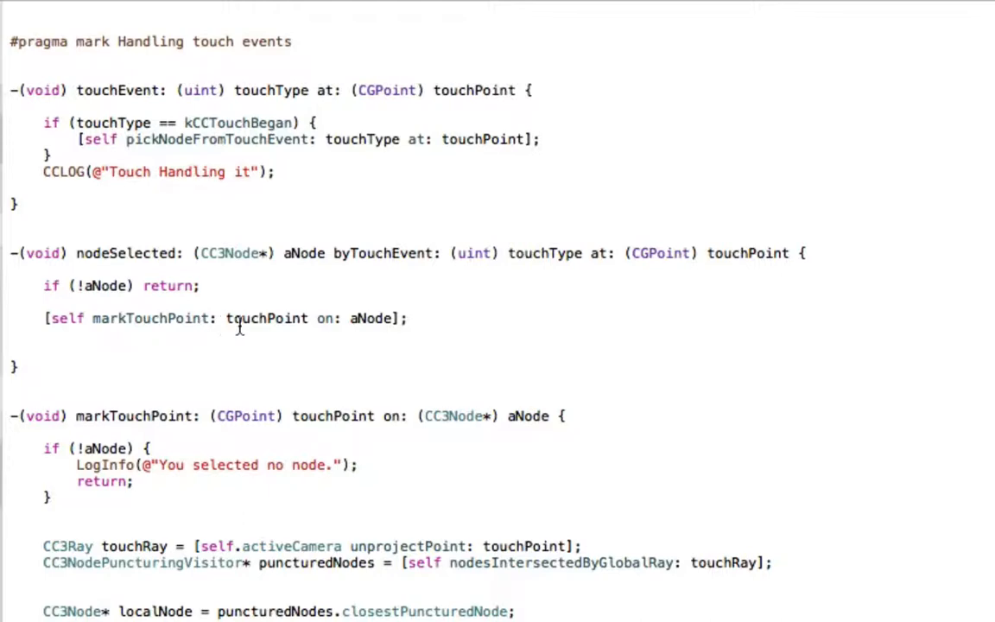
scroll("down", 3)
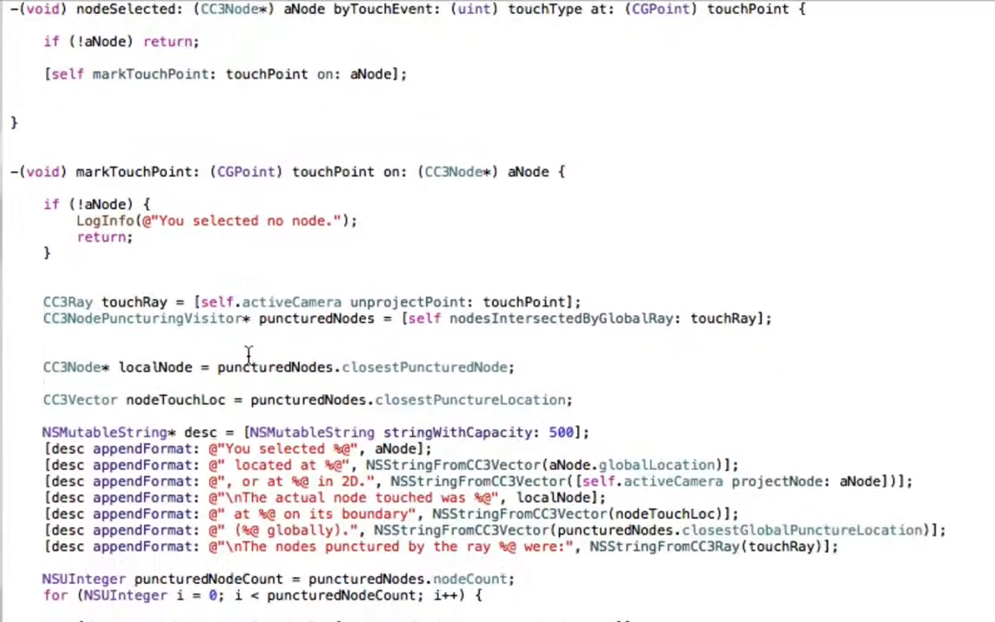
scroll("down", 3)
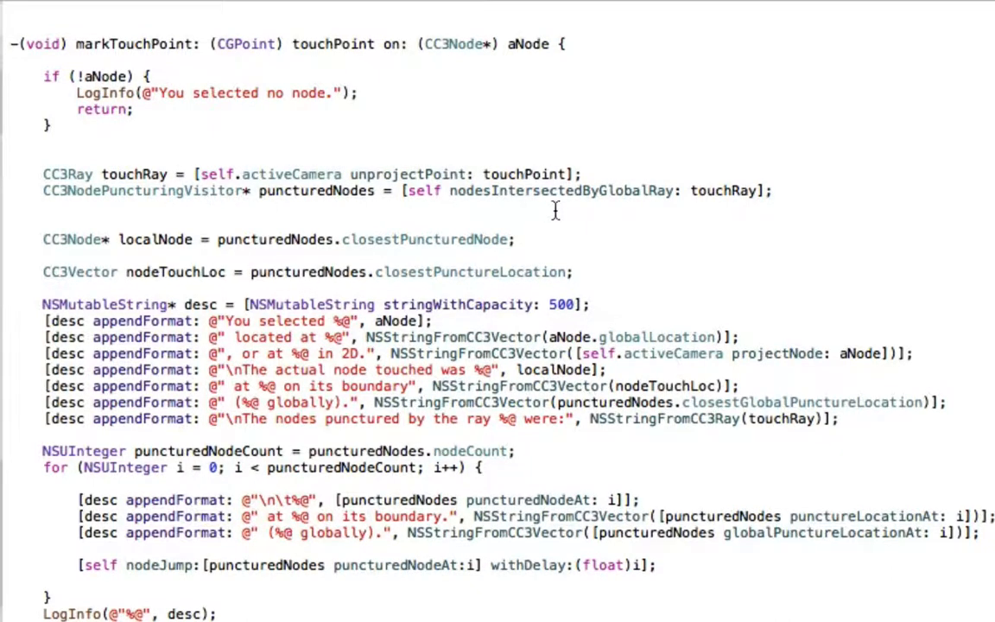
mouse_move(483, 290)
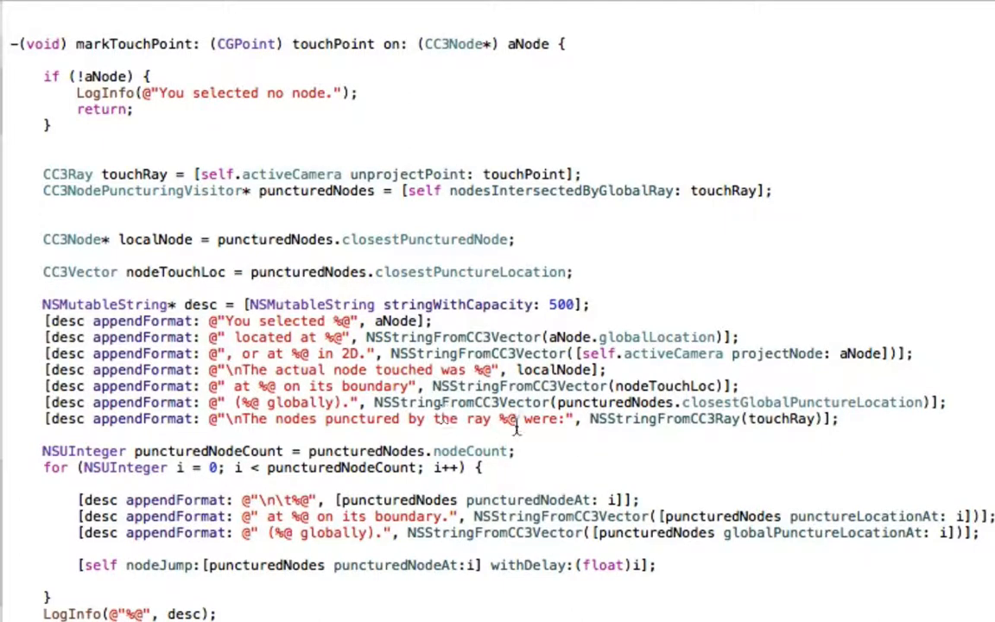
mouse_move(601, 449)
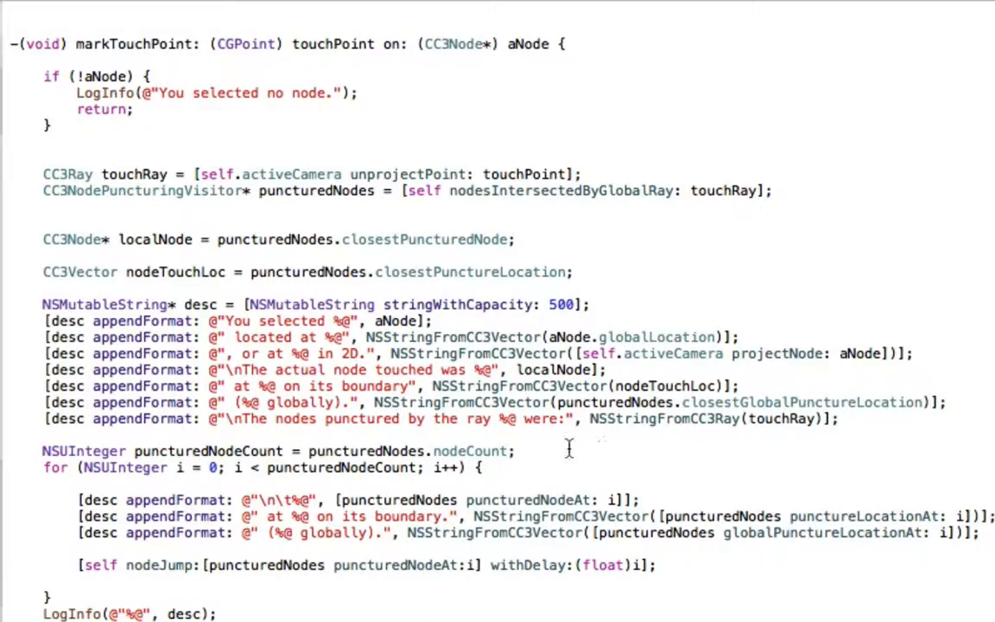
scroll("down", 3)
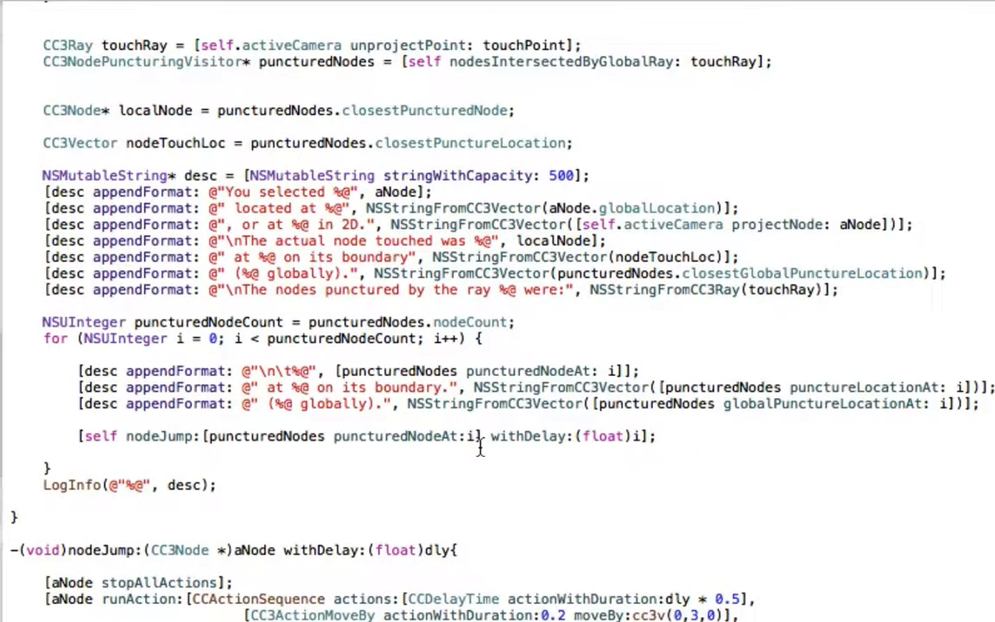
mouse_move(376, 453)
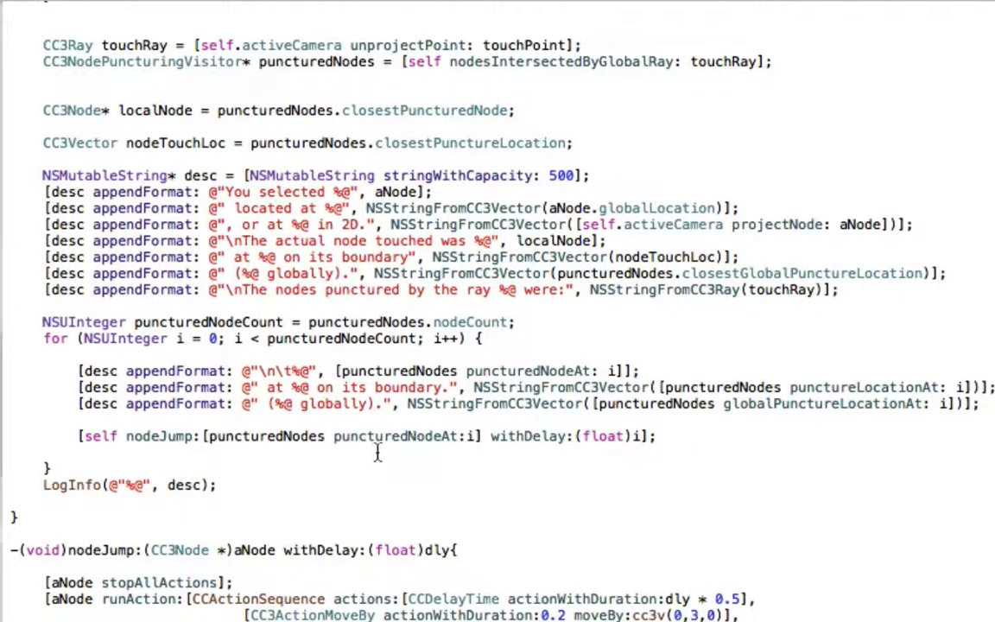
mouse_move(481, 440)
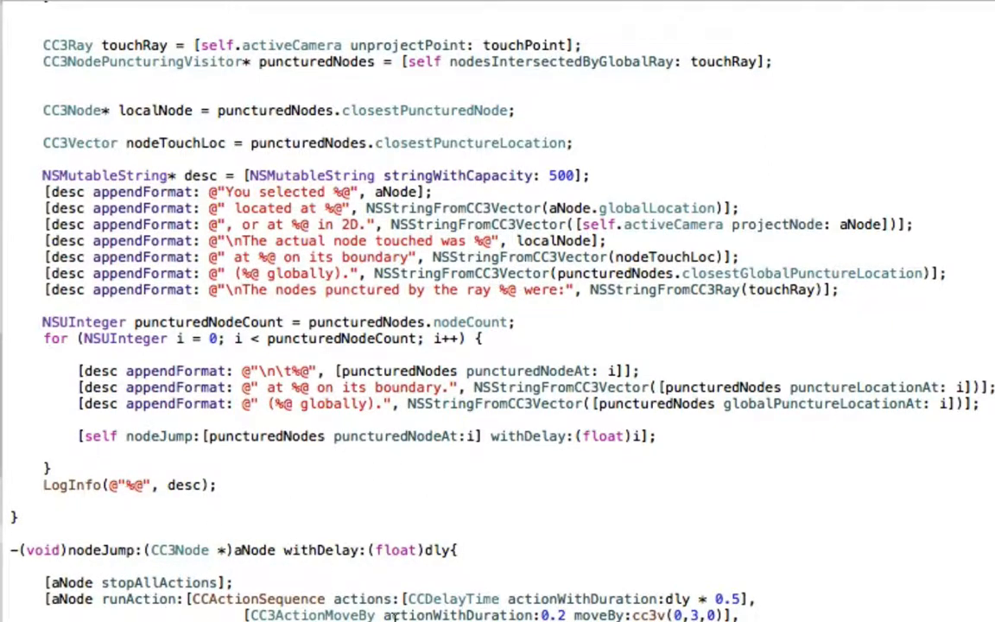
scroll("down", 3)
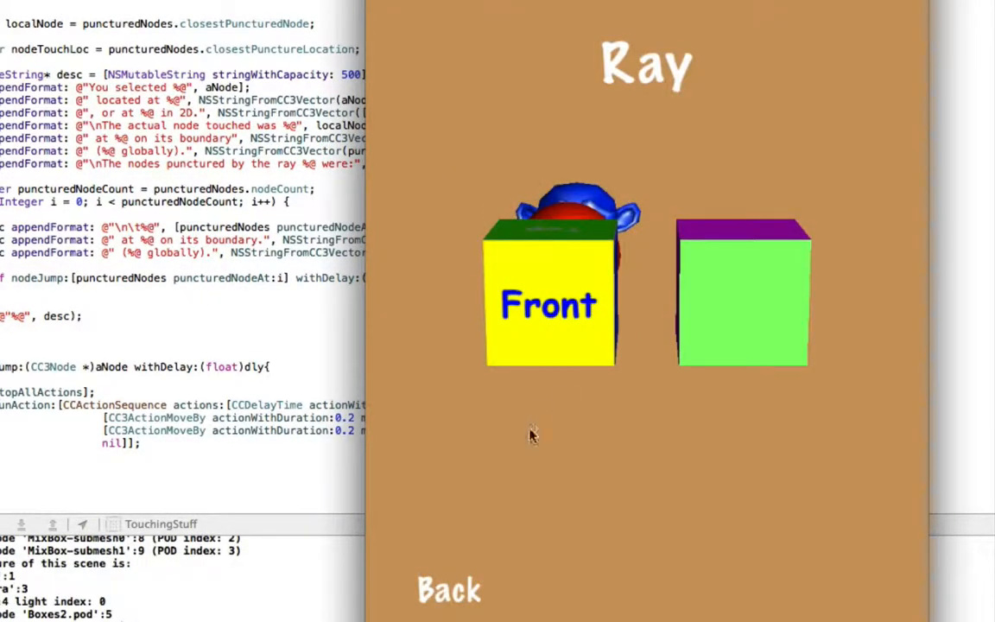
mouse_move(544, 363)
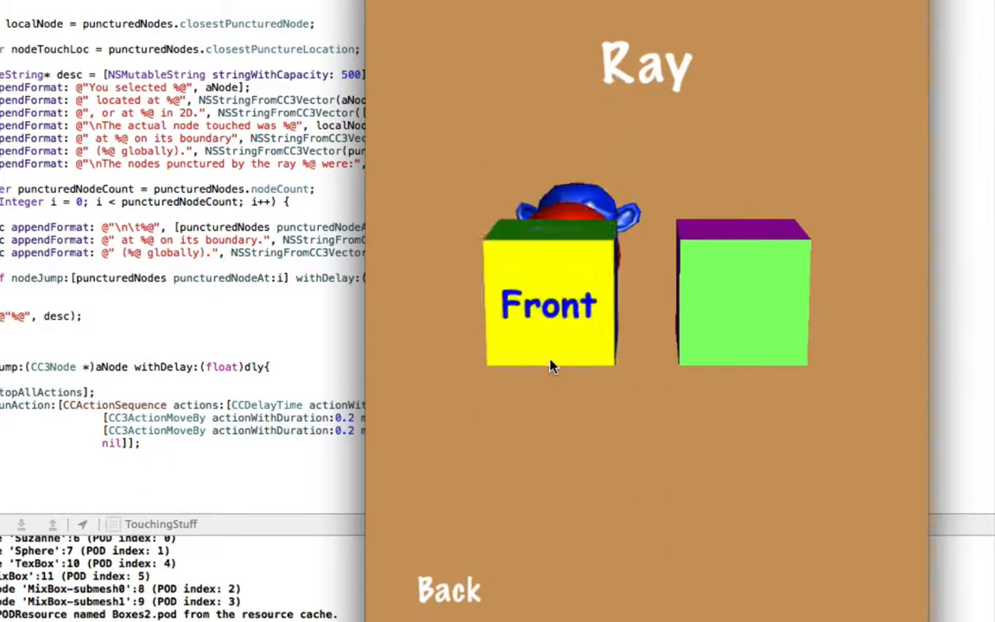
mouse_move(567, 358)
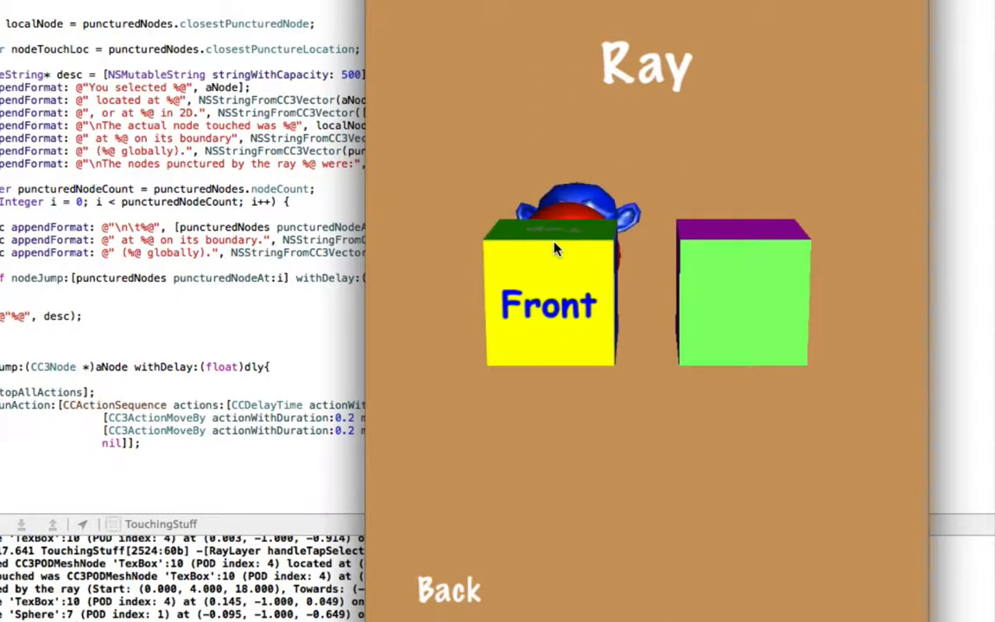
mouse_move(458, 598)
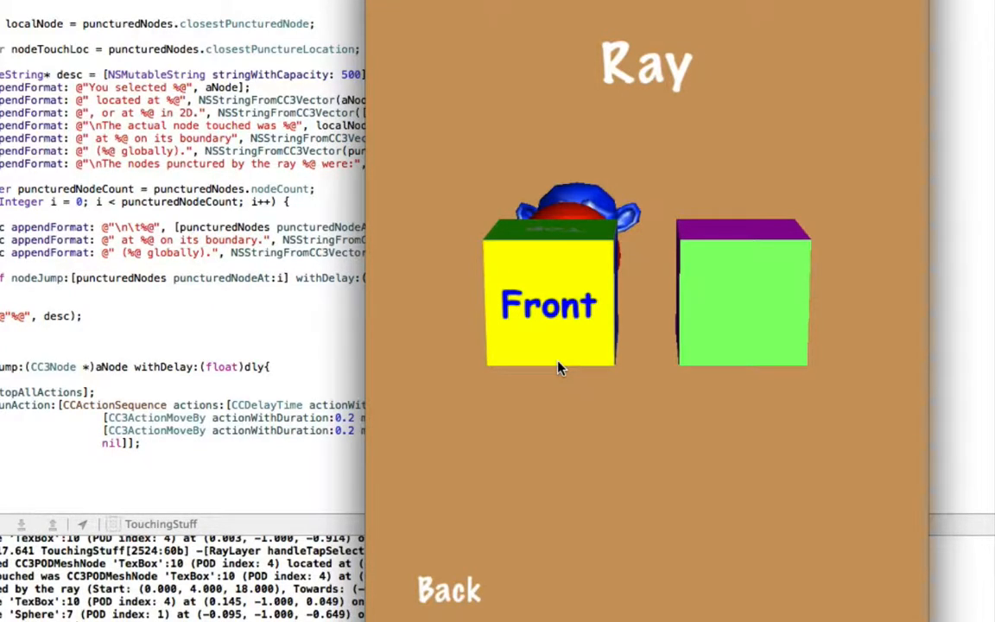
Step: Tap the yellow Front box in the Ray scene so punctured nodes appear in the console
left_click(449, 591)
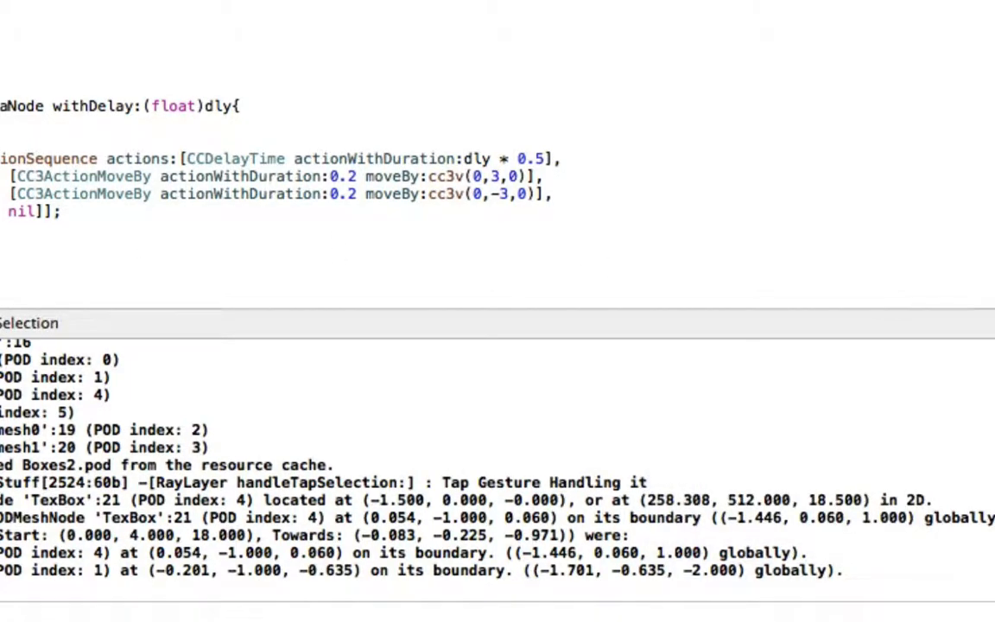
Step: Change self.userInteractionEnabled from NO to YES in RayLayer.m's initializeControls
scroll("up", 3)
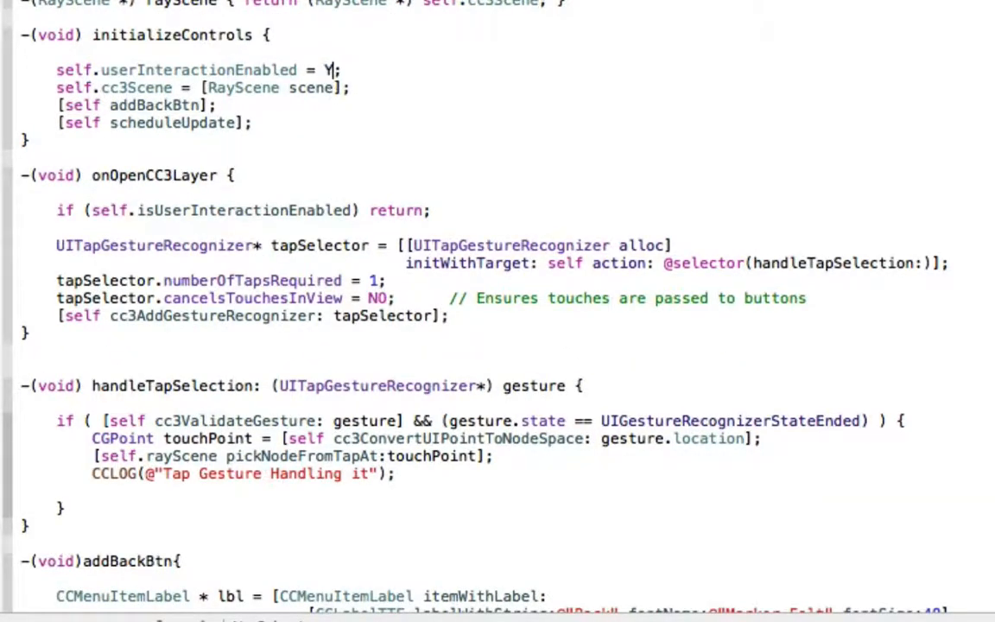
type("ES")
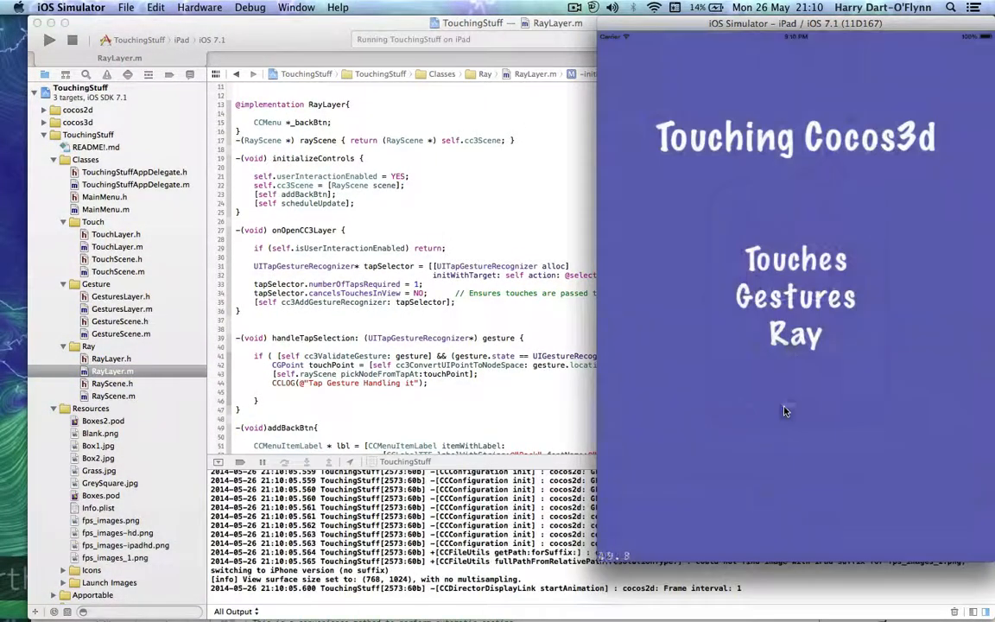
Step: Launch the Ray demo from the menu and tap the Front box, logging RayScene's touch handling and the selected TexBox
left_click(795, 335)
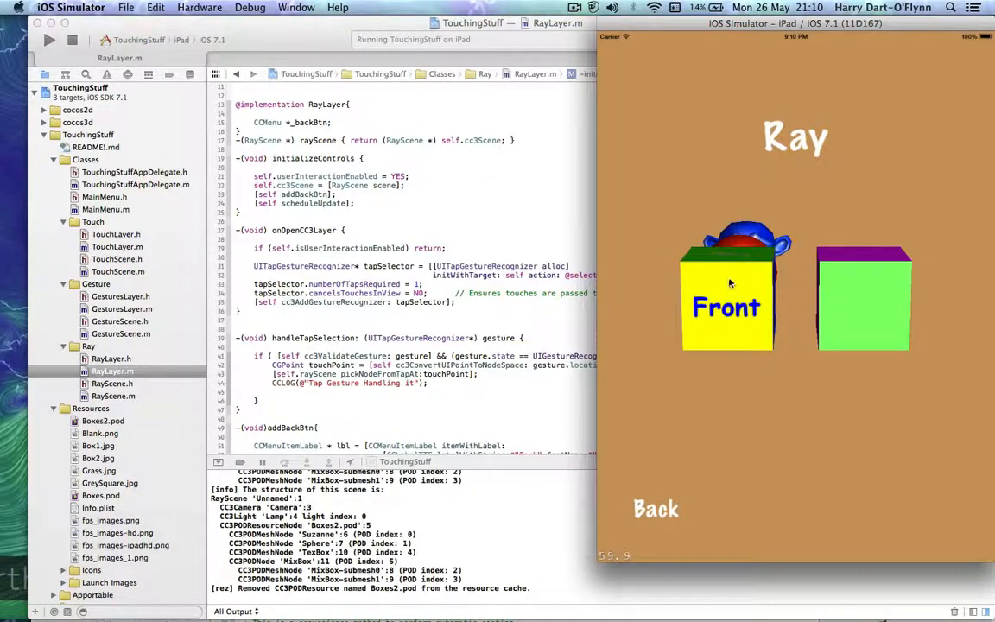
left_click(730, 283)
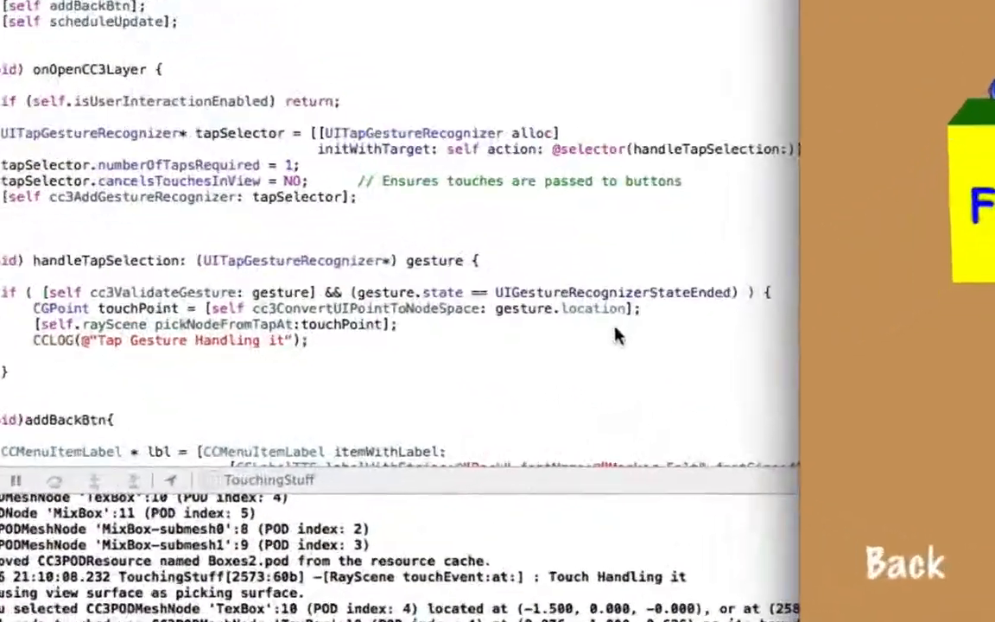
scroll("up", 3)
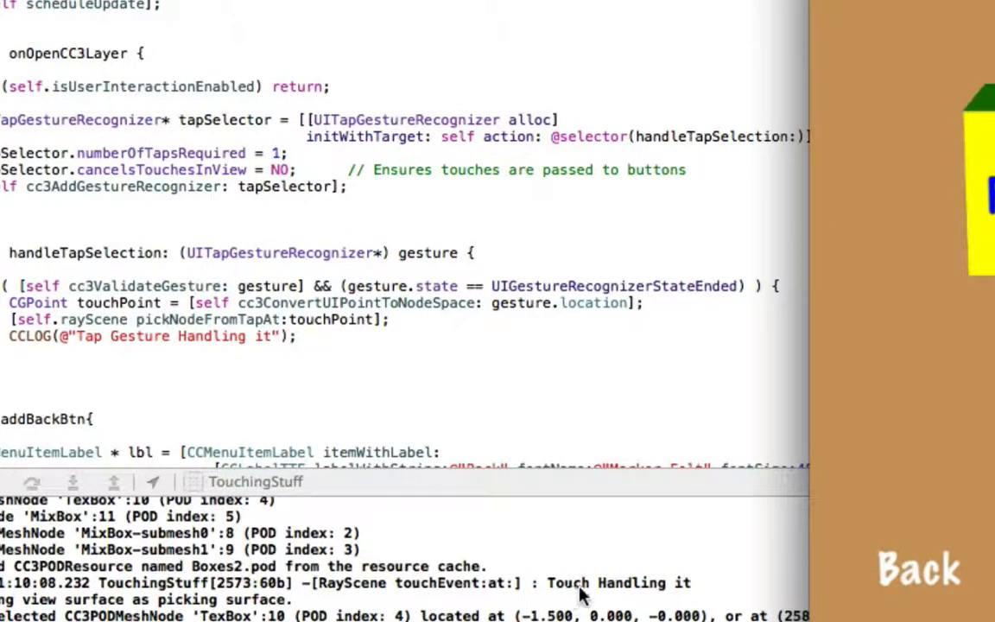
mouse_move(418, 119)
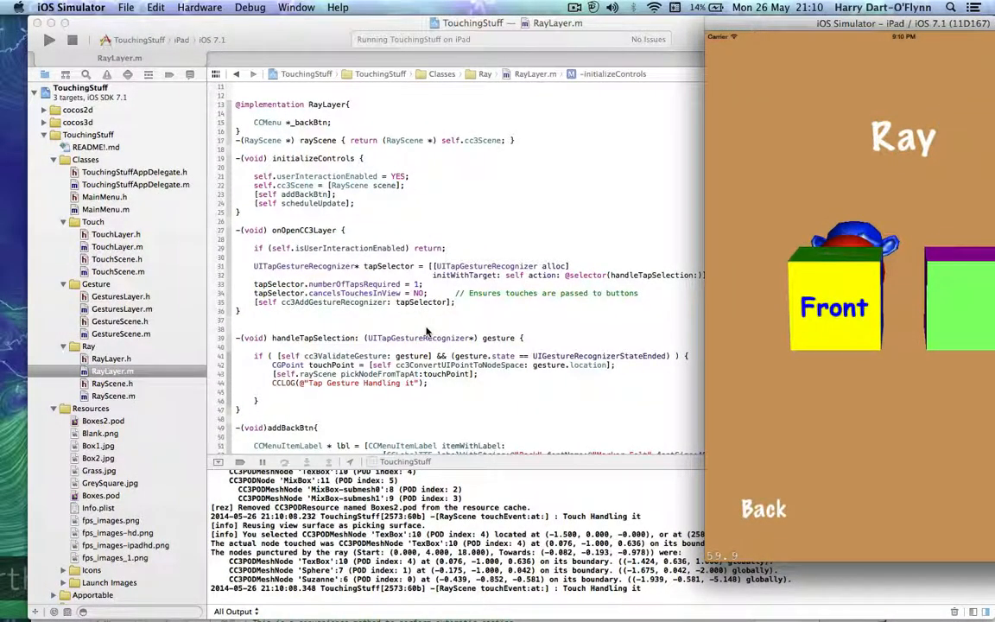
mouse_move(812, 32)
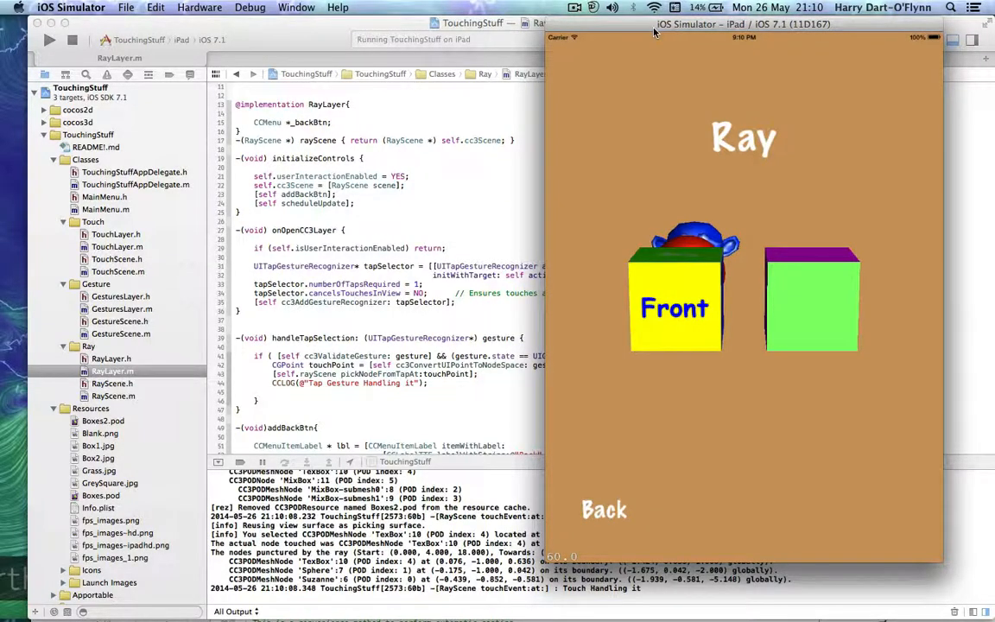
mouse_move(291, 38)
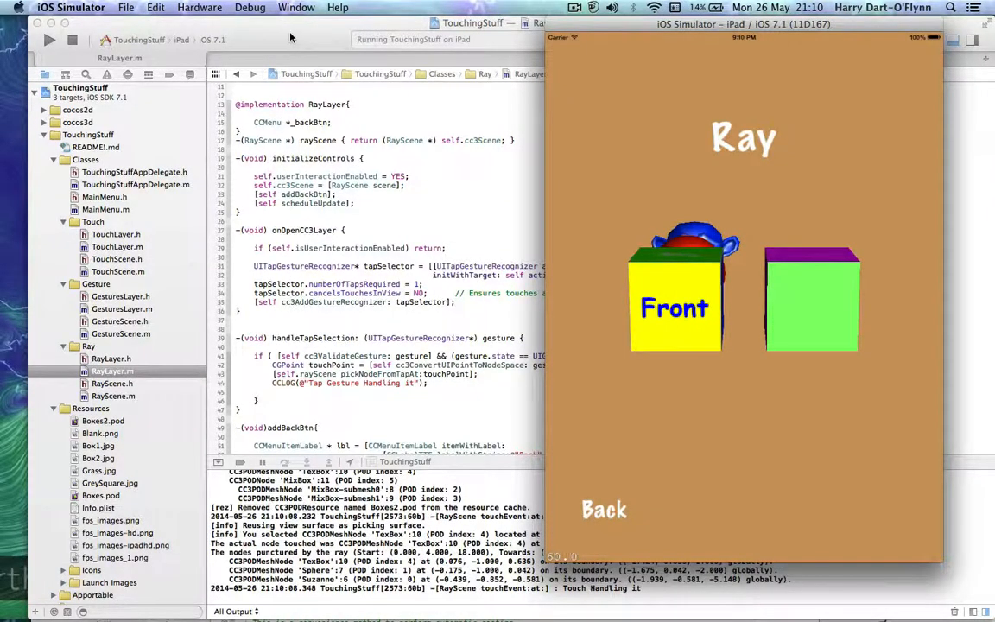
mouse_move(557, 207)
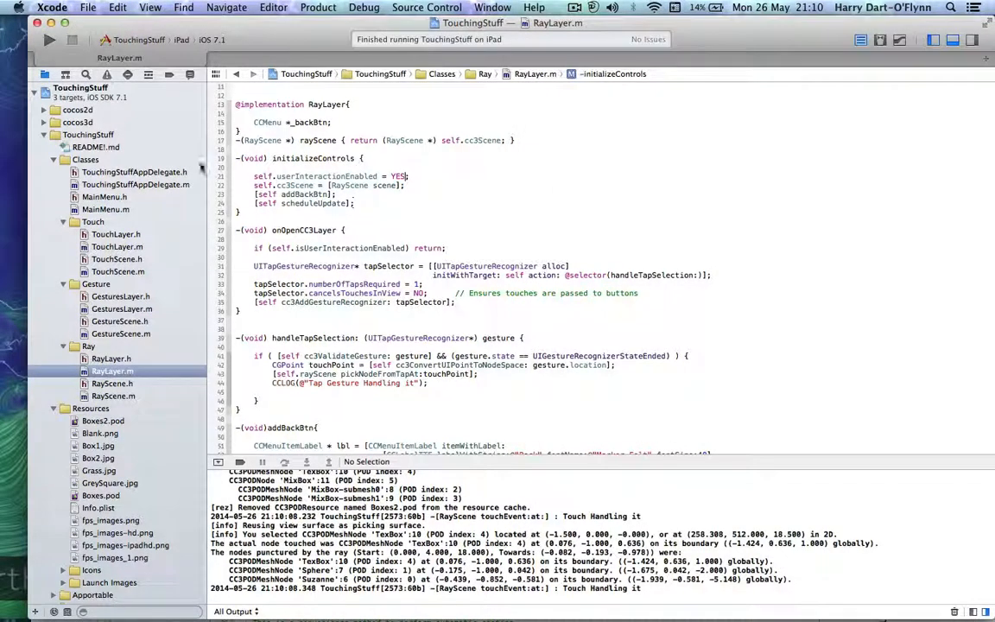
mouse_move(193, 216)
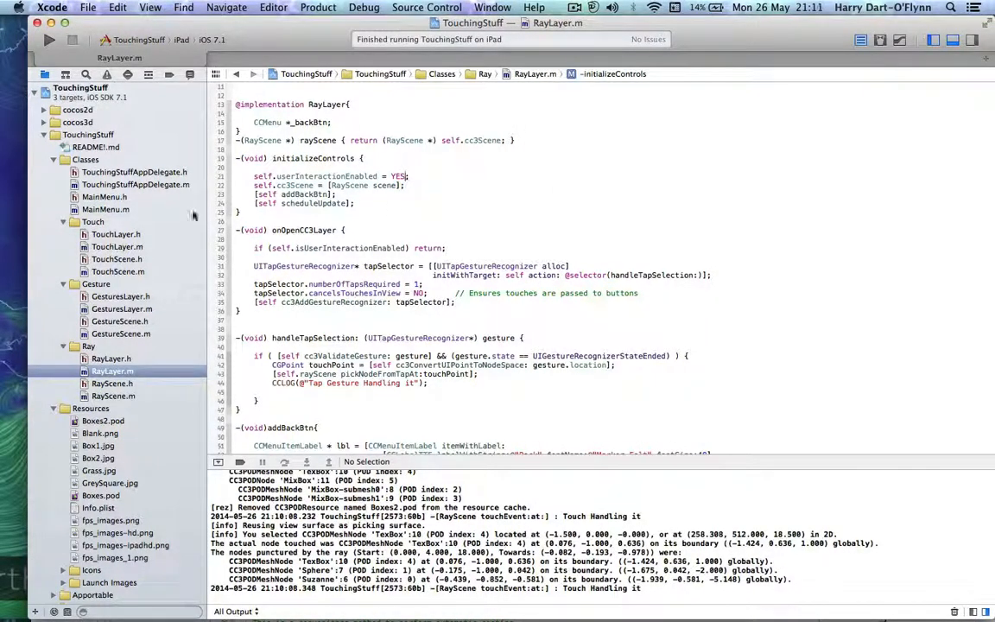